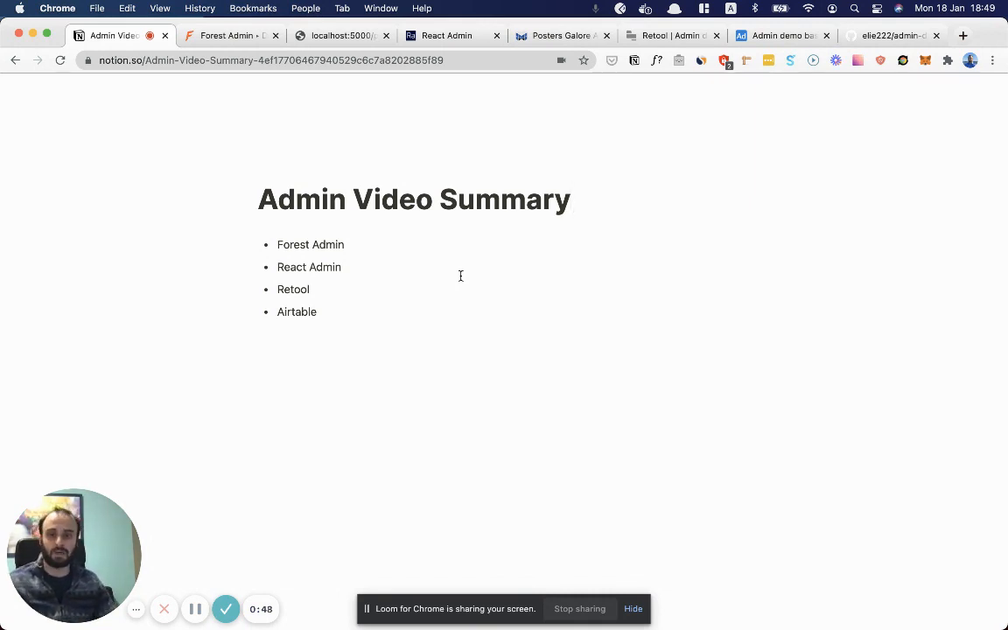
Step: Search forestadmin in a new tab, open forestadmin.com and browse its feature overview
click(227, 35)
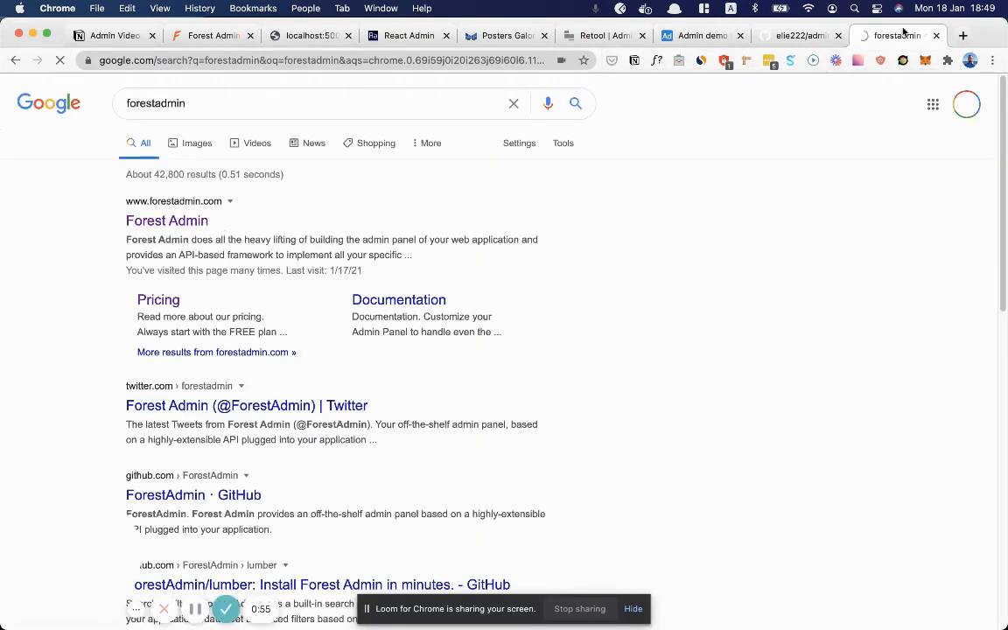
click(167, 221)
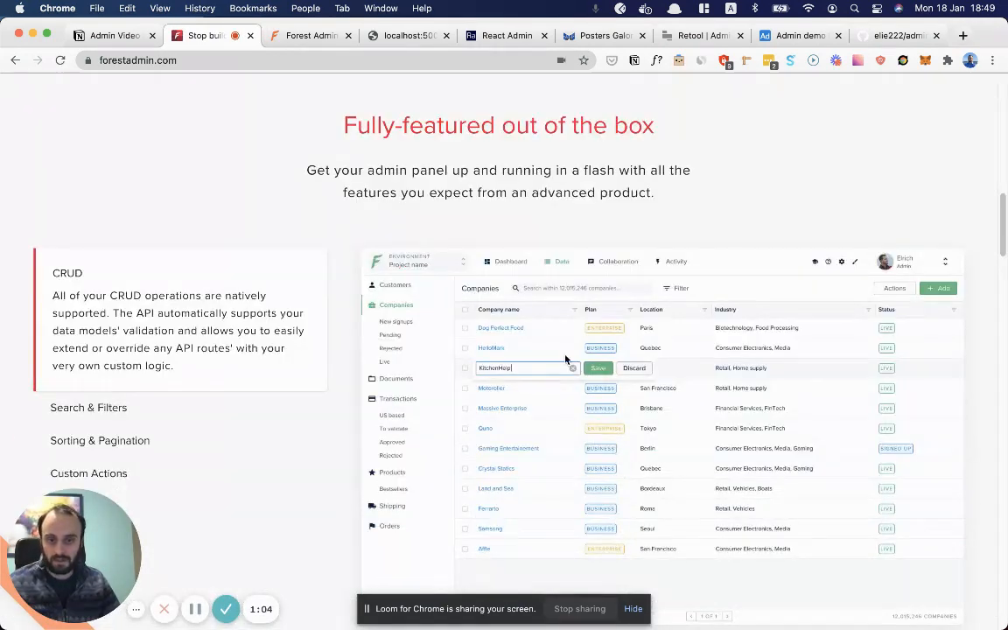
scroll(down, 3)
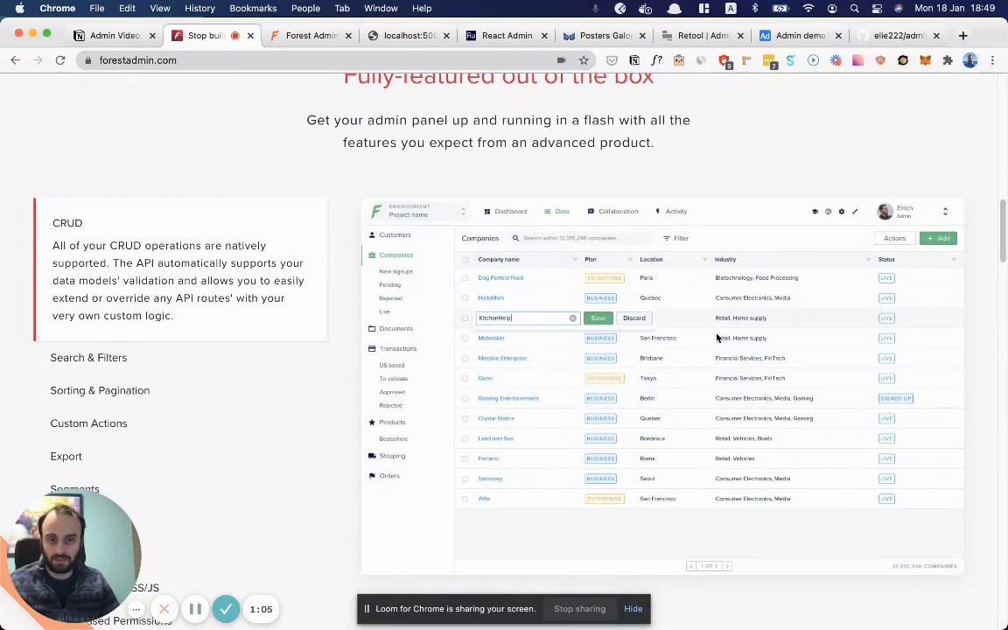
scroll(down, 3)
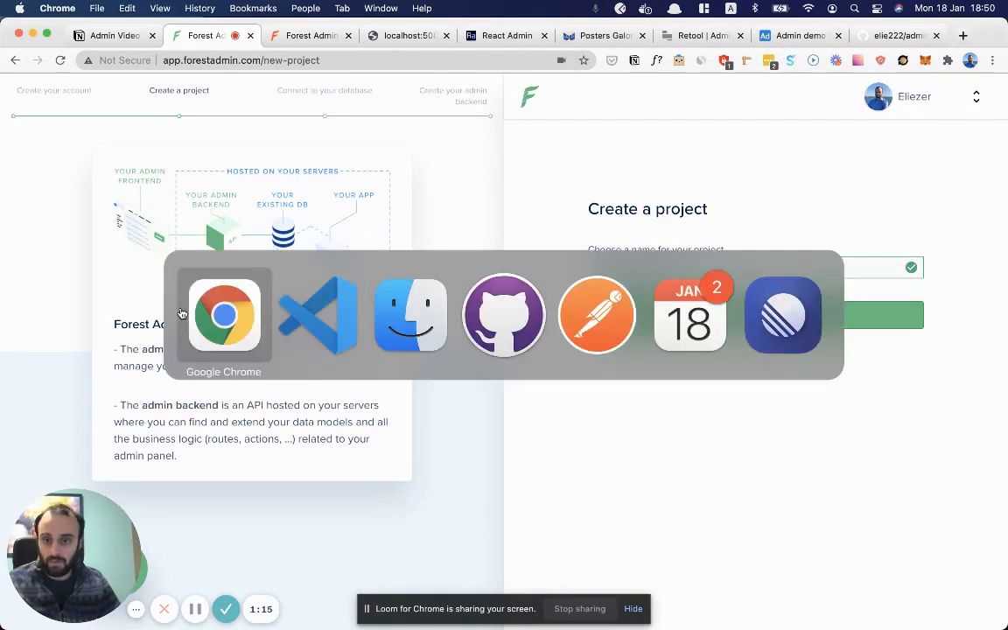
Step: Switch to the admin-demo project and open post.entity.ts under nest-app/src/posts/entities
click(317, 315)
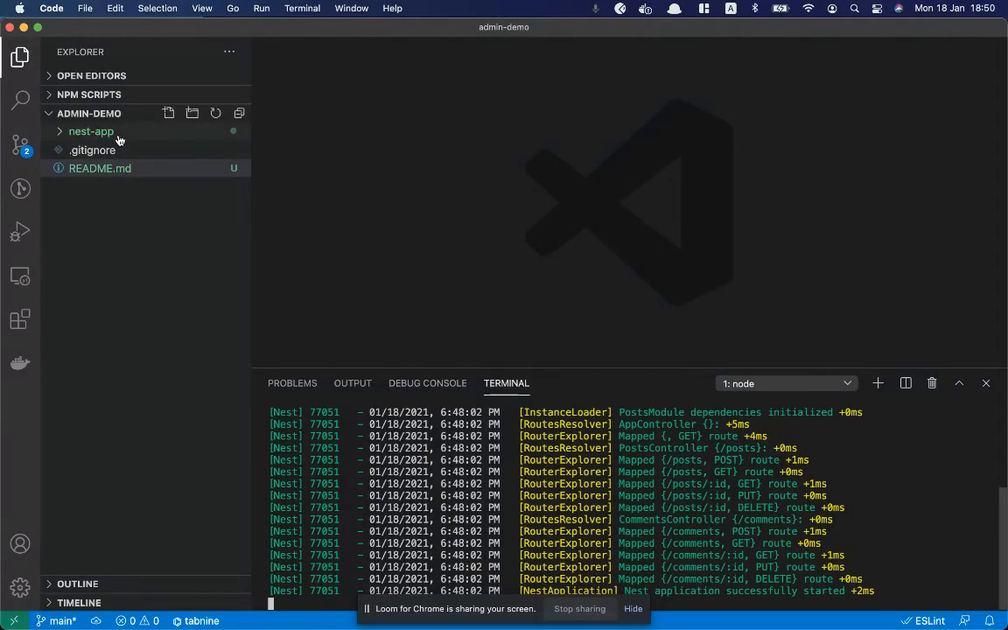
click(91, 131)
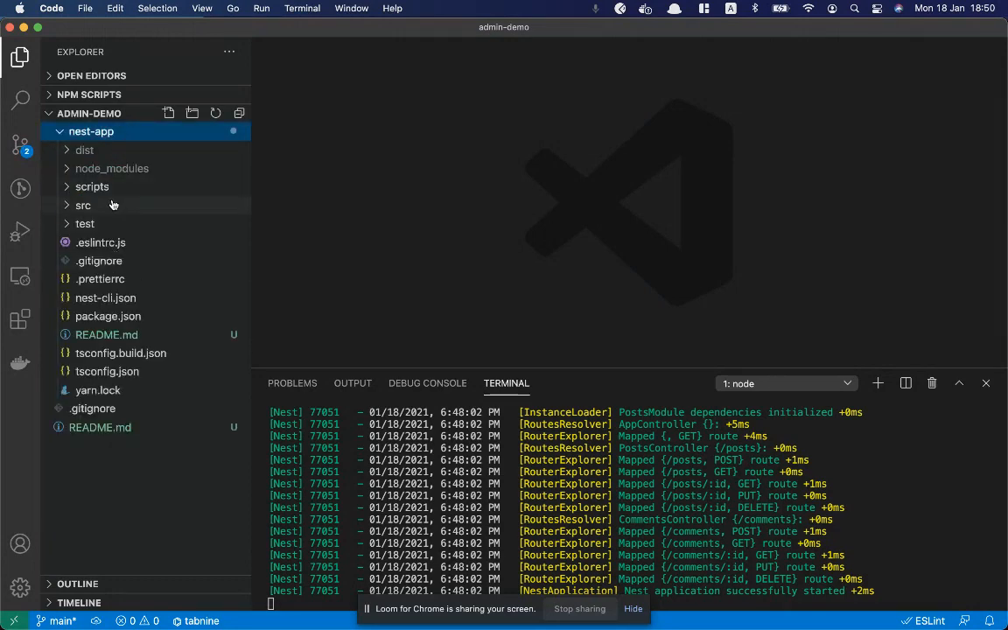
click(83, 205)
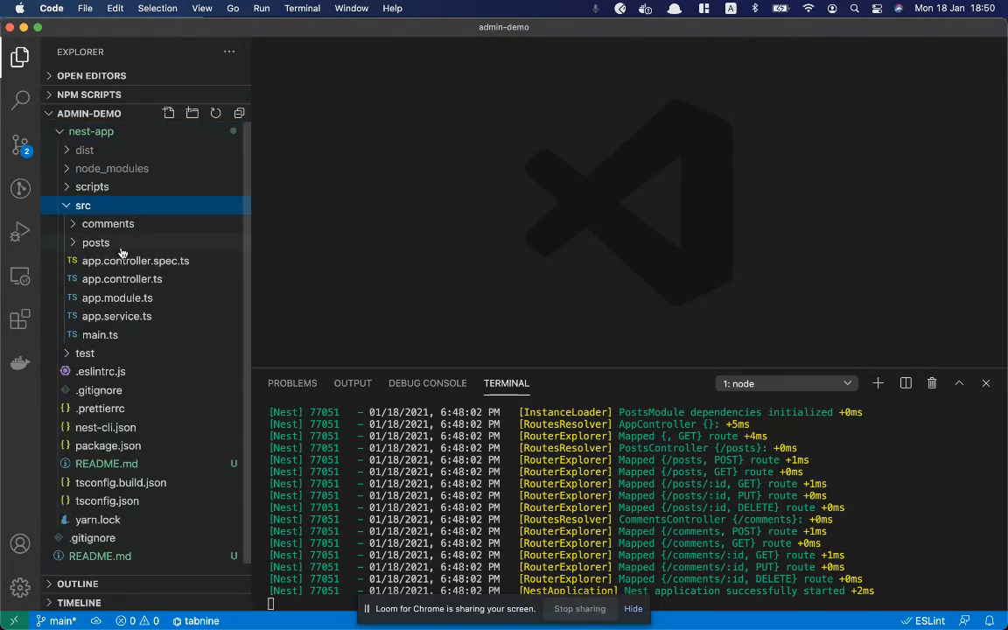
click(95, 242)
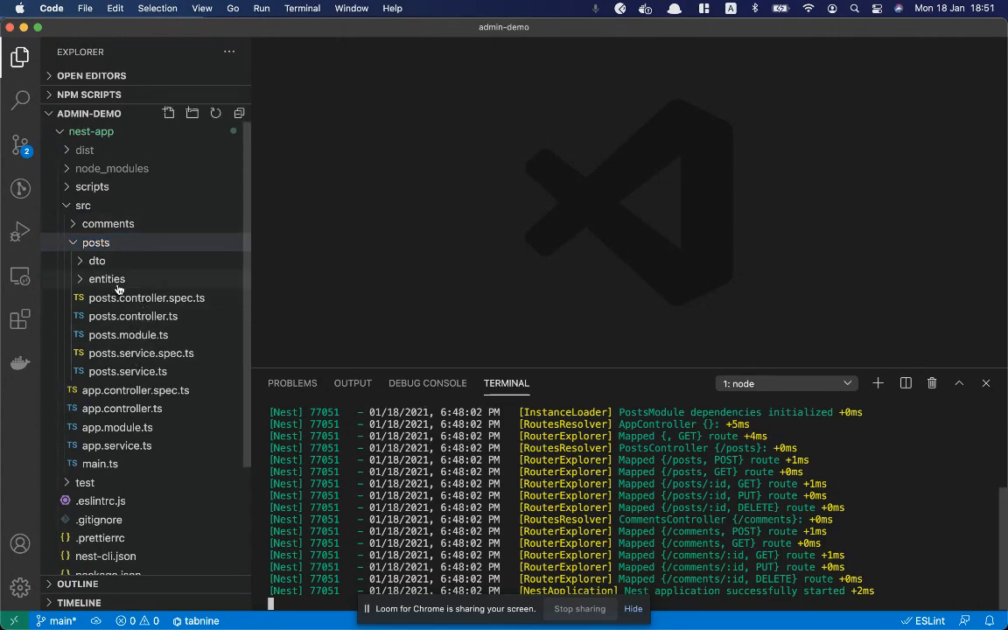
click(107, 278)
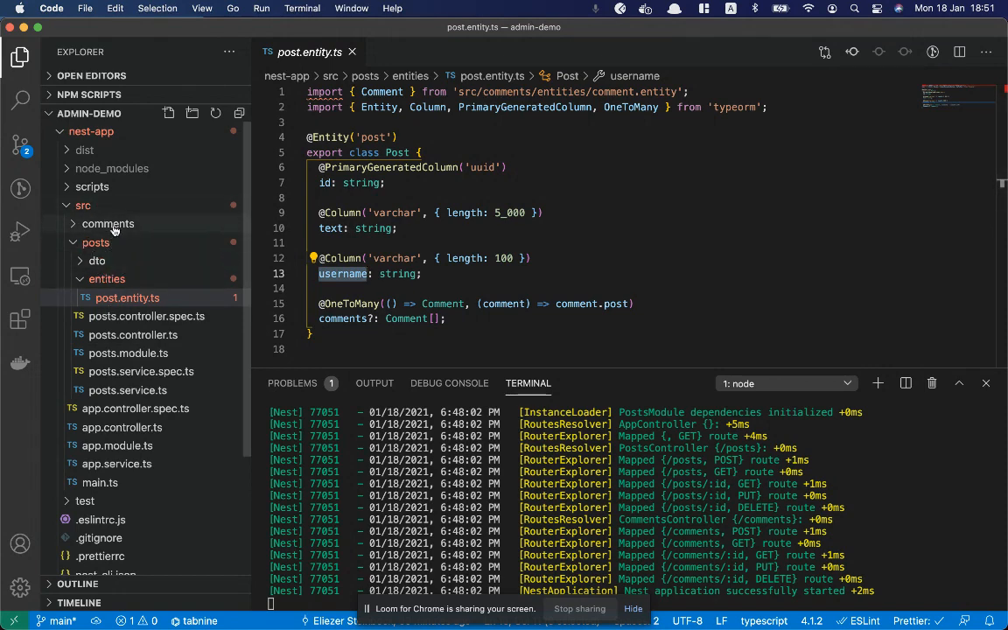
Step: Open comment.entity.ts under comments/entities to review the Comment fields
click(140, 278)
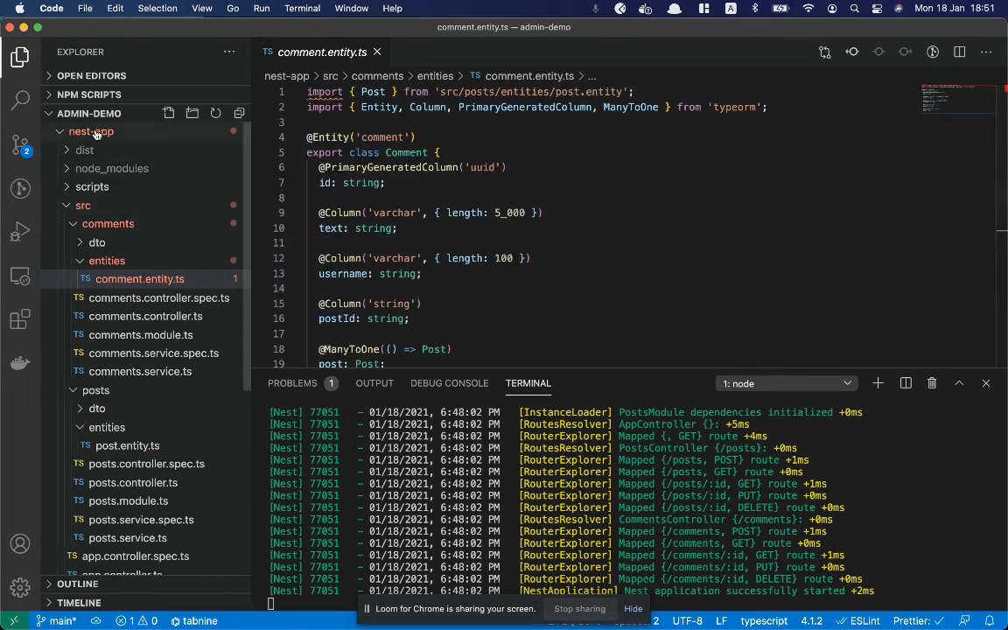
click(497, 242)
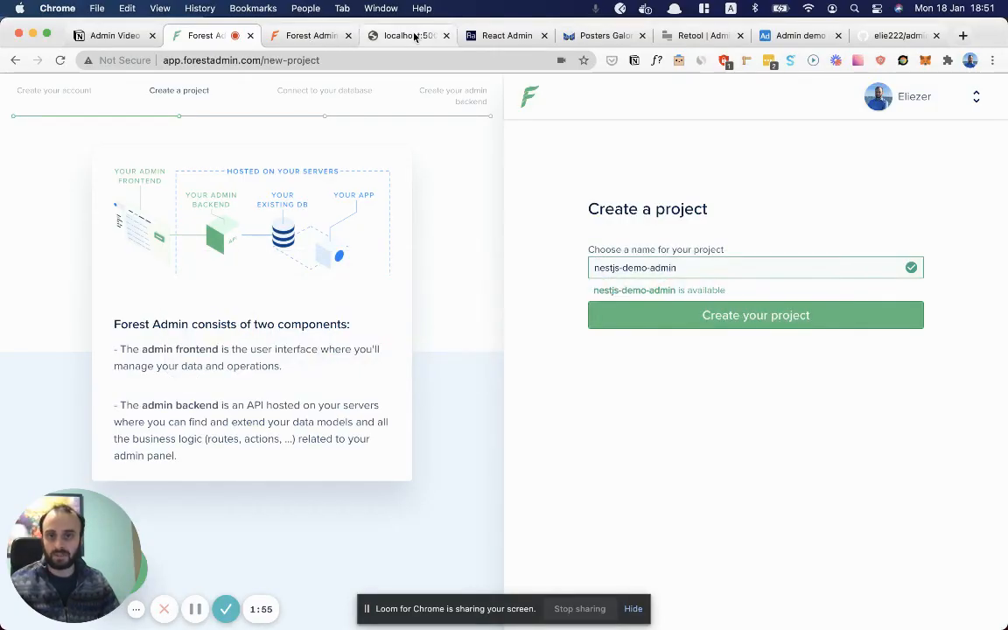
Step: View the sample post returned by localhost:5000/posts
click(406, 35)
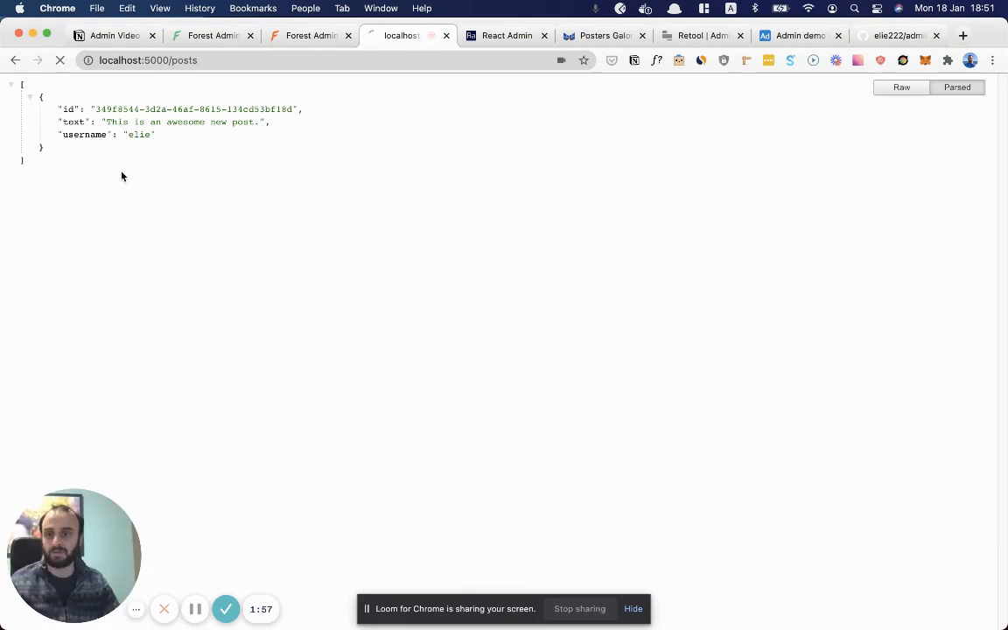
click(149, 60)
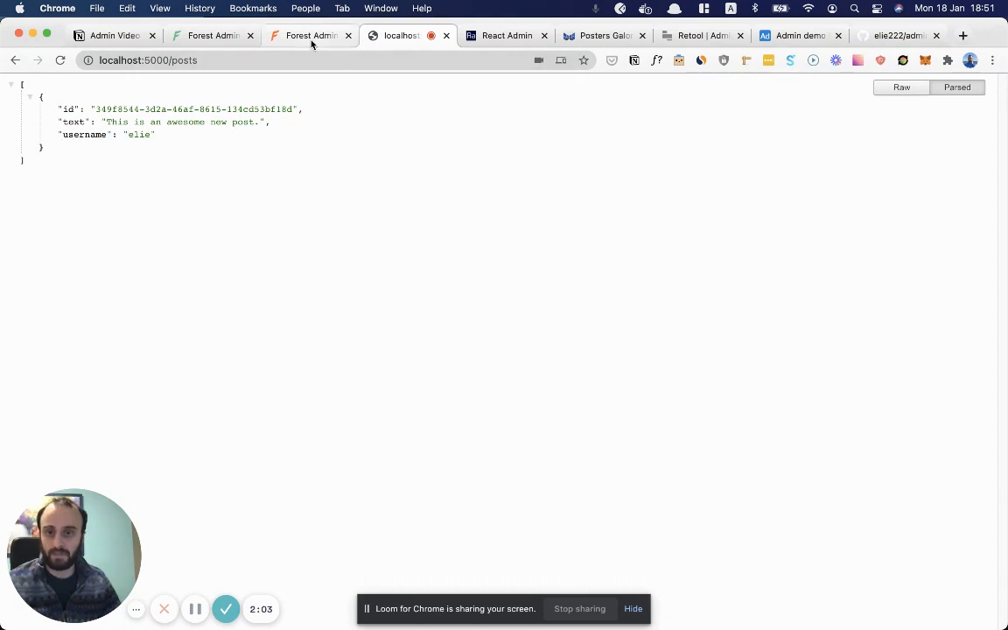
Step: Back on the Forest Admin setup, submit creation of the nestjs-demo-admin project
click(306, 35)
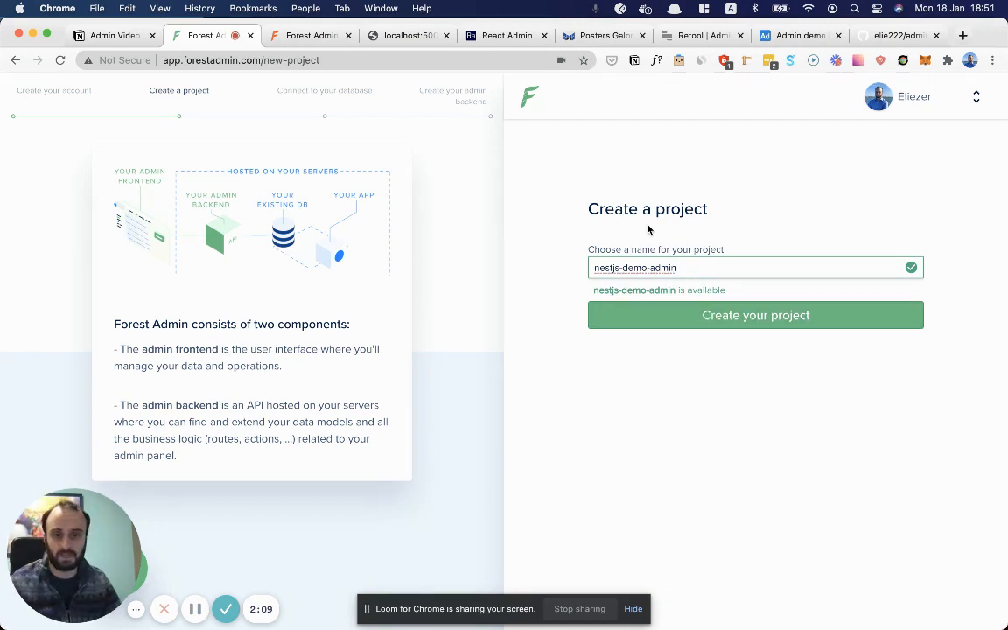
click(756, 315)
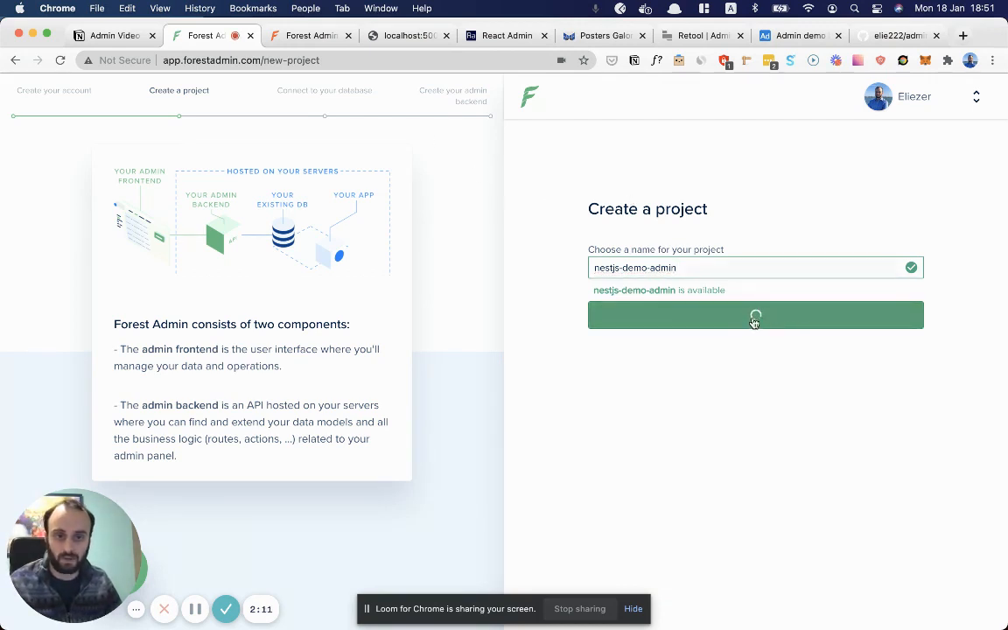
click(754, 315)
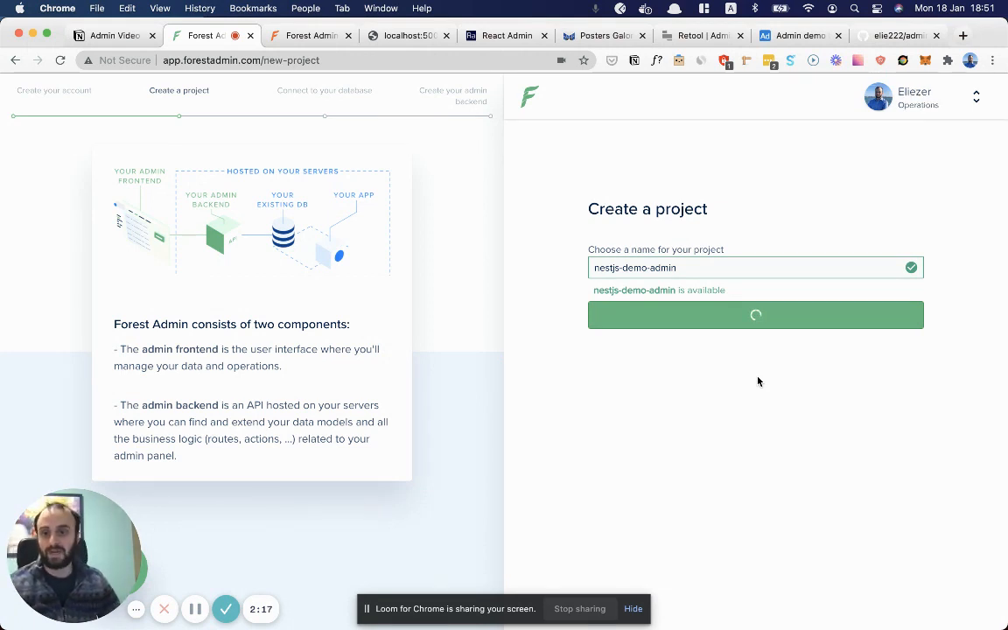
Step: Connect to the local postgres database admin_demo with its credentials and dismiss Chrome's save-password prompt
click(756, 315)
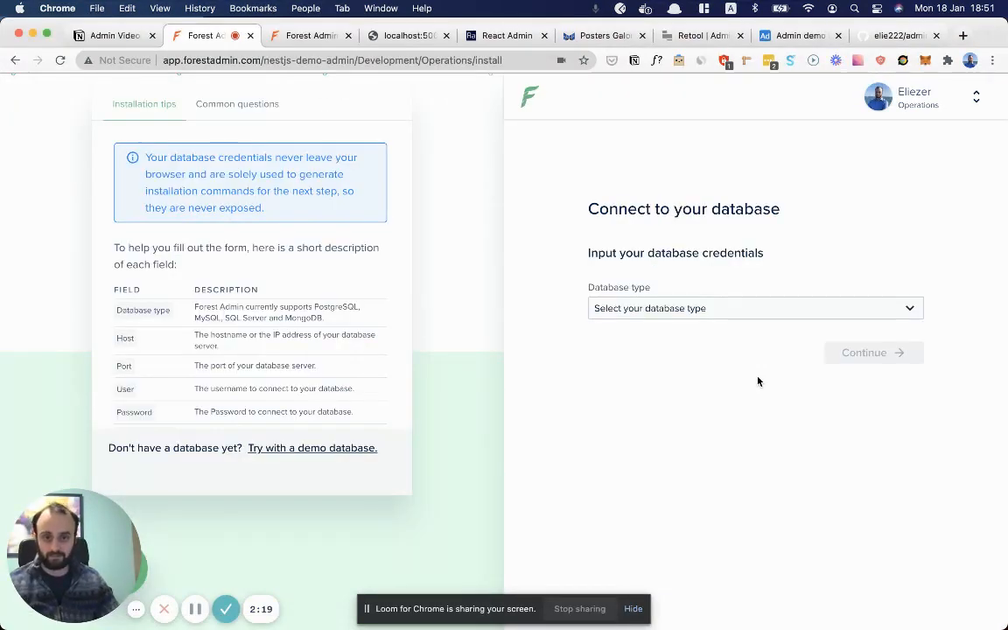
click(754, 308)
text(p)
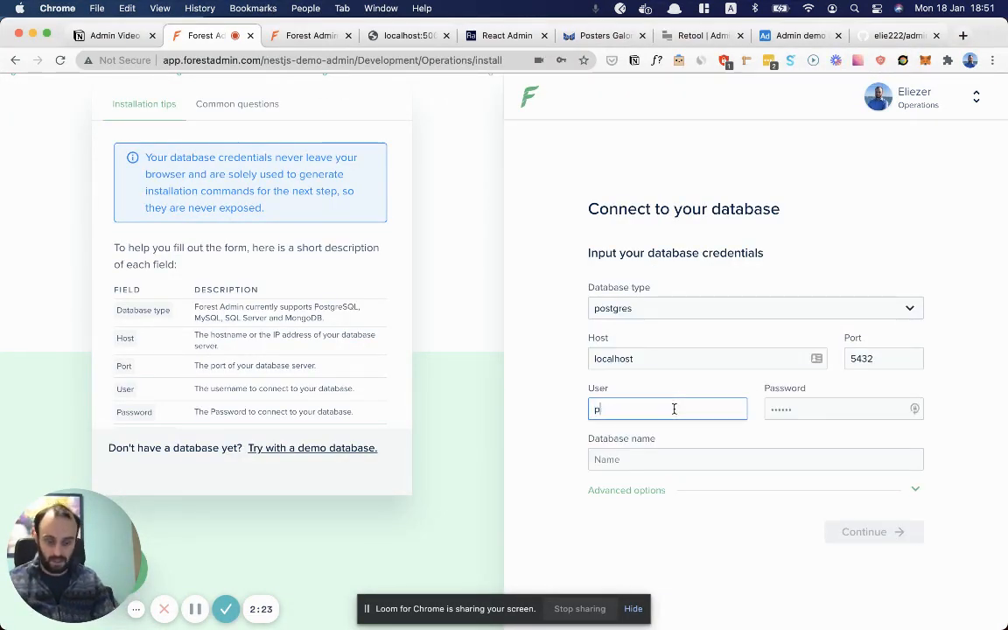
click(840, 409)
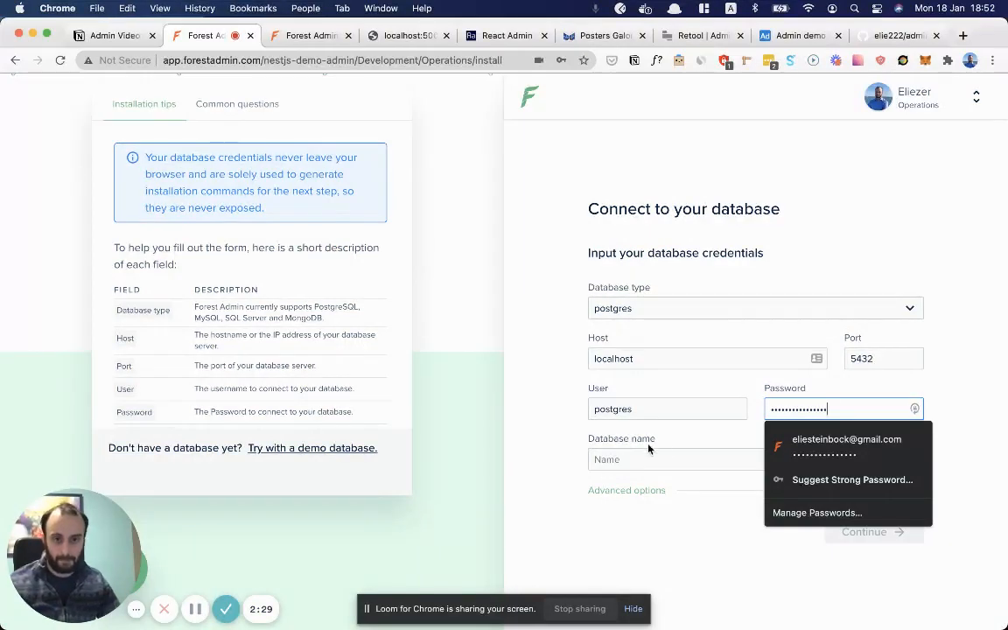
text(admin_demo)
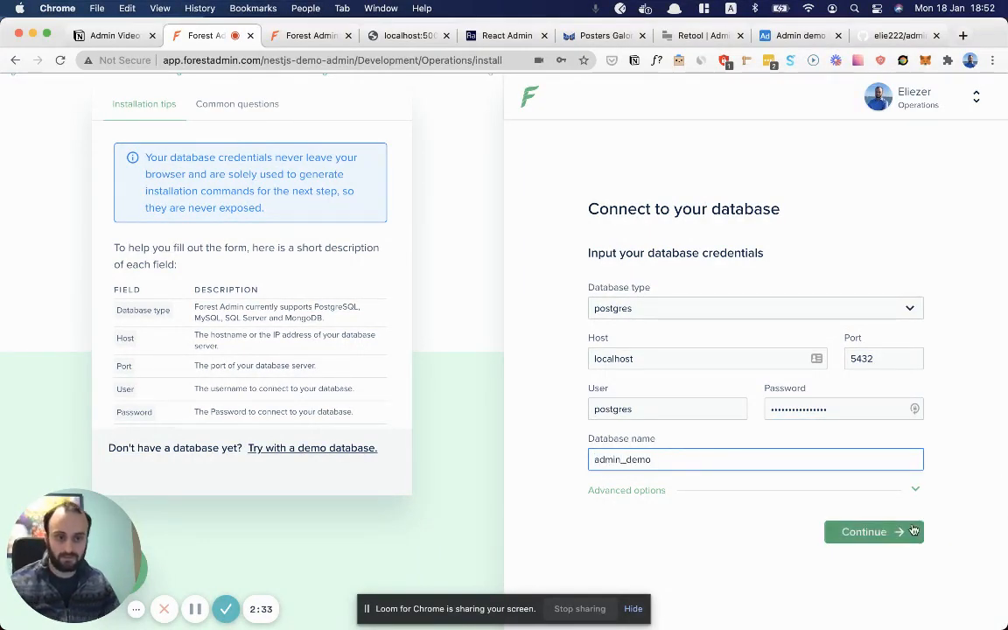
click(865, 533)
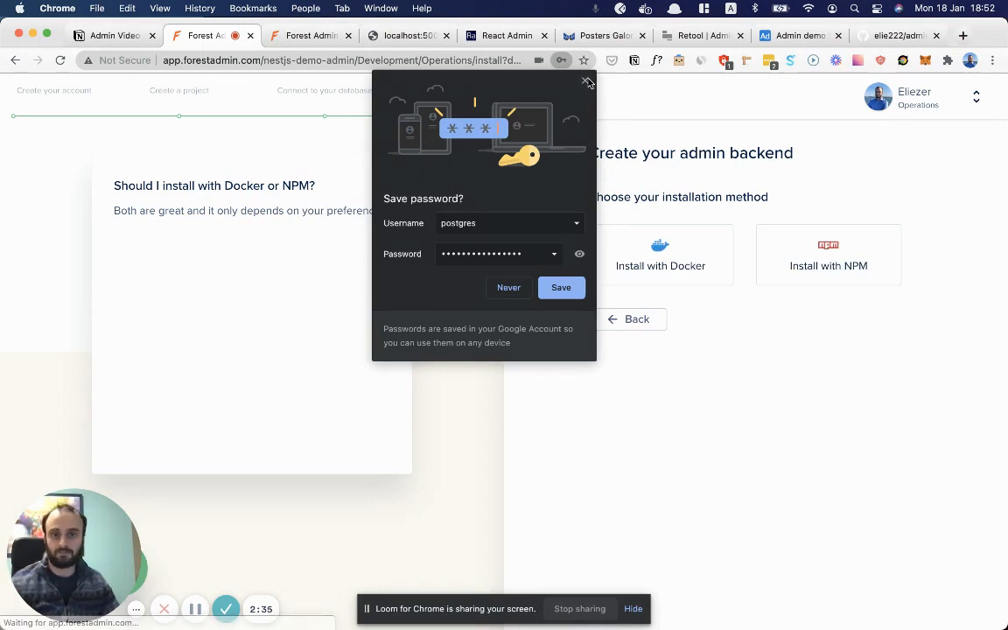
click(588, 82)
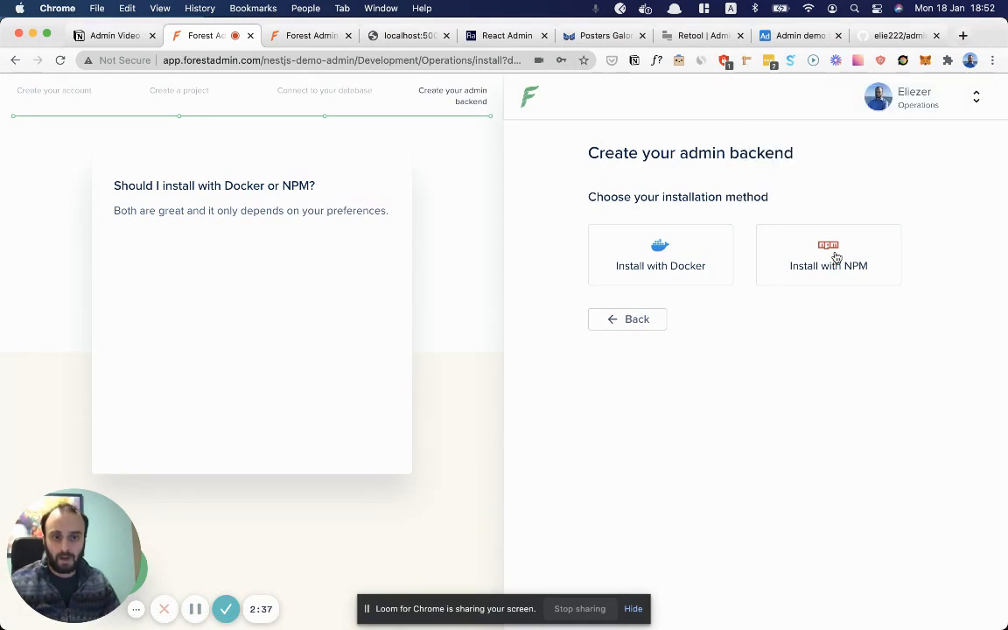
Step: Choose Install with NPM and run the lumber generate "nestjs-demo-admin" command in the terminal
click(828, 256)
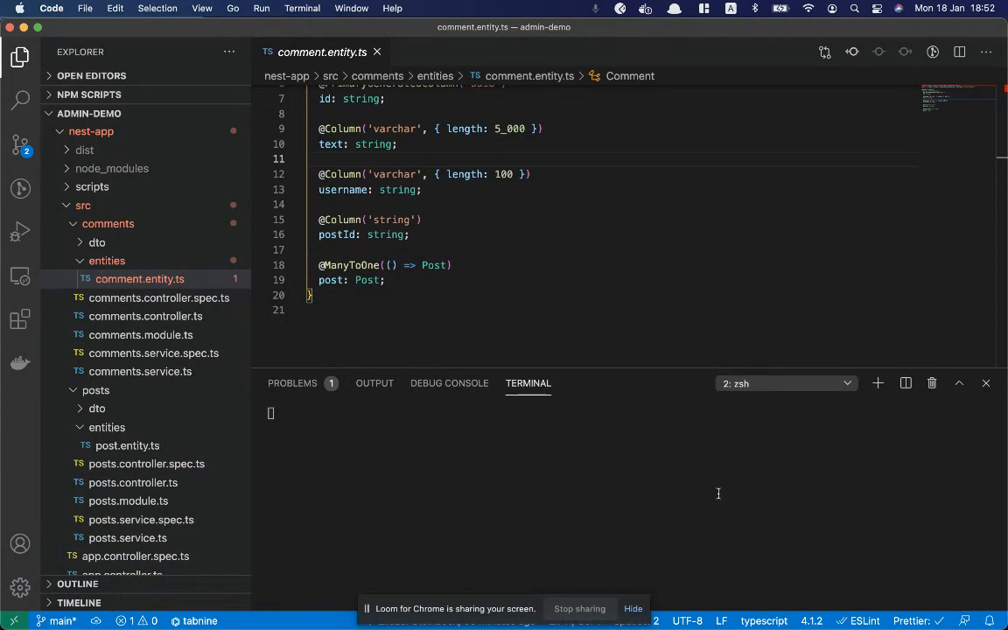
text(lumber generate "nestjs)
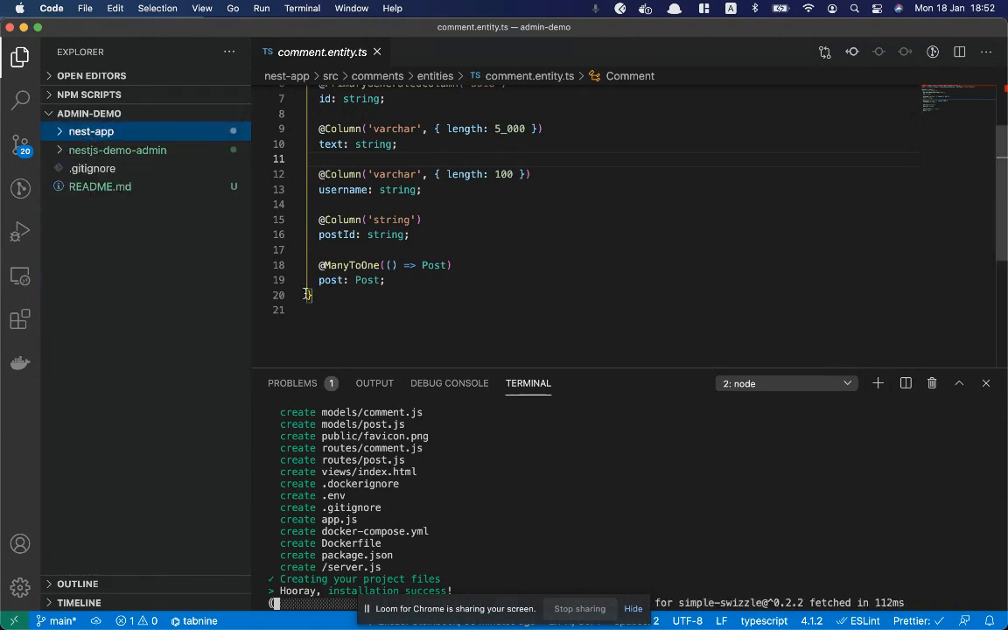
Step: Start the generated nestjs-demo-admin backend with npm start so Forest Admin detects 2 collections
click(118, 151)
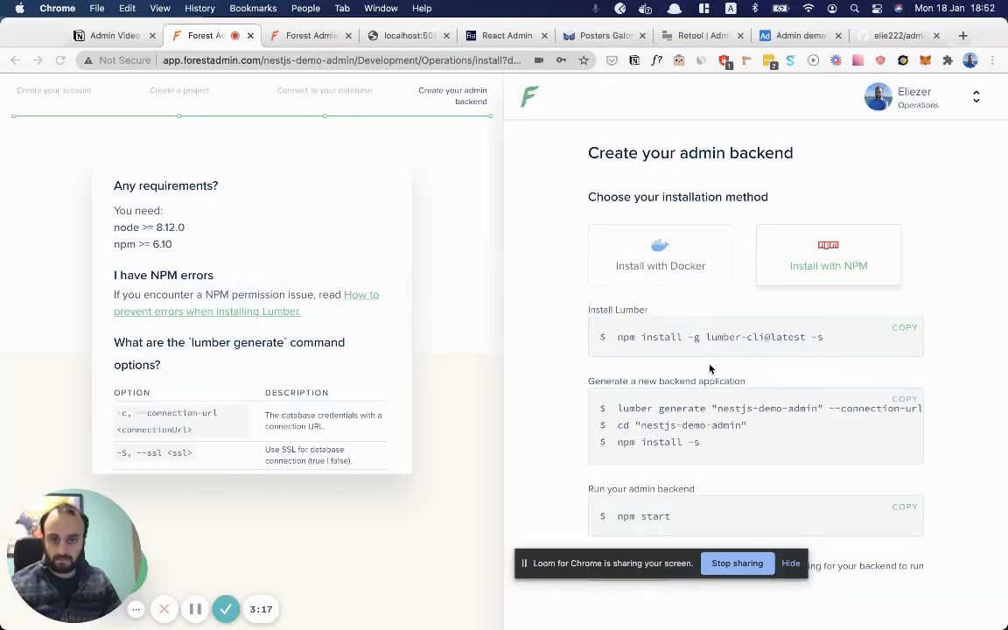
double_click(656, 517)
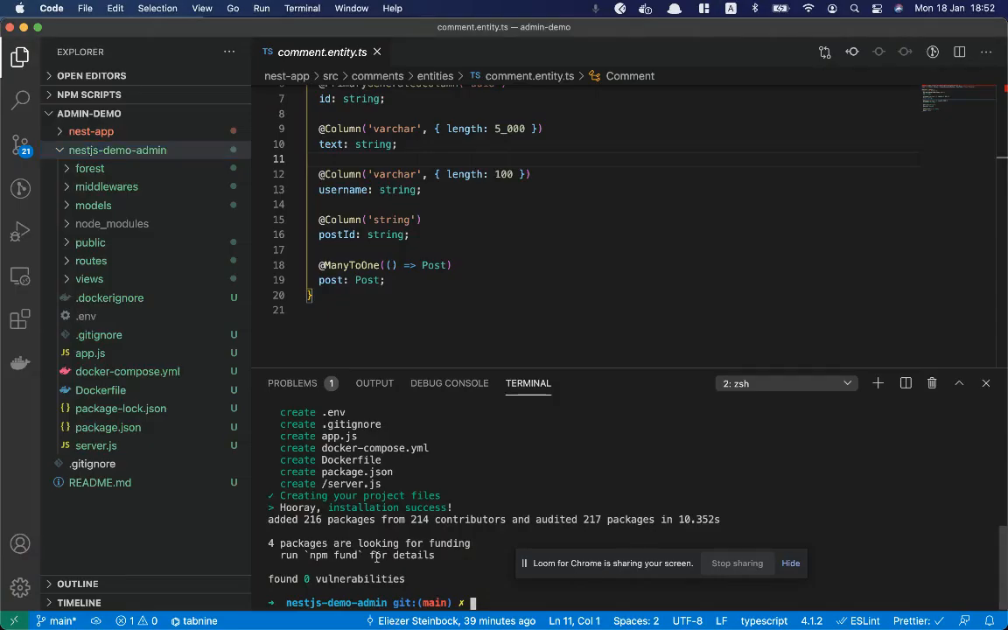
text(npm start)
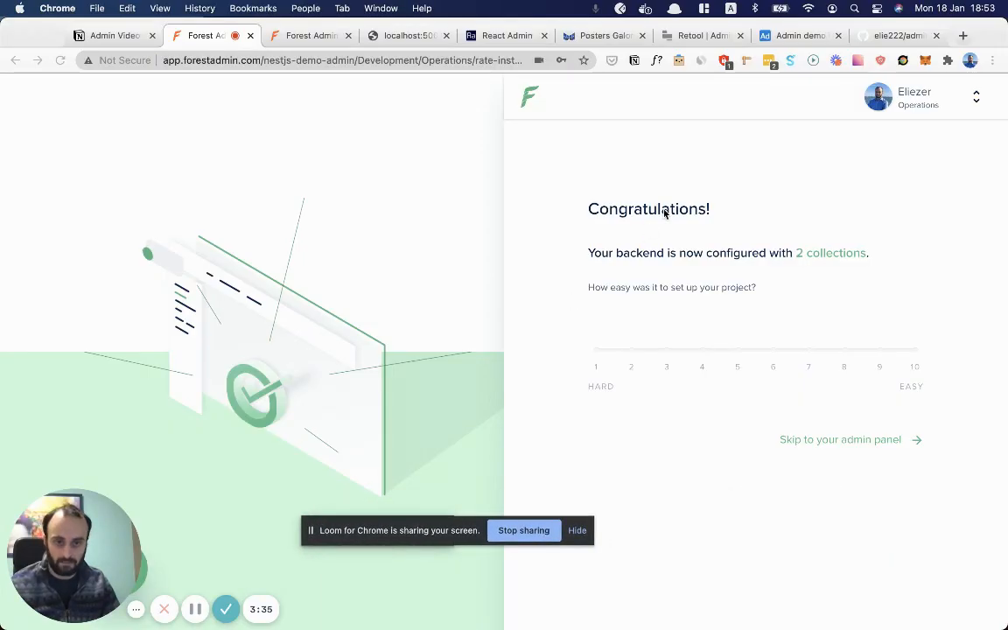
Step: Unlock the nestjs-demo-admin data with the password and view the single post in Posts
click(913, 350)
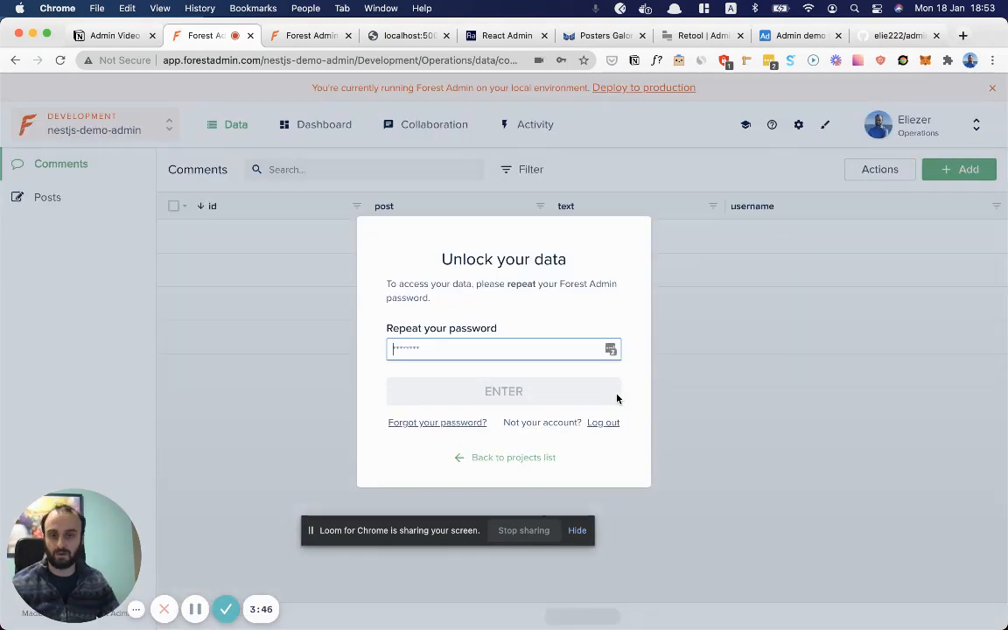
click(504, 393)
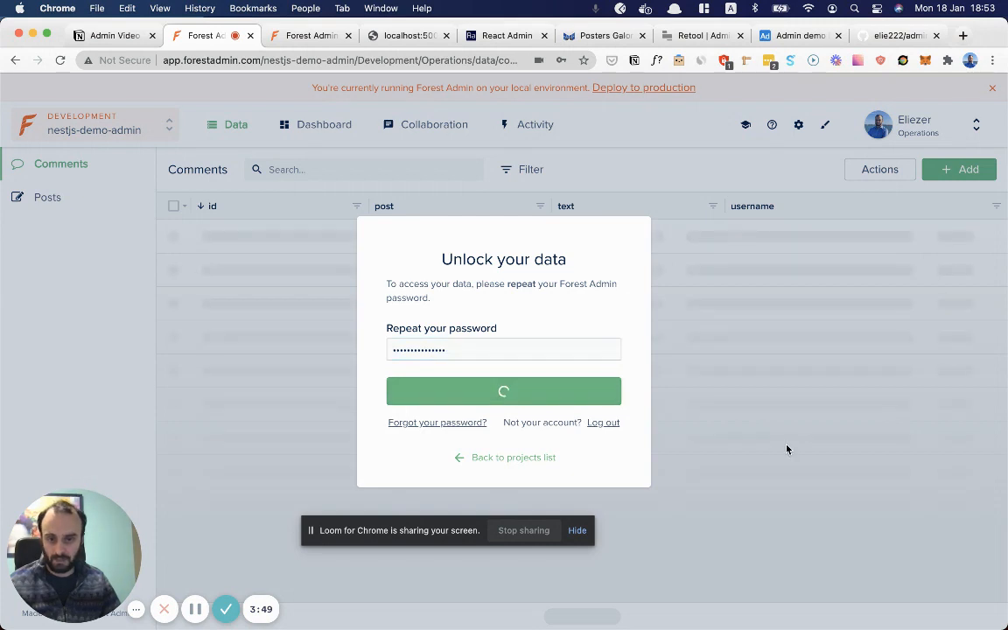
click(504, 392)
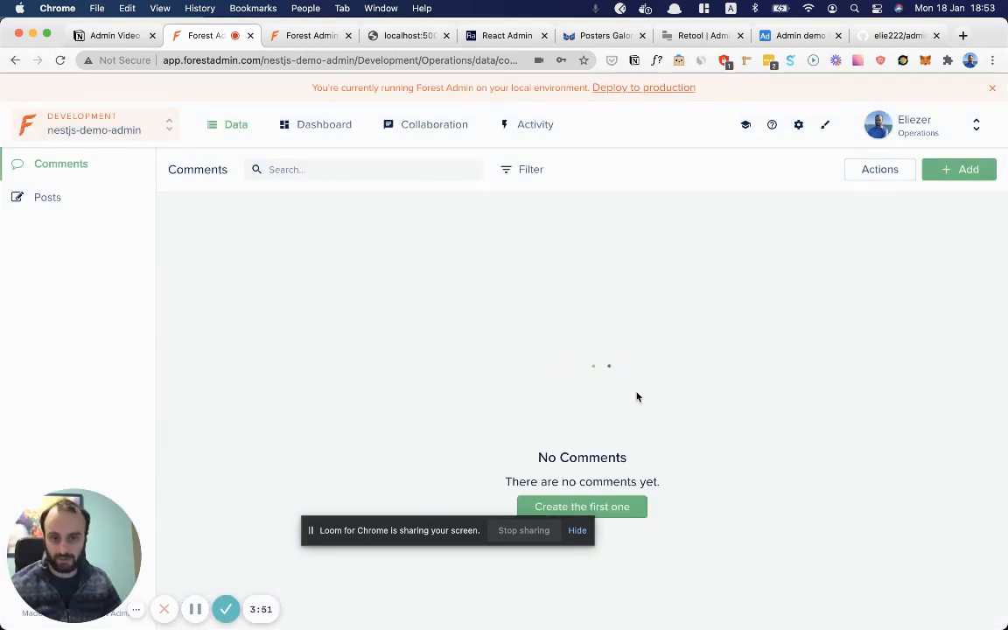
click(47, 196)
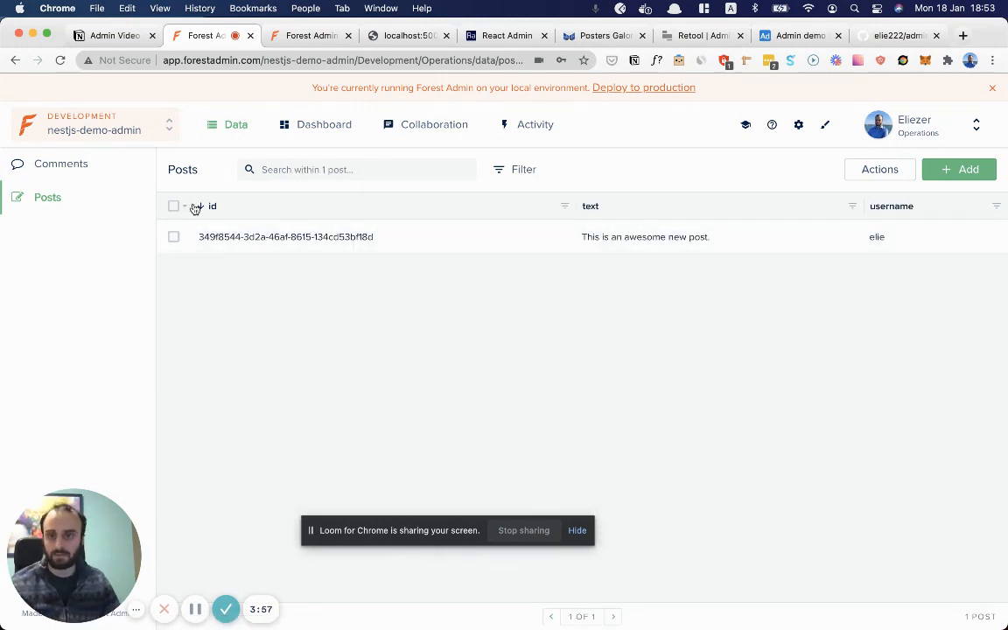
Step: Create a comment 'this is a new comment' by elieeeee linked to the existing post
click(59, 165)
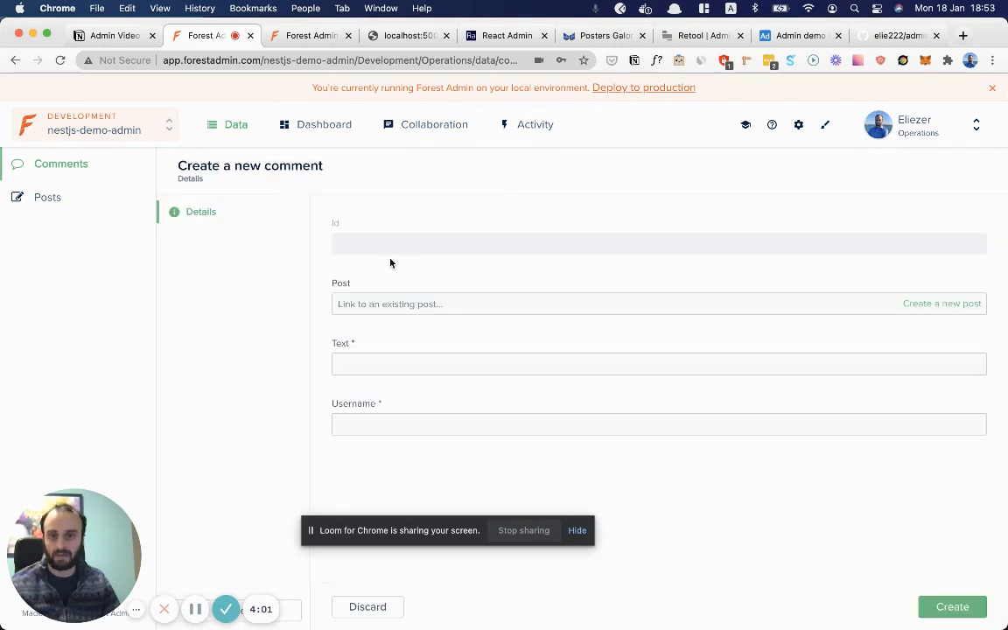
click(525, 305)
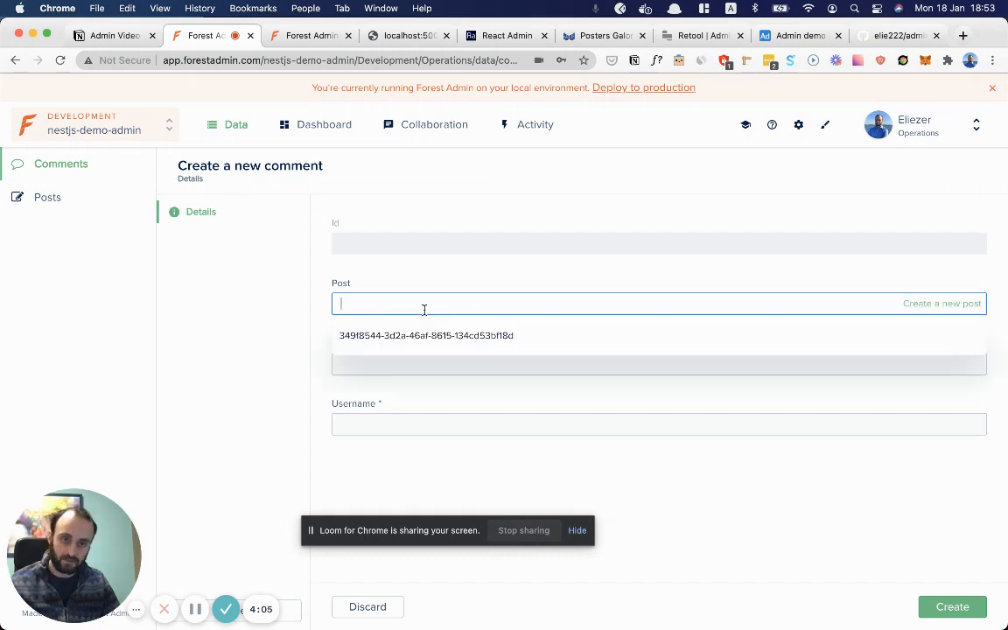
click(427, 336)
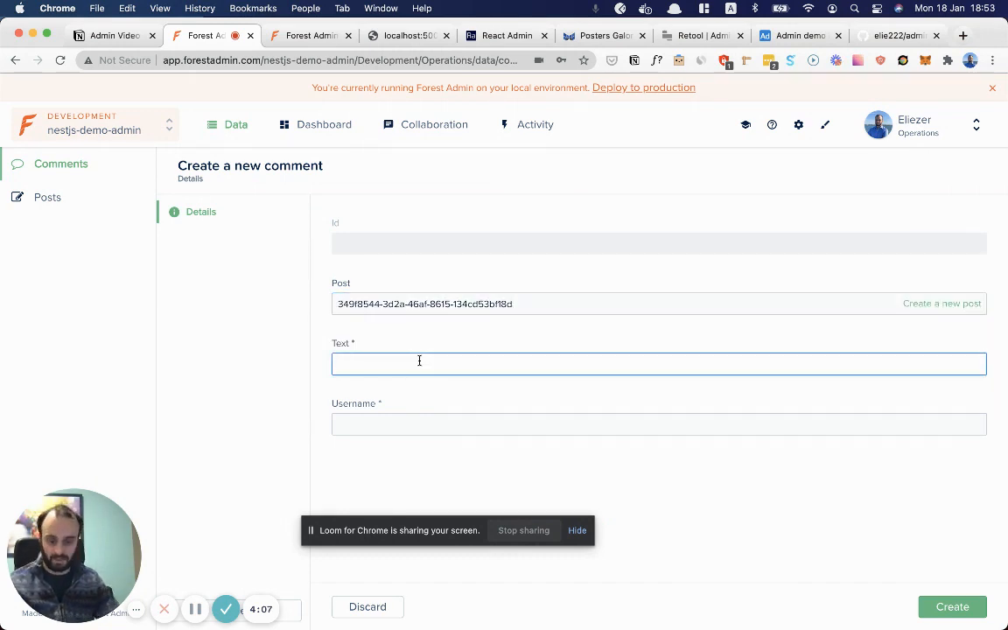
text(this is a new com)
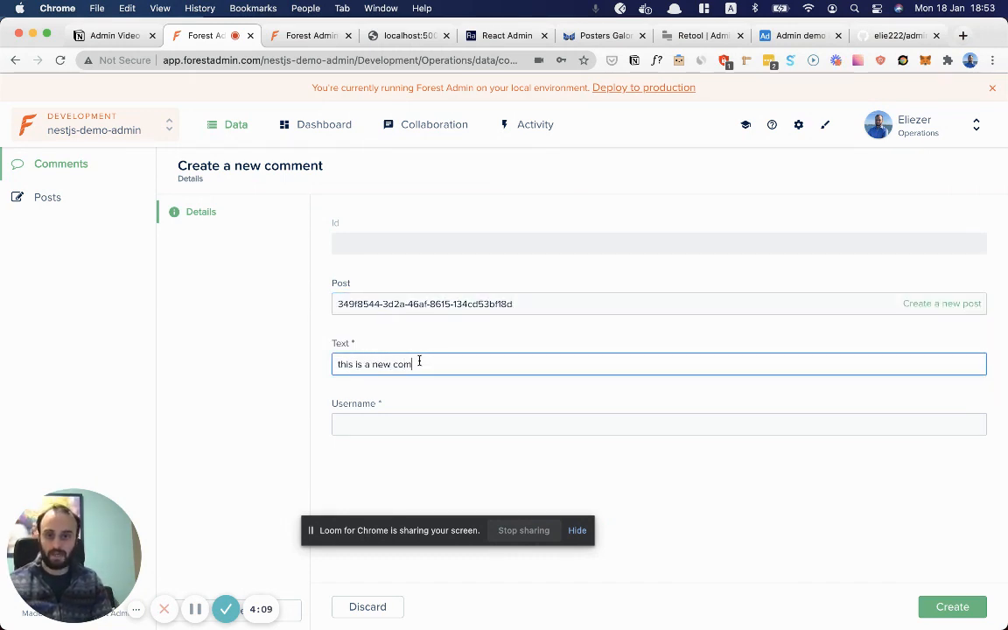
text(elieeeee)
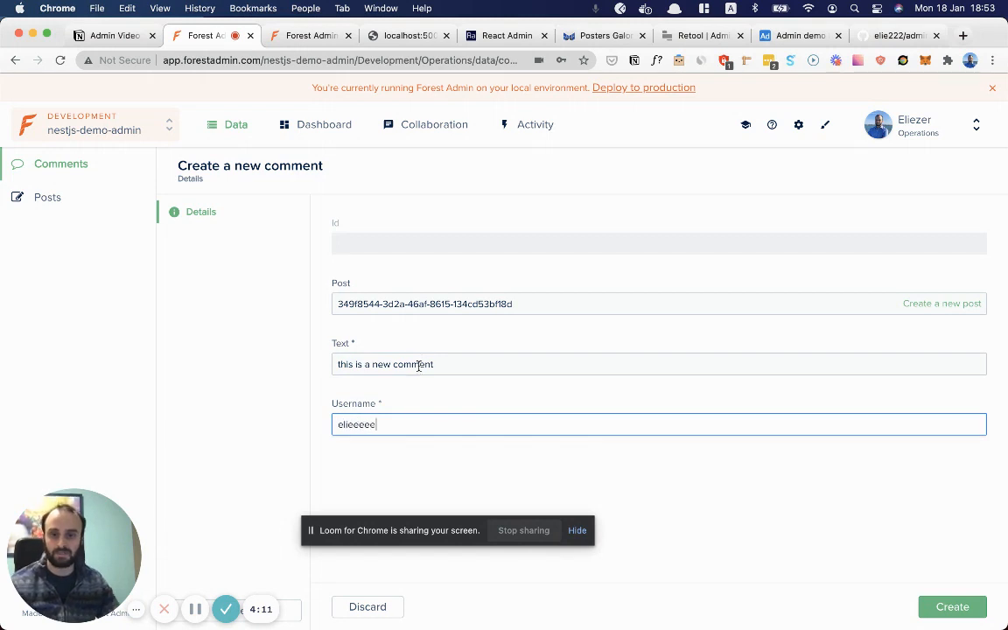
click(953, 605)
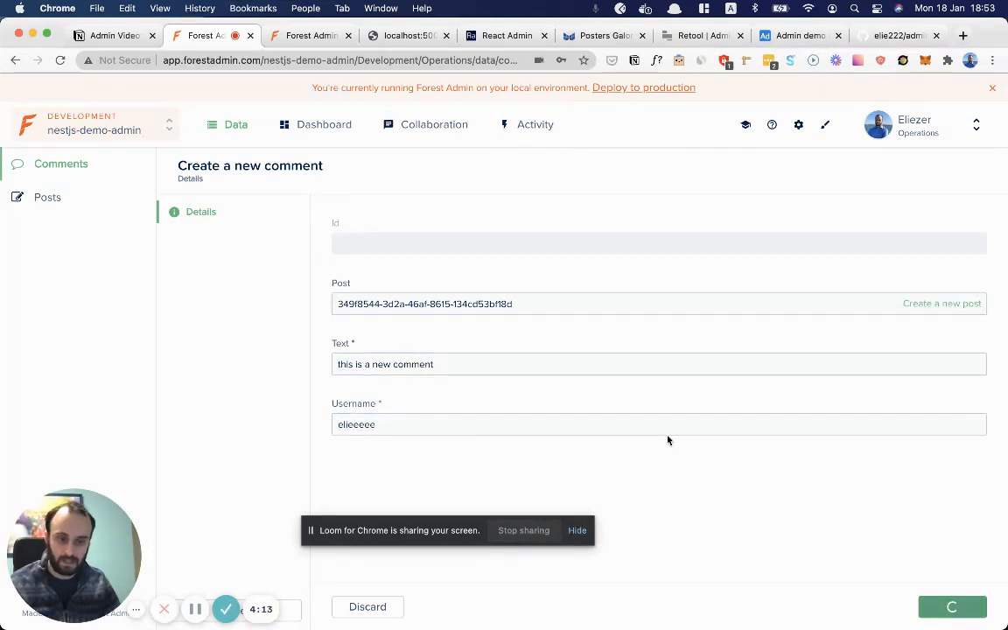
Step: Show the new comment in the post's related Comments data
click(952, 606)
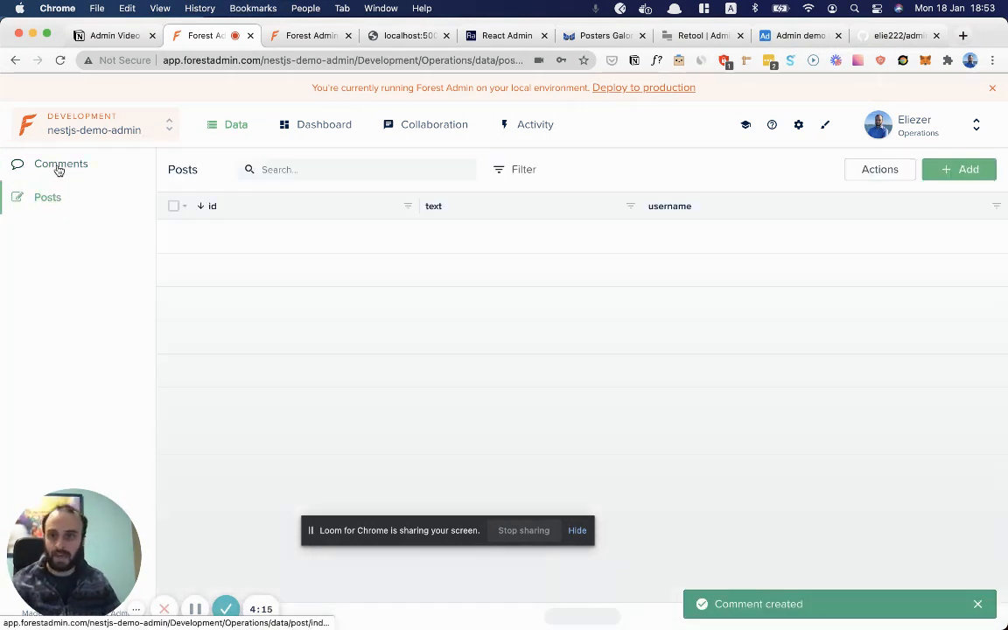
click(60, 164)
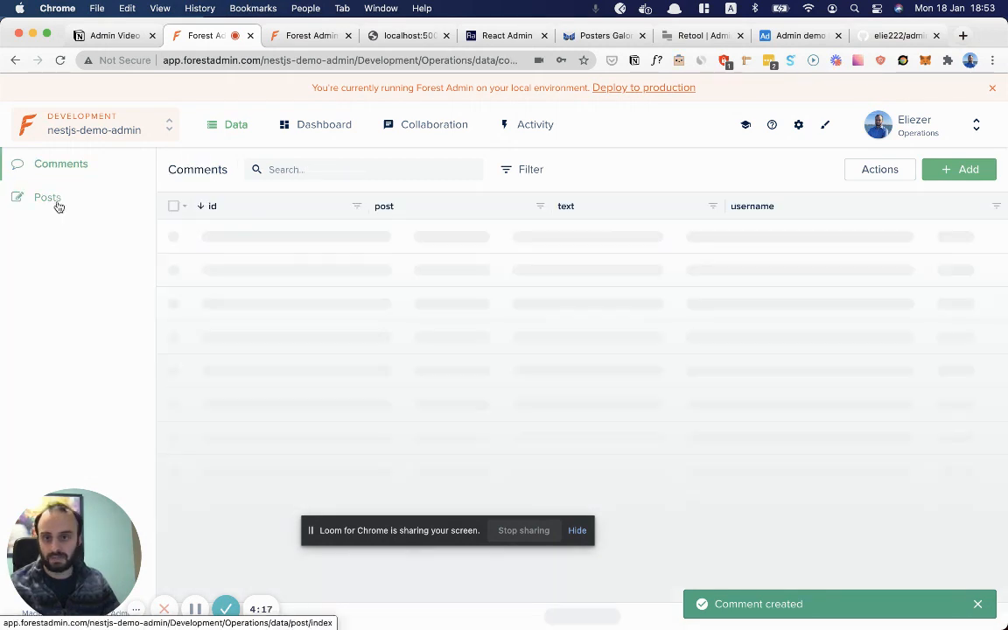
click(47, 196)
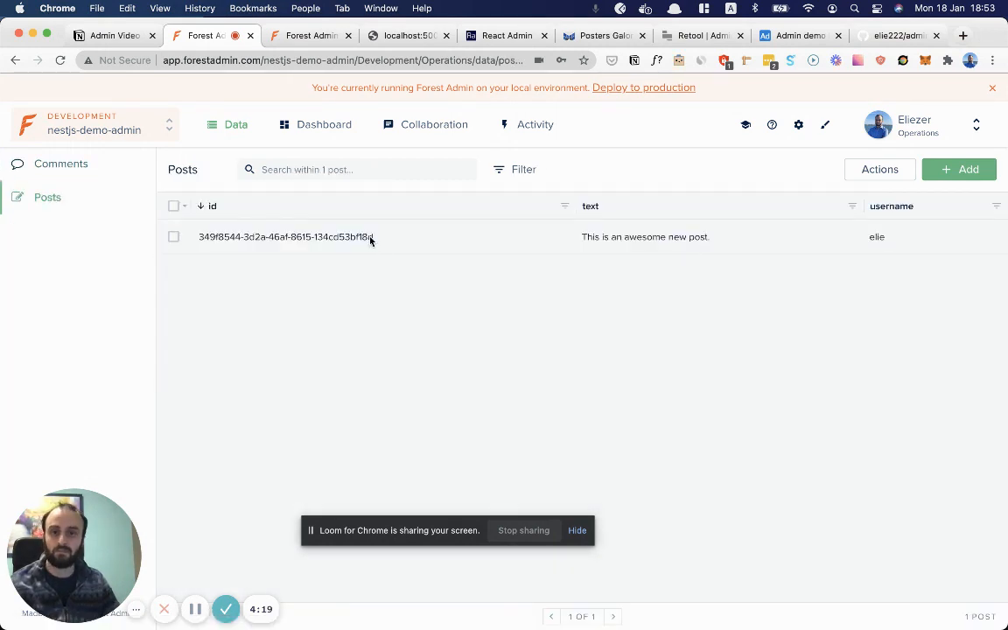
click(285, 236)
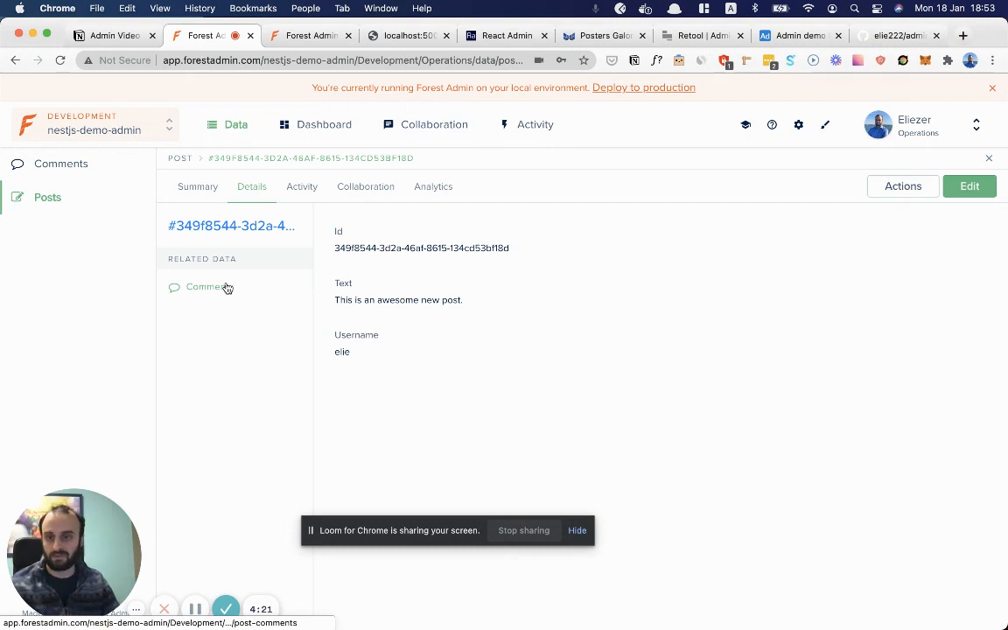
click(210, 287)
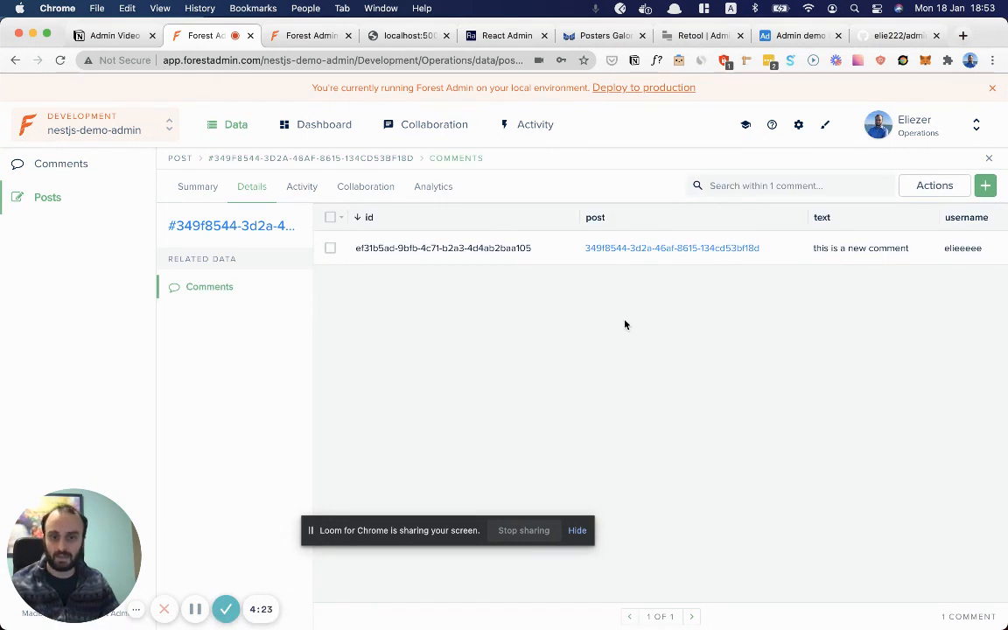
mouse_move(438, 315)
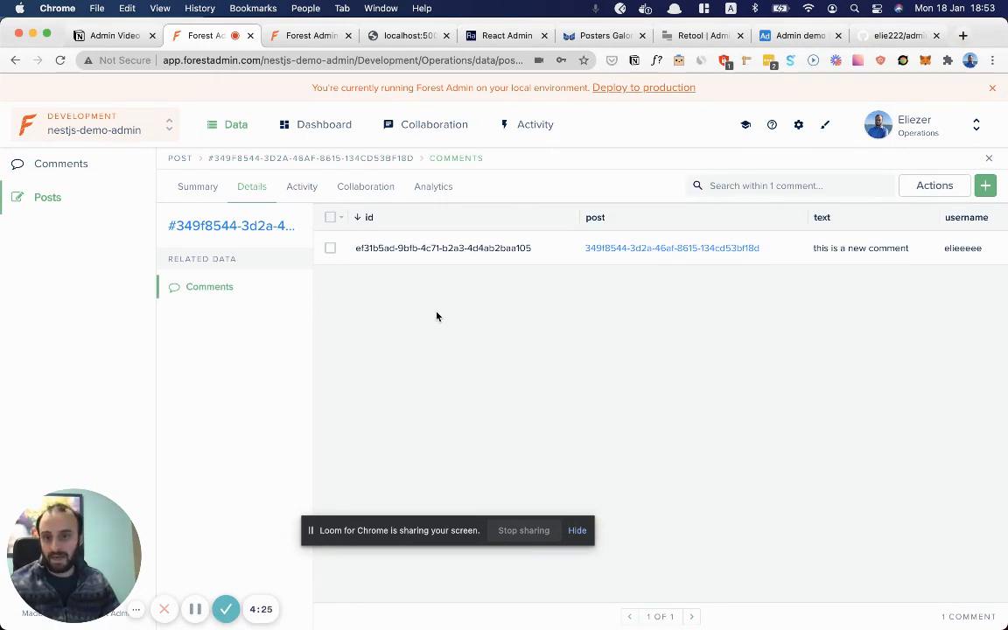
mouse_move(824, 125)
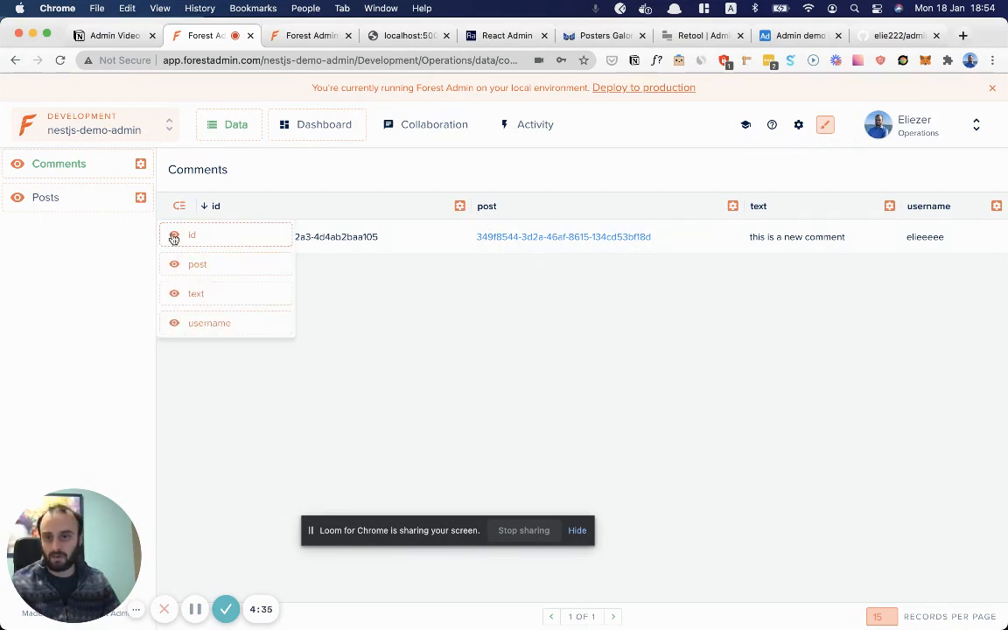
Step: Hide the id field so Comments shows username, post, then text
click(175, 238)
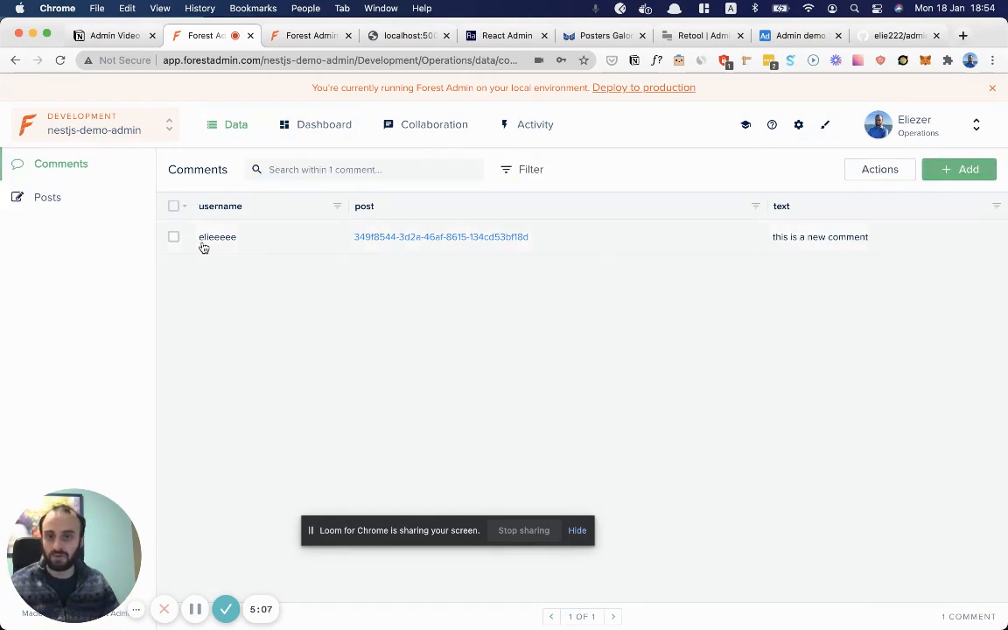
Step: Switch to VS Code and view the generated forest/comment.js and forest/post.js customization files
key(cmd+tab)
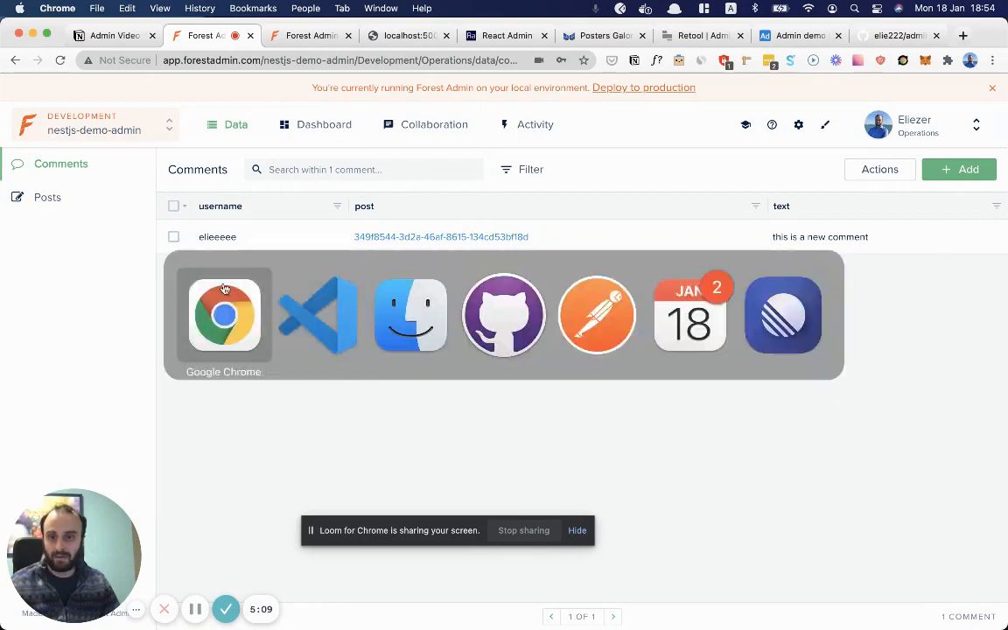
click(319, 315)
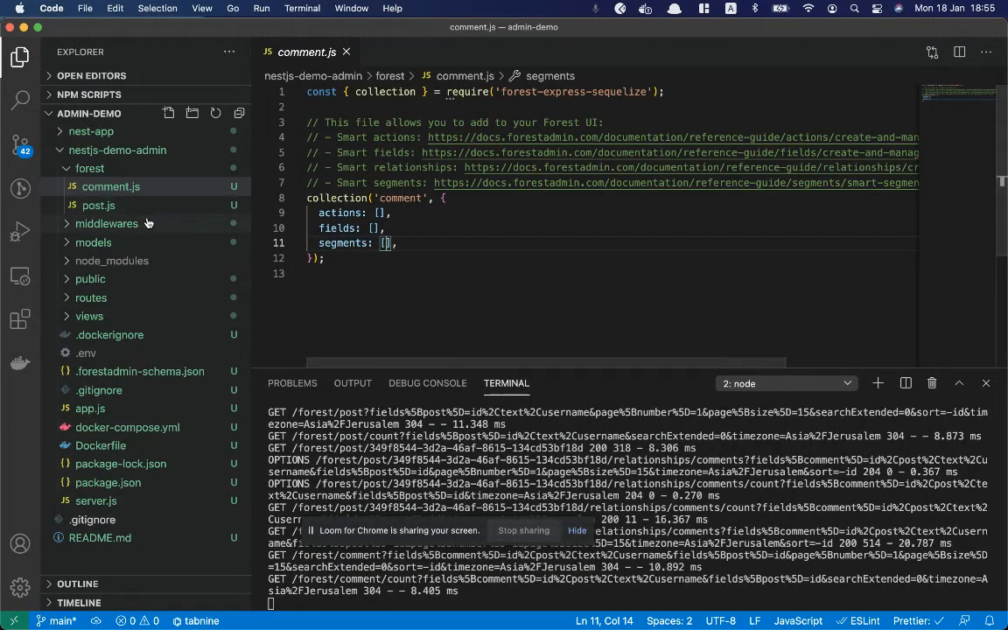
click(98, 205)
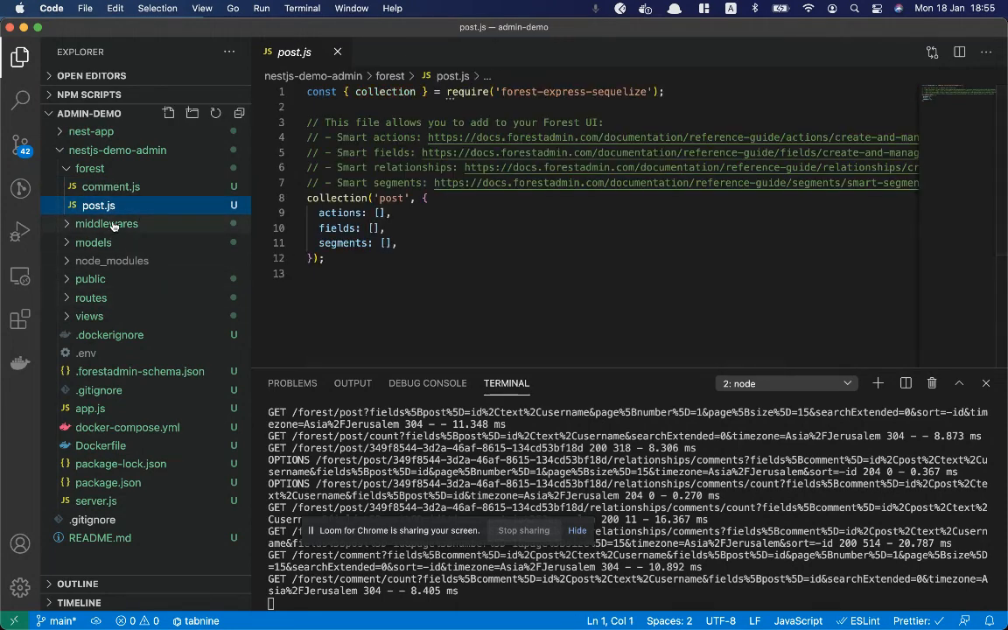
click(112, 298)
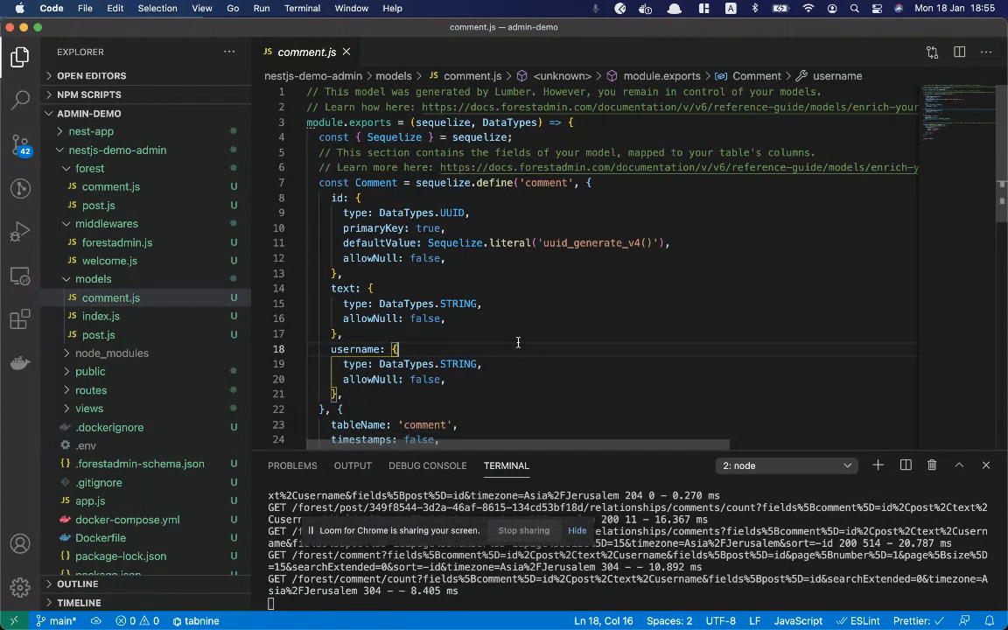
Step: Review the Comment model's id, text, username fields and its belongsTo posts association via postId
scroll(down, 3)
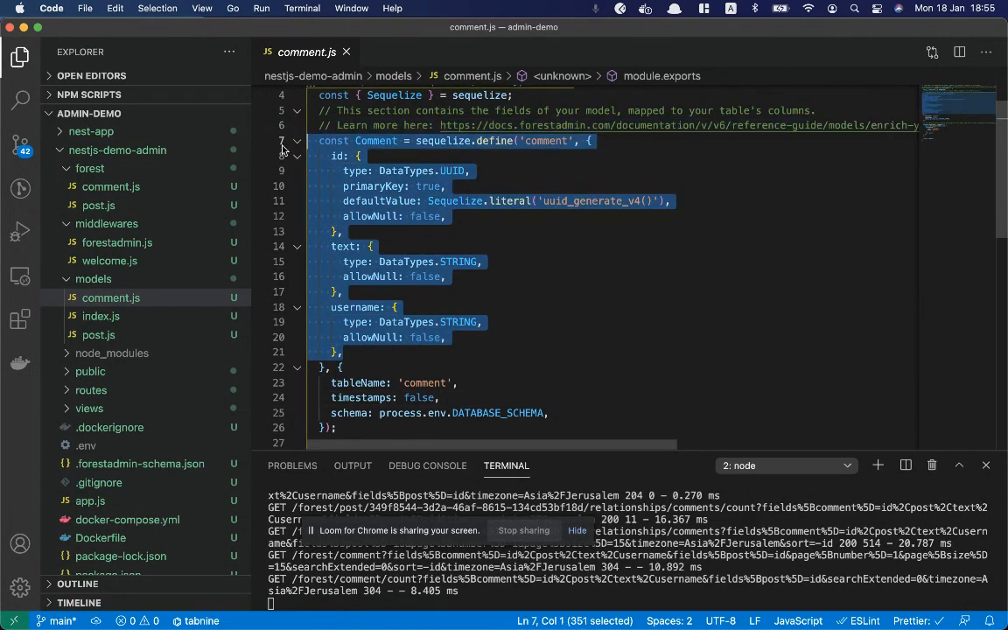
click(446, 217)
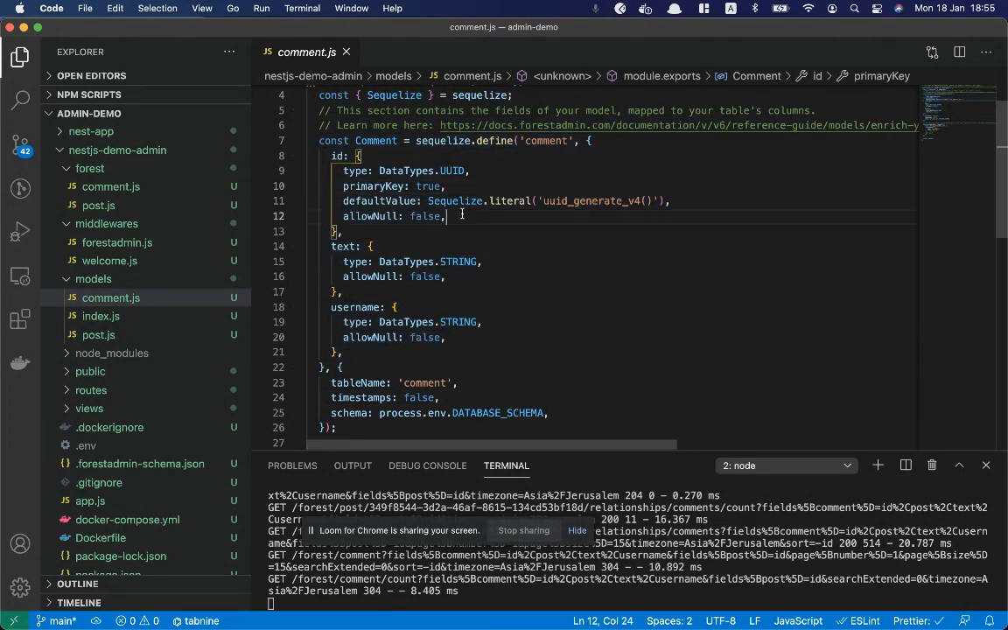
click(446, 199)
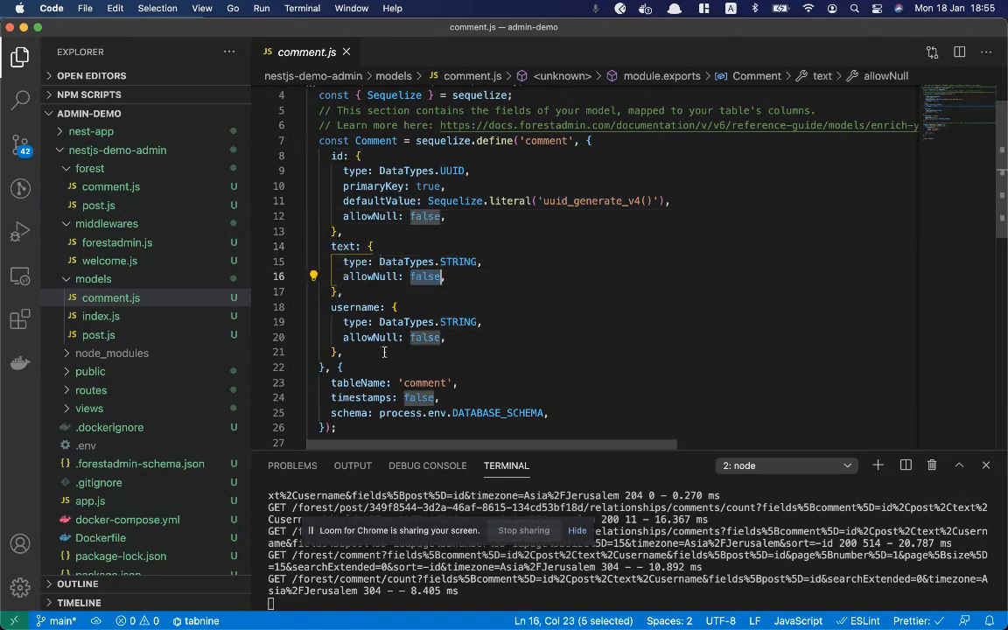
click(347, 156)
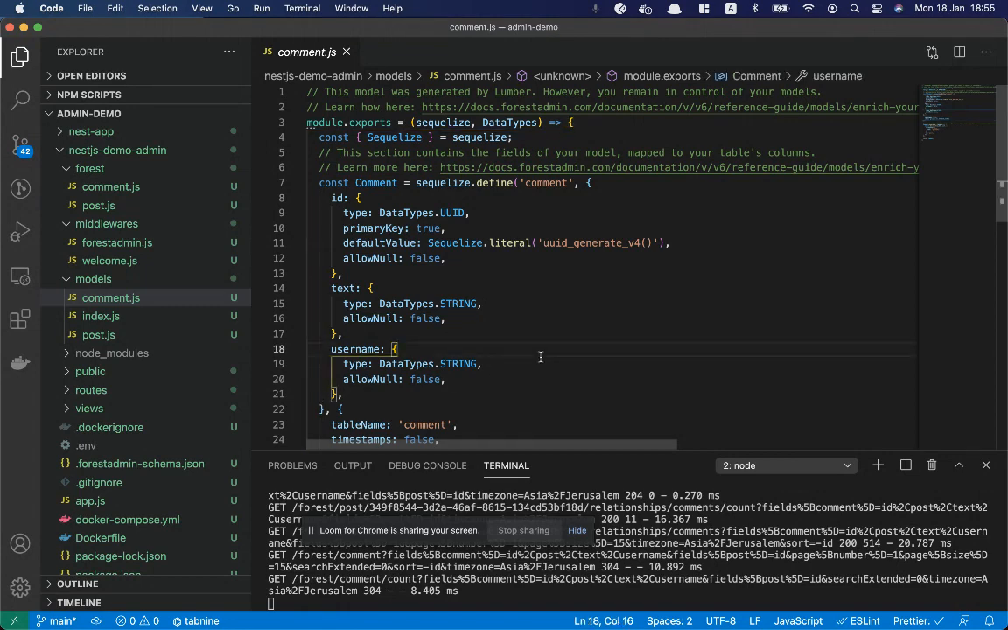
mouse_move(513, 357)
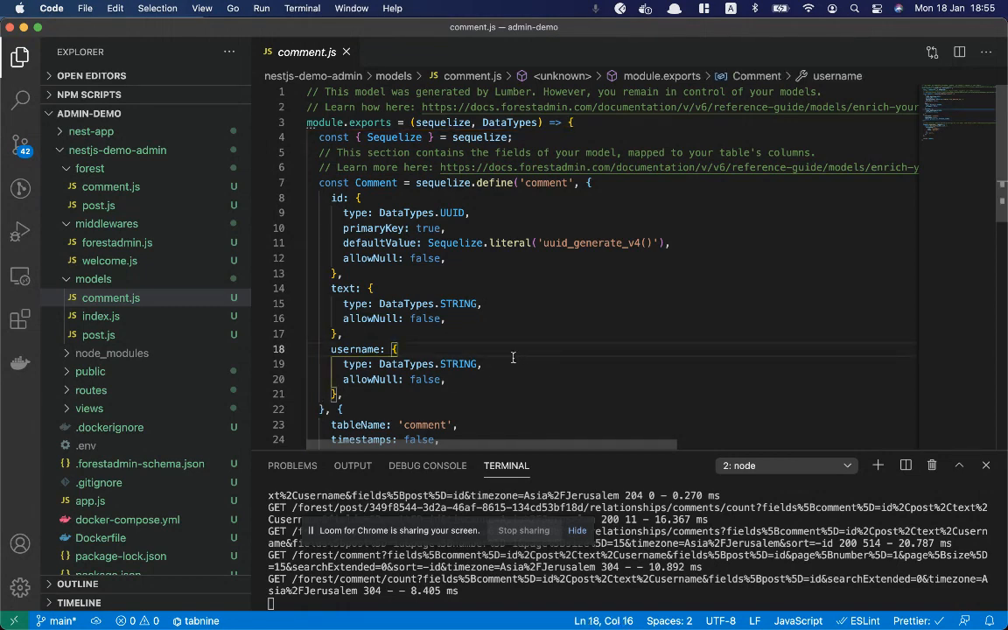
scroll(down, 3)
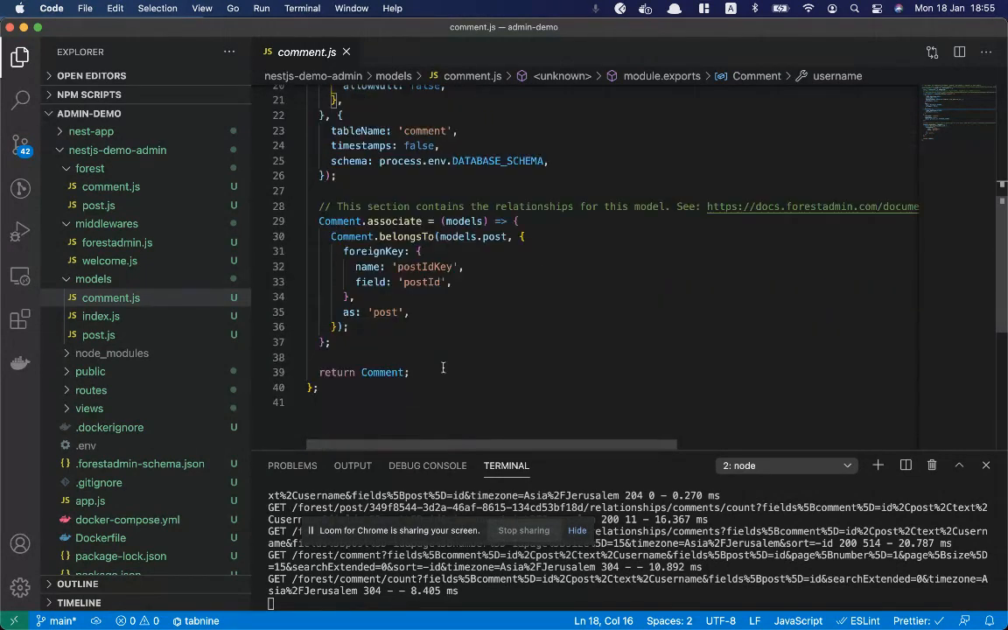
drag(318, 220, 346, 328)
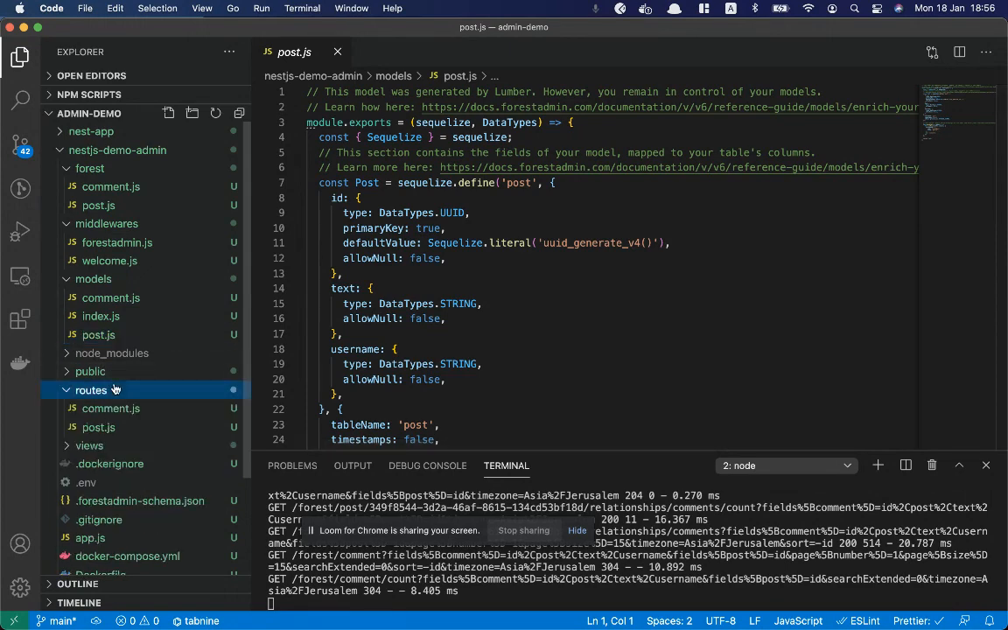
Step: View the generated comments routes file, then the posts routes file in the Explorer
click(110, 409)
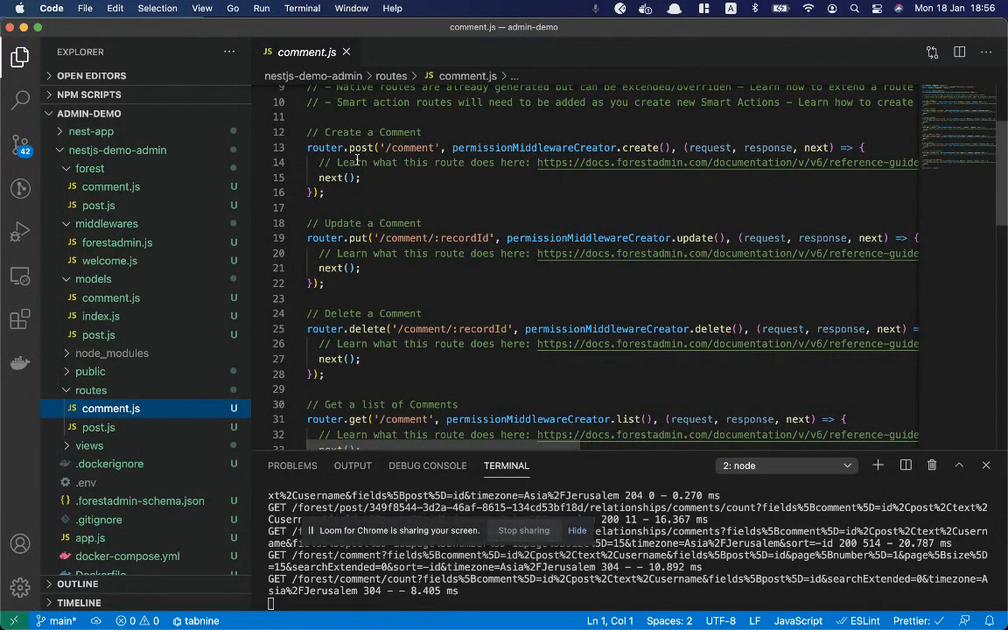
scroll(down, 3)
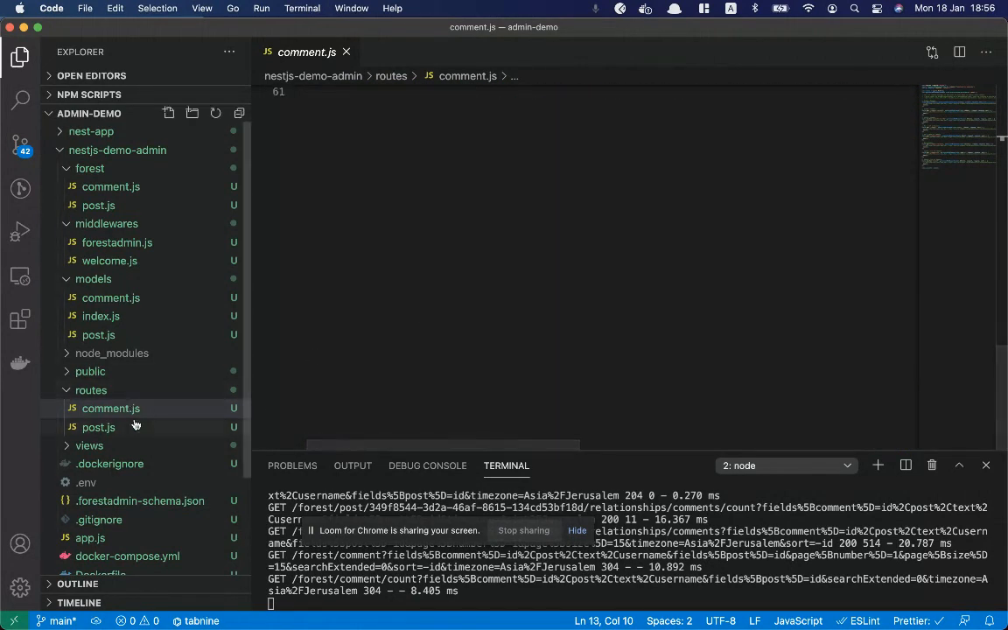
click(98, 427)
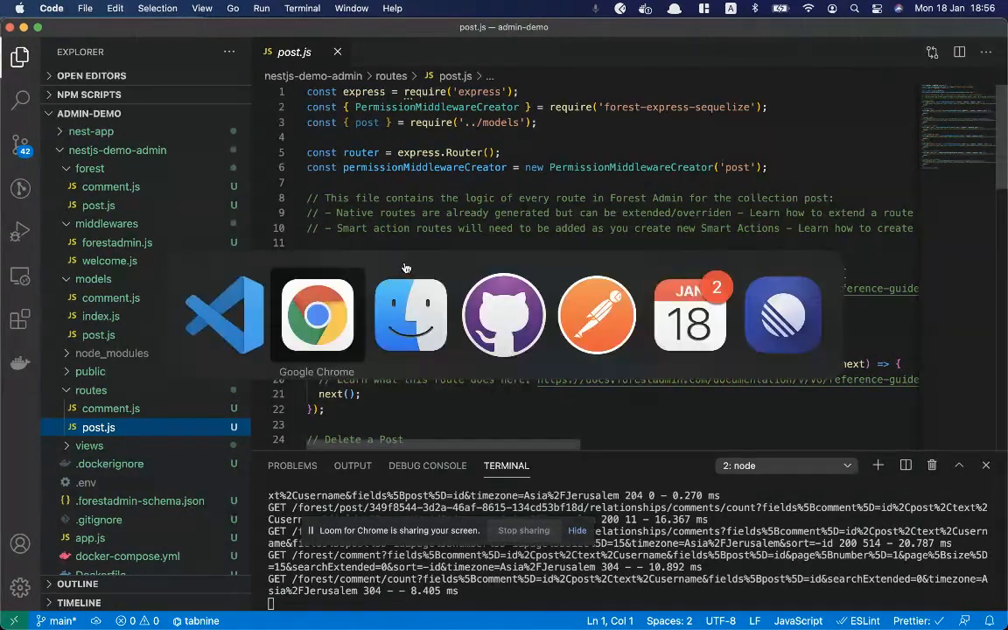
Step: Return to Forest Admin, toggle the Layout Editor on and off, and open the environment dropdown
click(317, 316)
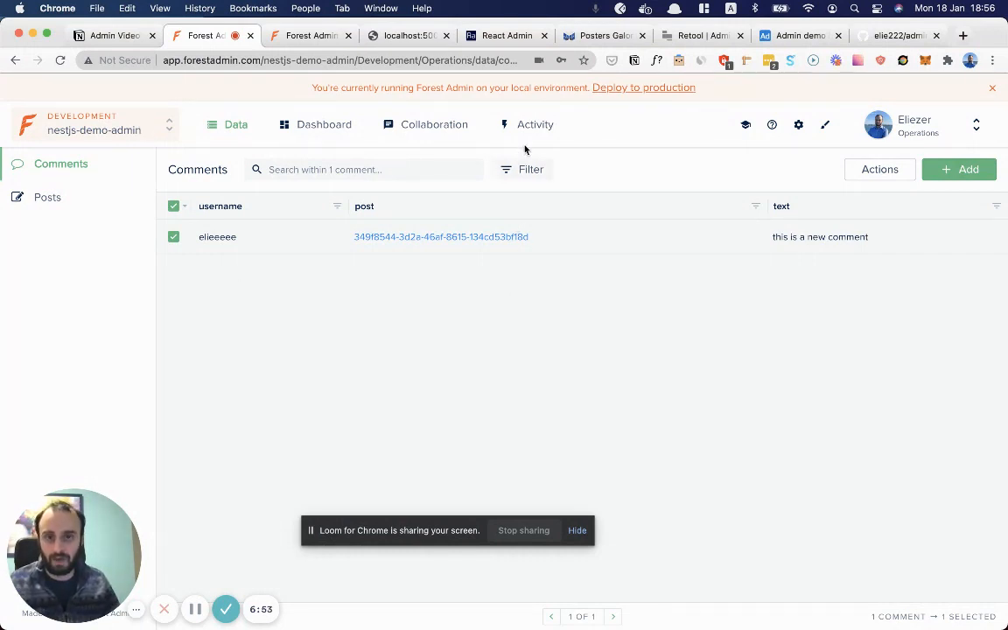
click(824, 124)
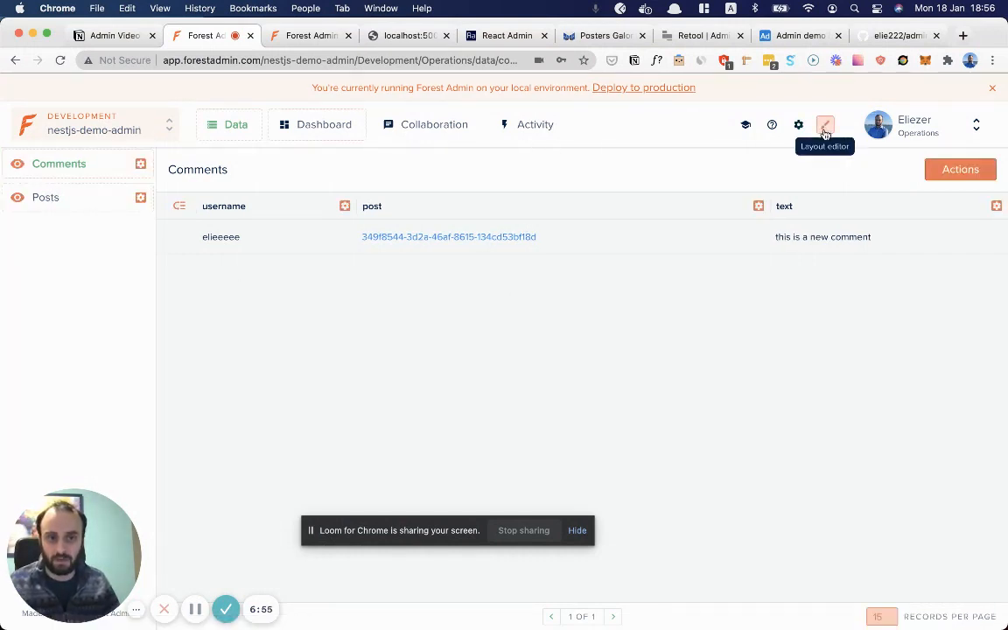
click(798, 124)
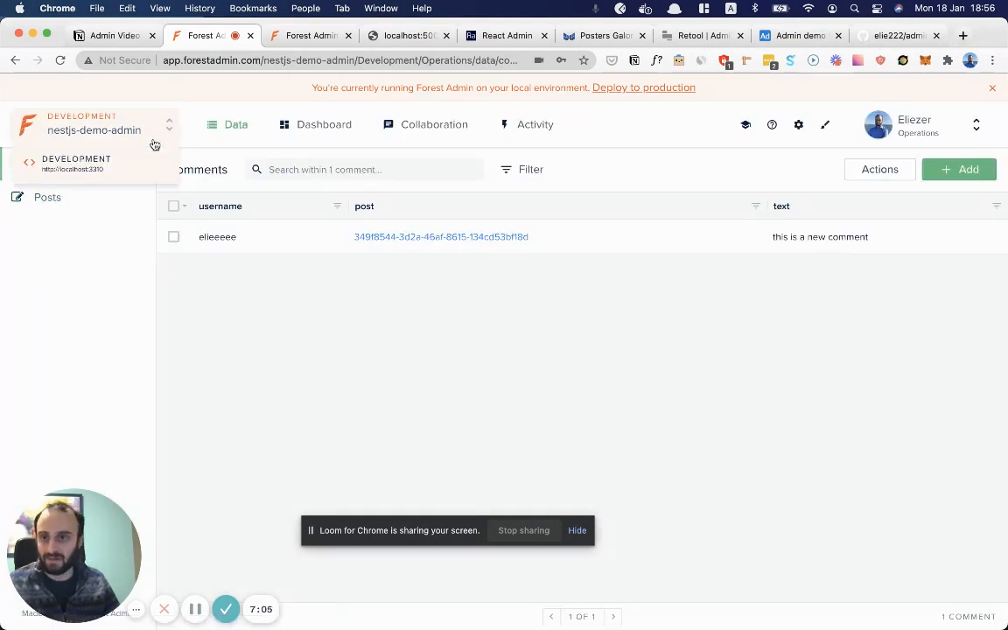
click(322, 122)
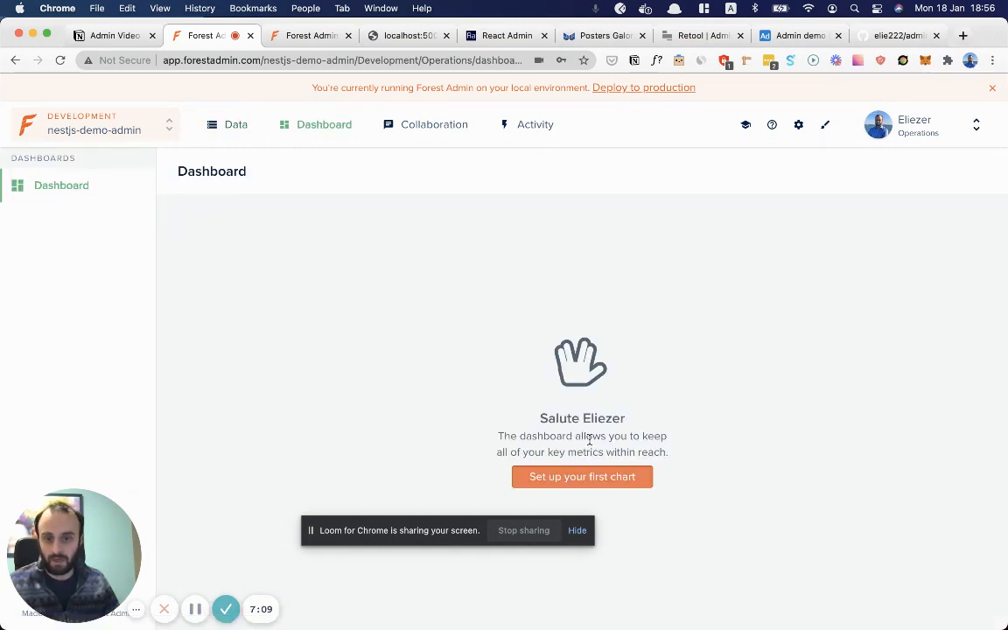
Step: Begin setting up the first dashboard chart, reviewing chart types and data source choices
click(582, 477)
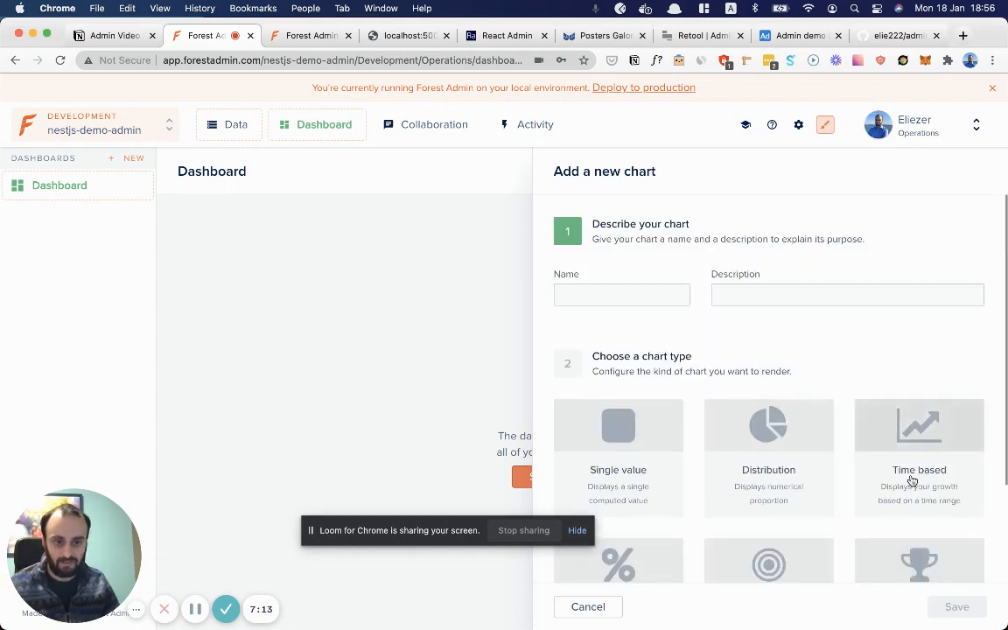
click(919, 329)
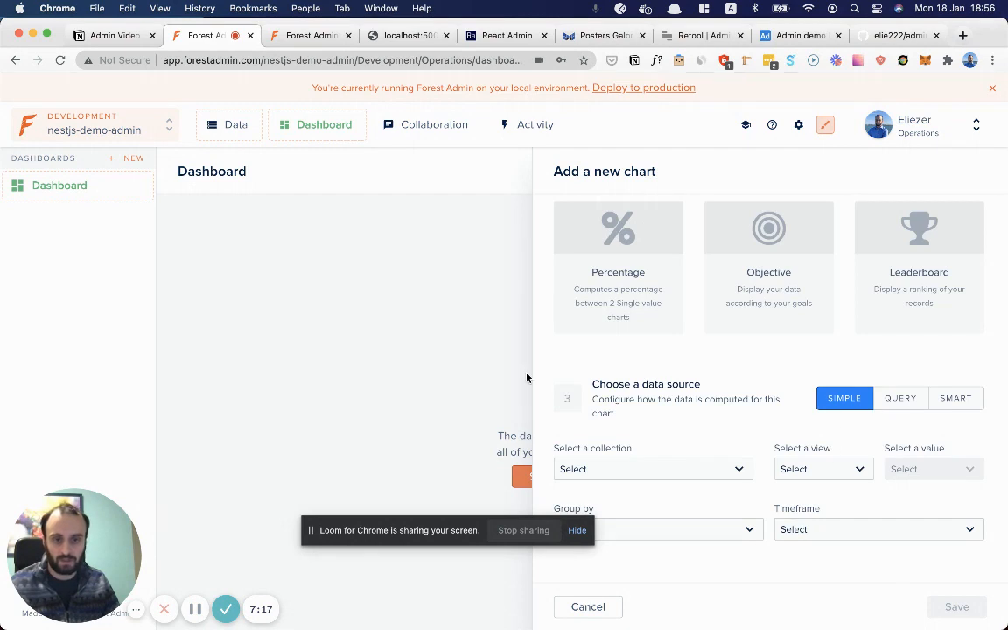
click(588, 605)
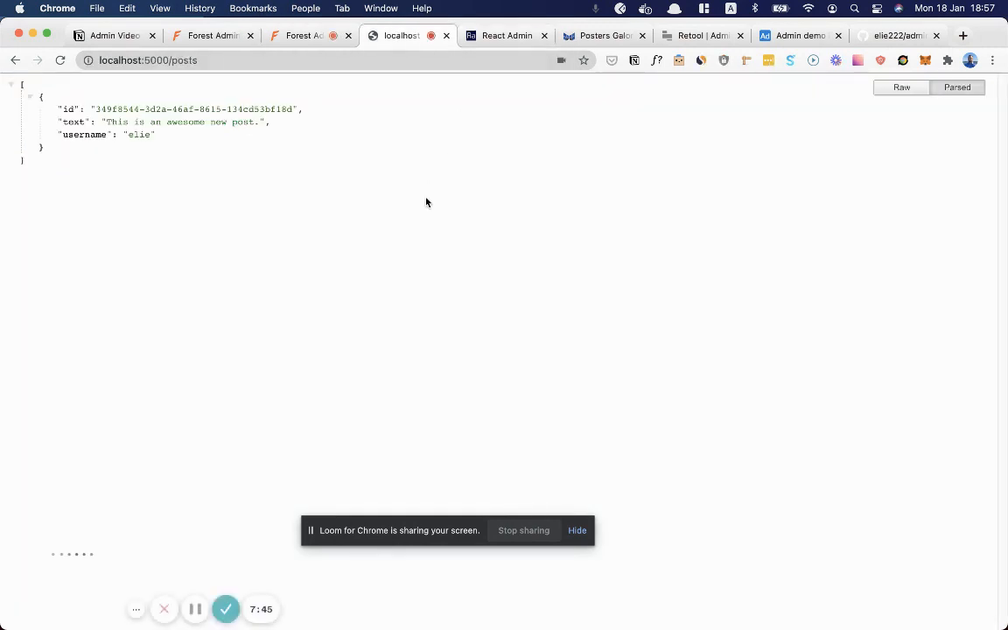
mouse_move(380, 137)
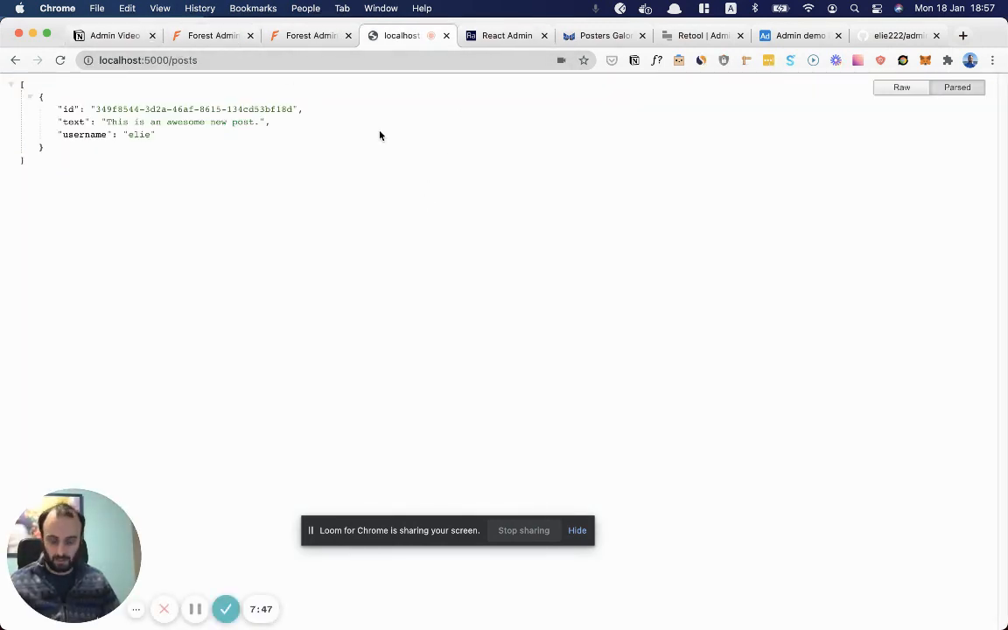
Step: Navigate a new tab to forestadmin.com
text(forestadmin.com)
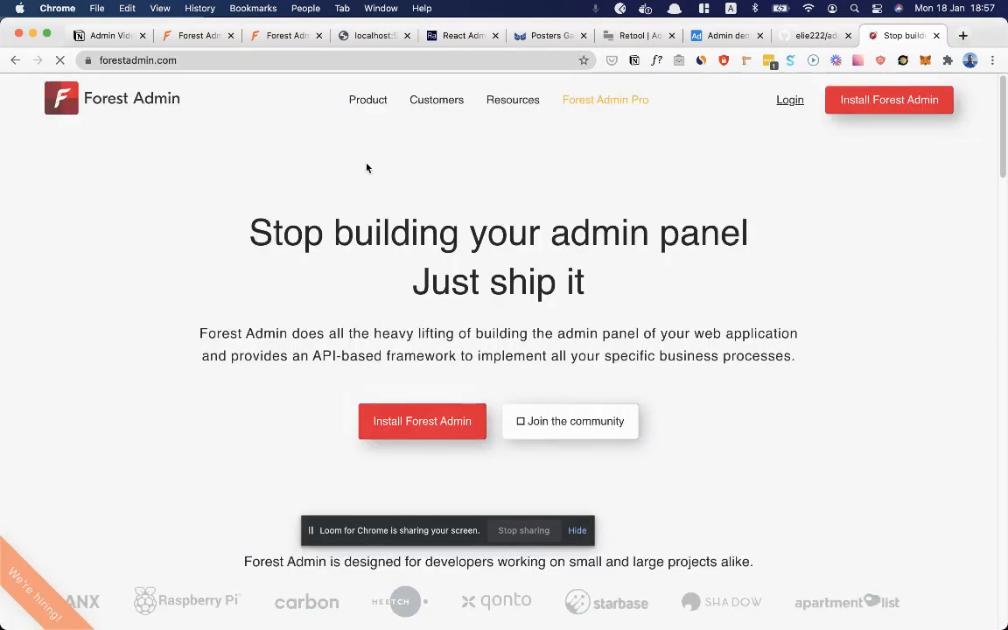
Step: Browse the Forest Admin homepage down past the demo video to the feature sections
click(513, 100)
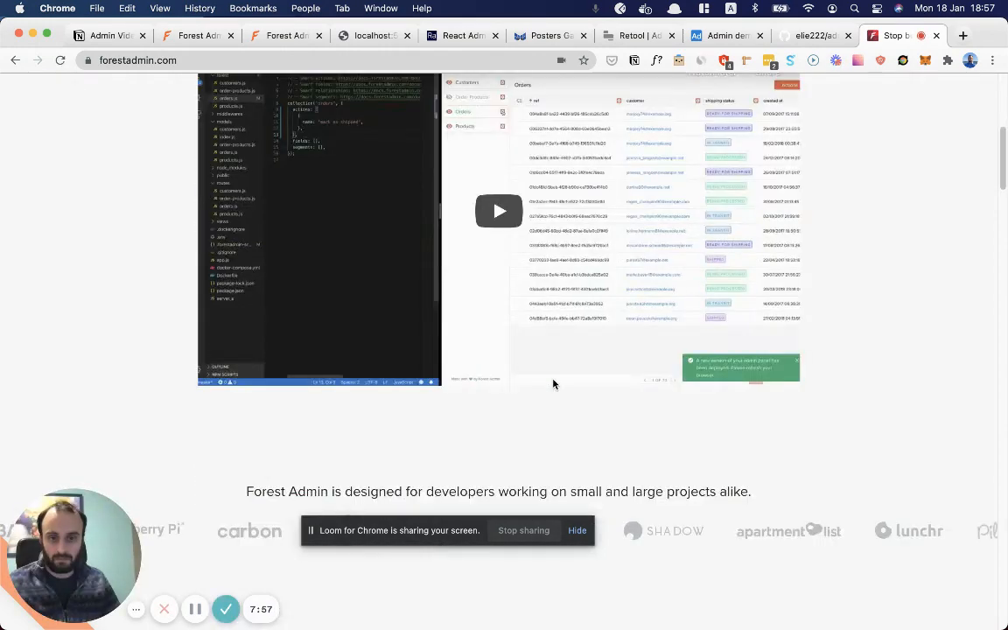
scroll(down, 3)
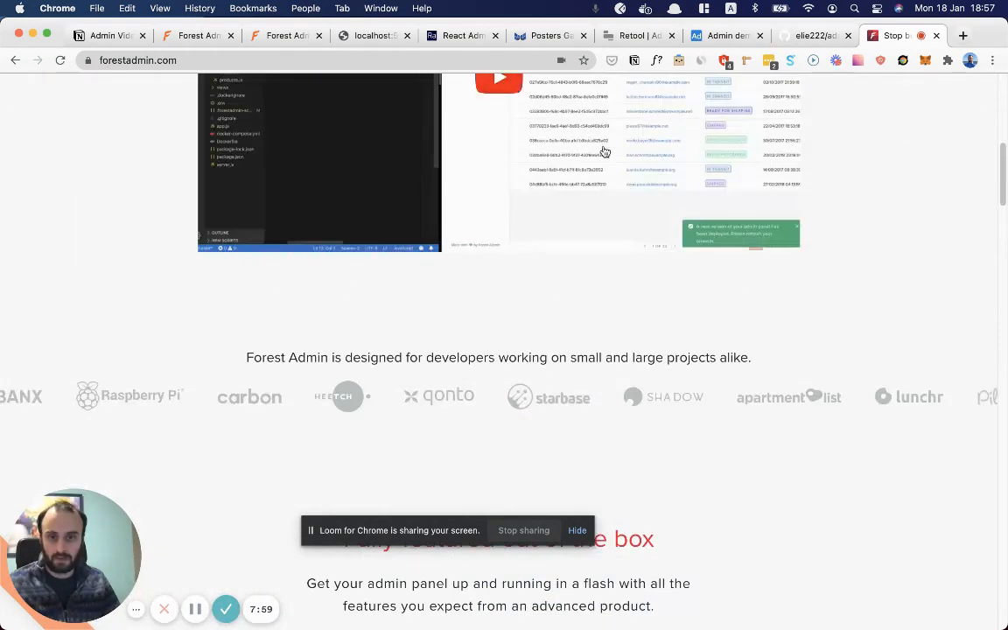
scroll(up, 3)
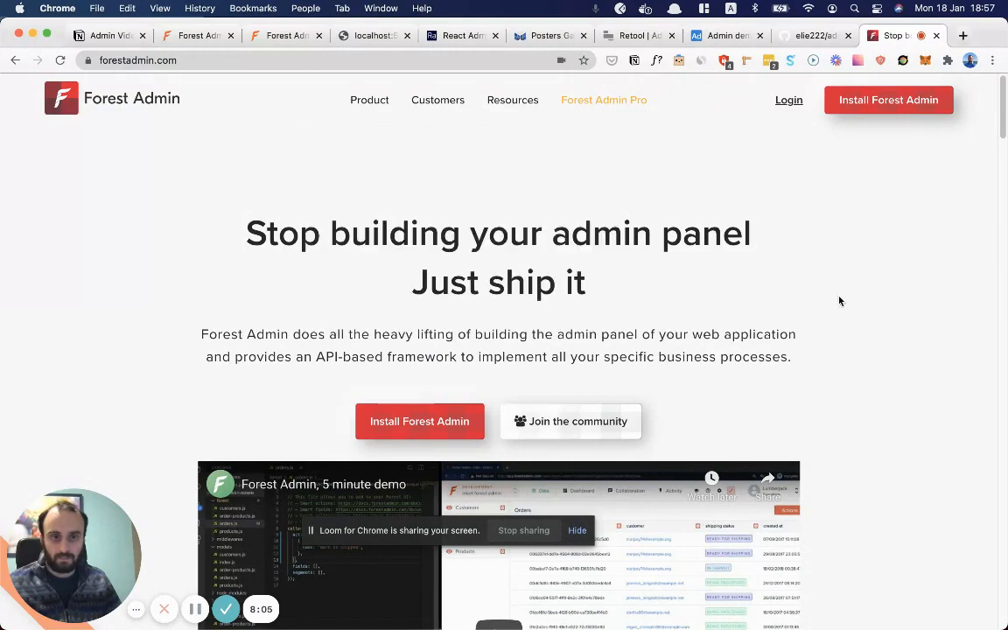
scroll(down, 3)
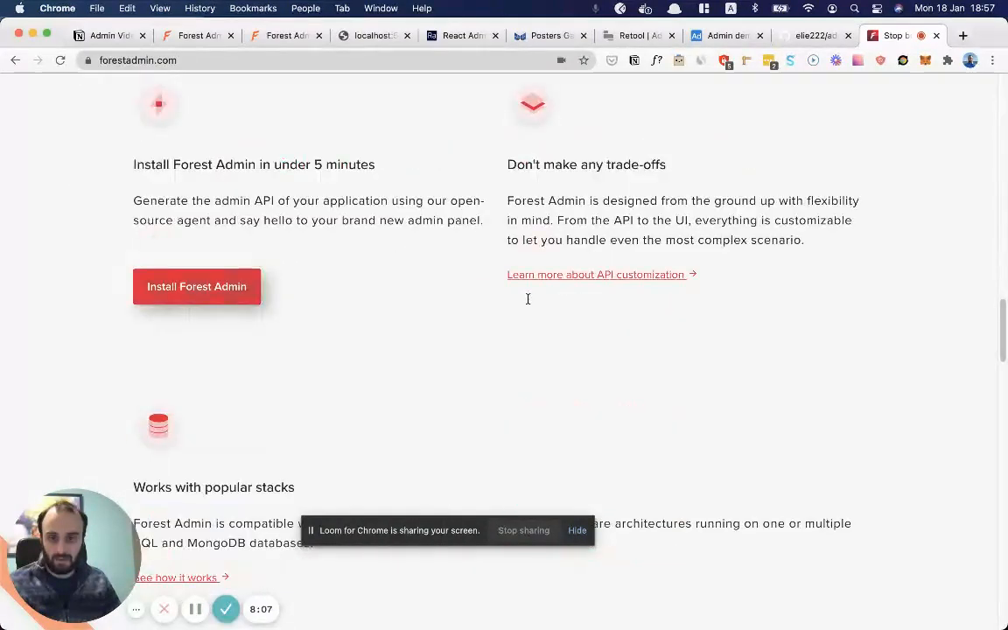
scroll(down, 3)
text(demo)
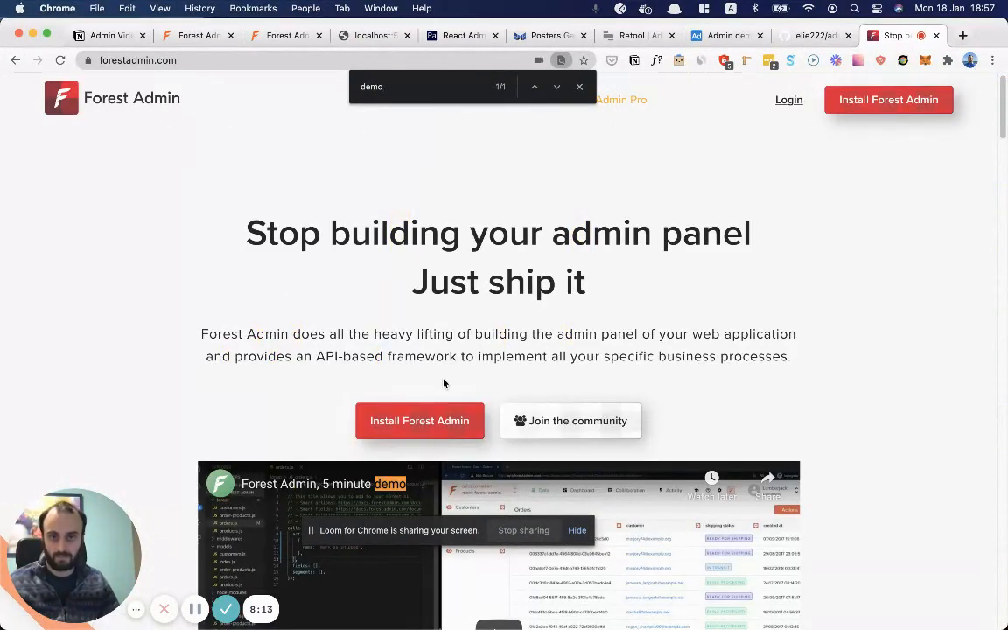
scroll(down, 3)
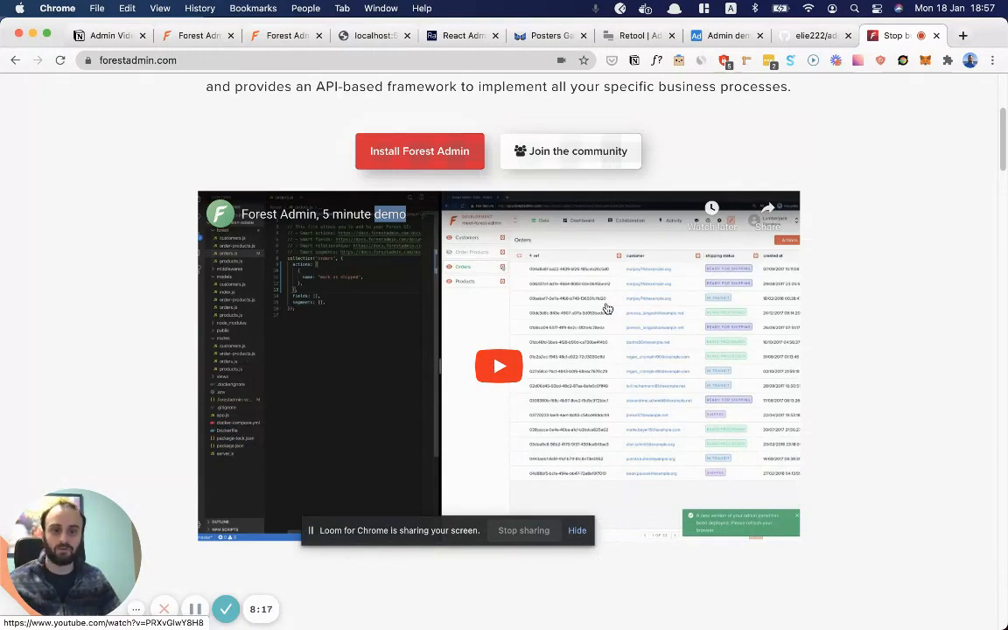
scroll(down, 3)
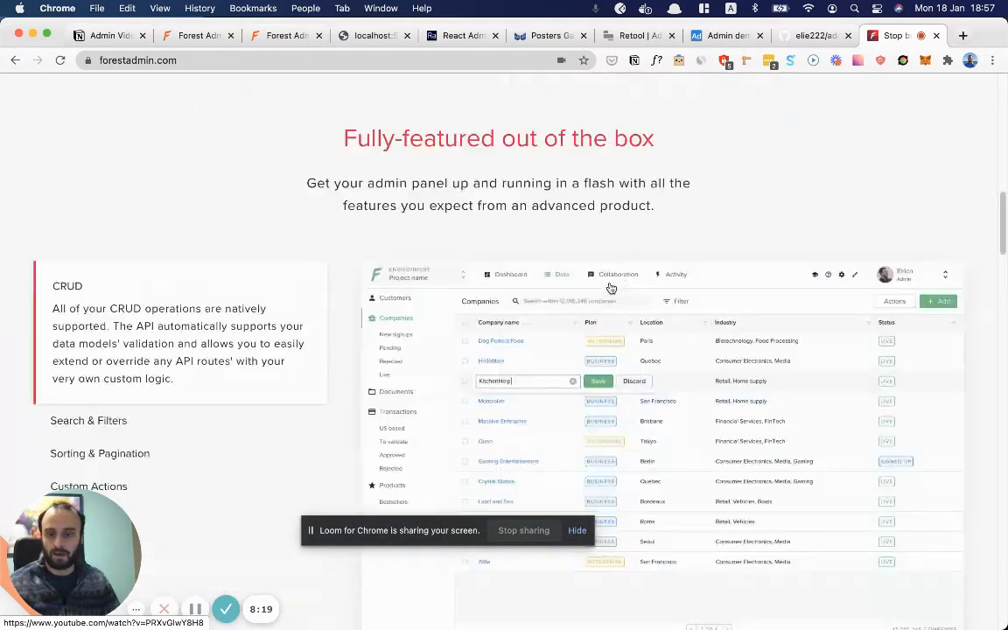
scroll(down, 3)
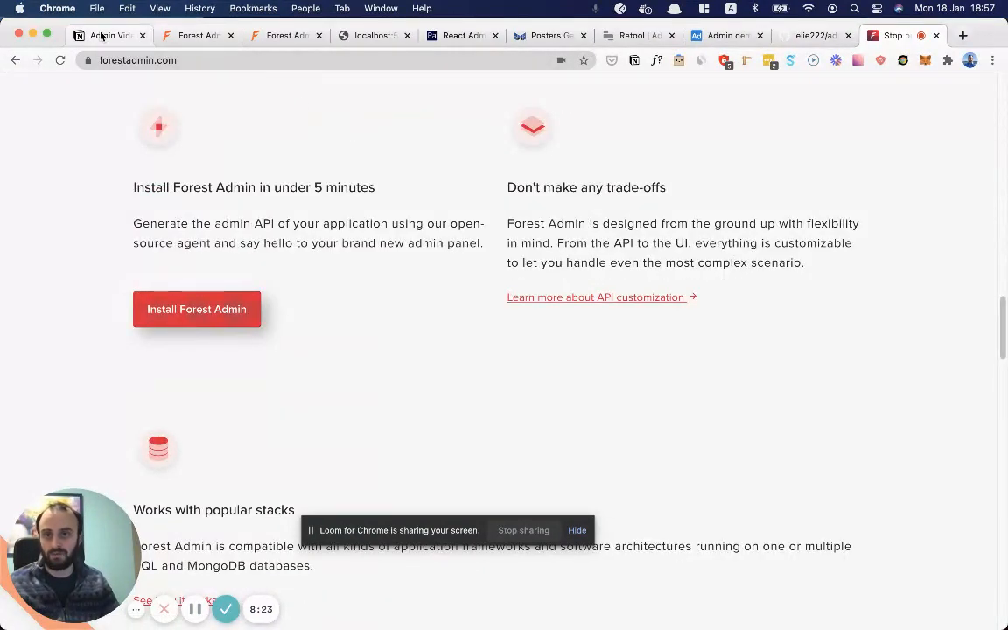
Step: Check the Notion Admin Video Summary list, then switch to the React Admin marmelab site
click(105, 35)
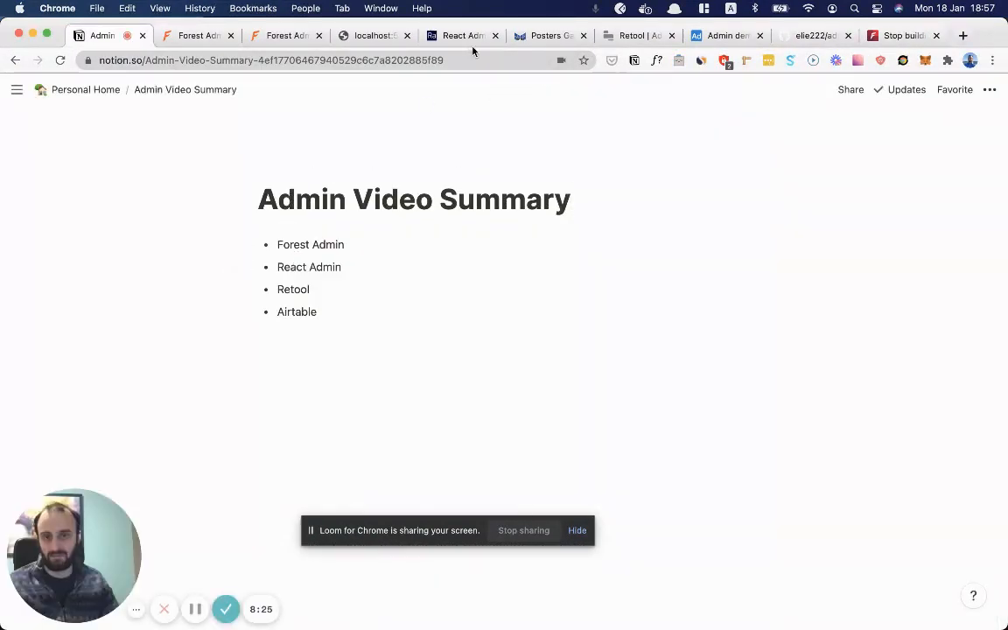
click(462, 35)
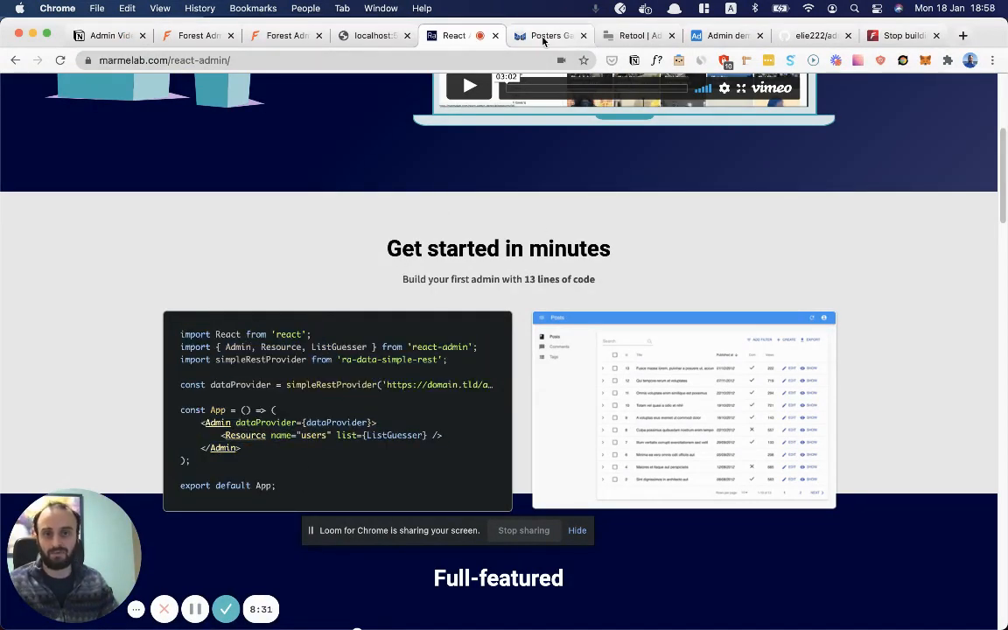
Step: Open the Posters Galore demo and look through its dashboard
click(542, 35)
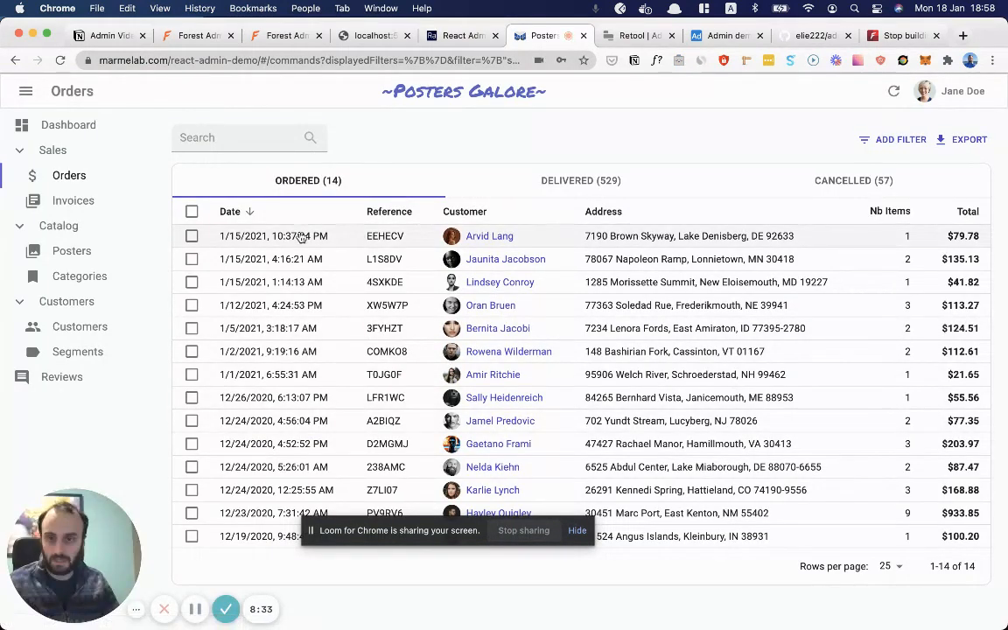
click(68, 124)
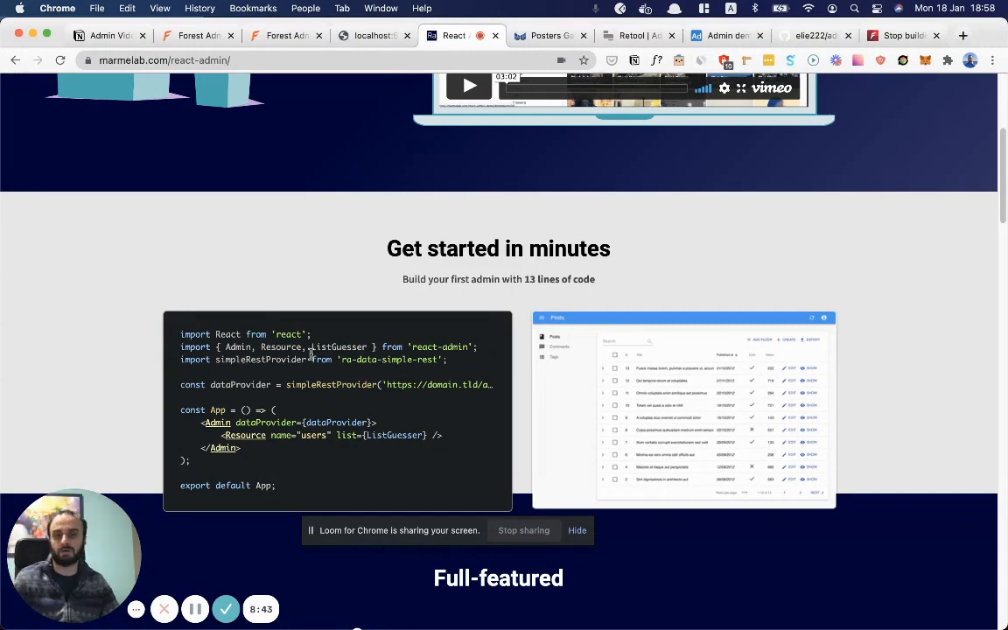
scroll(down, 3)
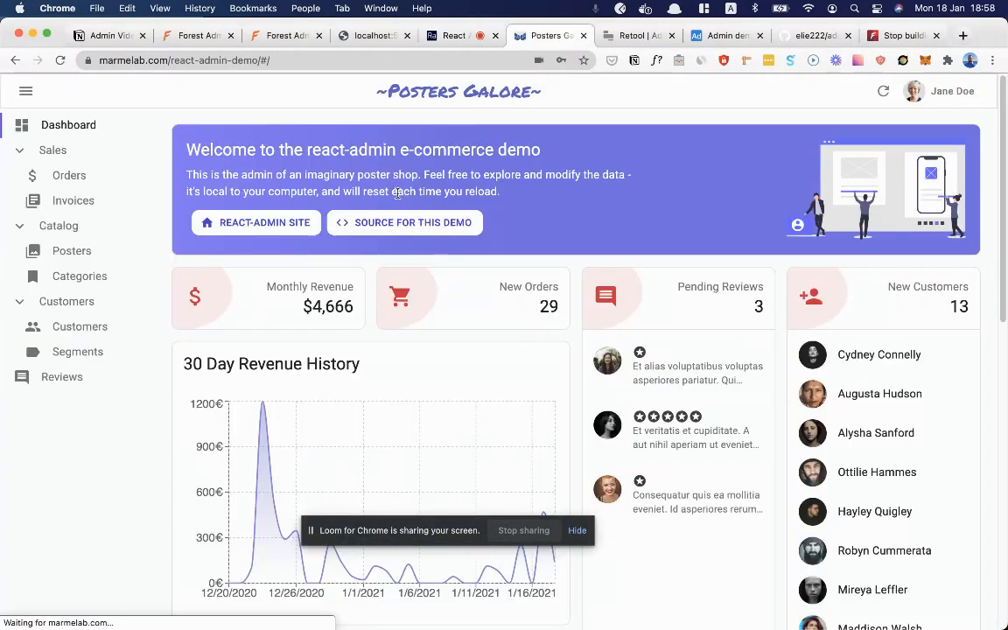
scroll(down, 3)
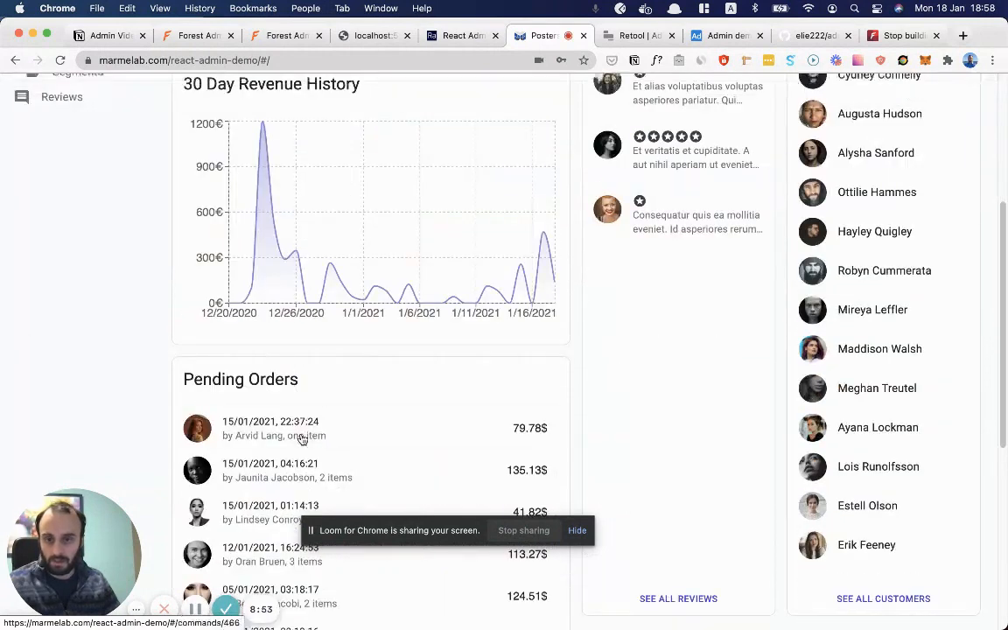
Step: View order EEHECV's details, the customers list and the orders list, then move to Retool
click(302, 427)
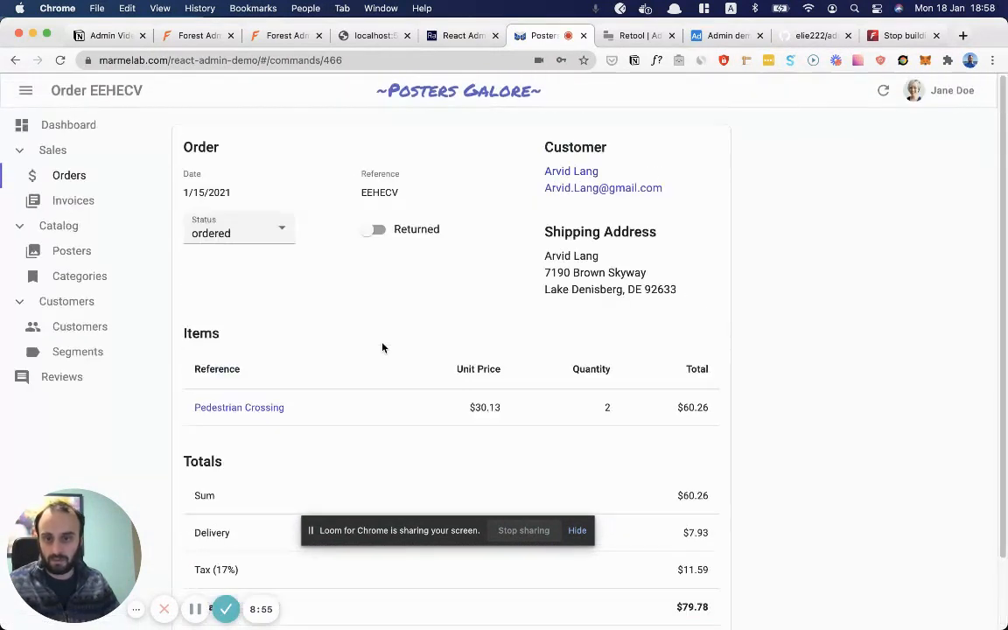
mouse_move(450, 180)
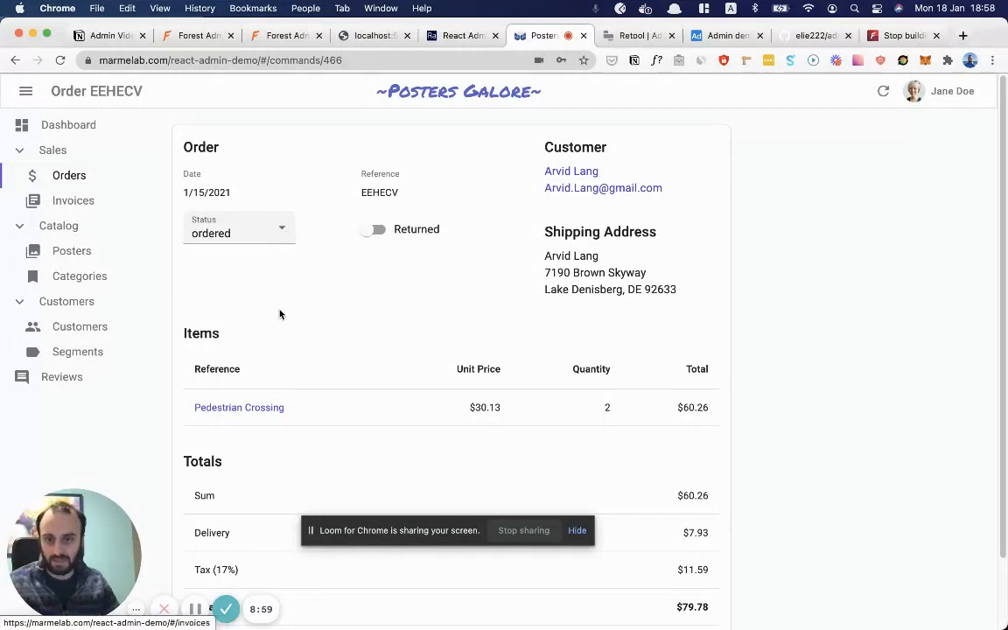
click(80, 327)
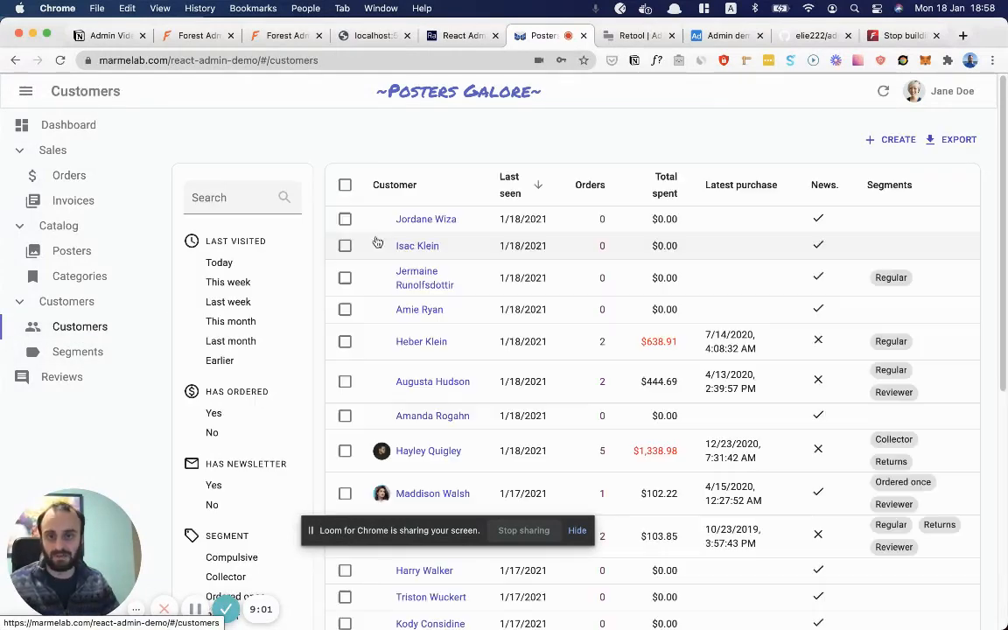
click(70, 175)
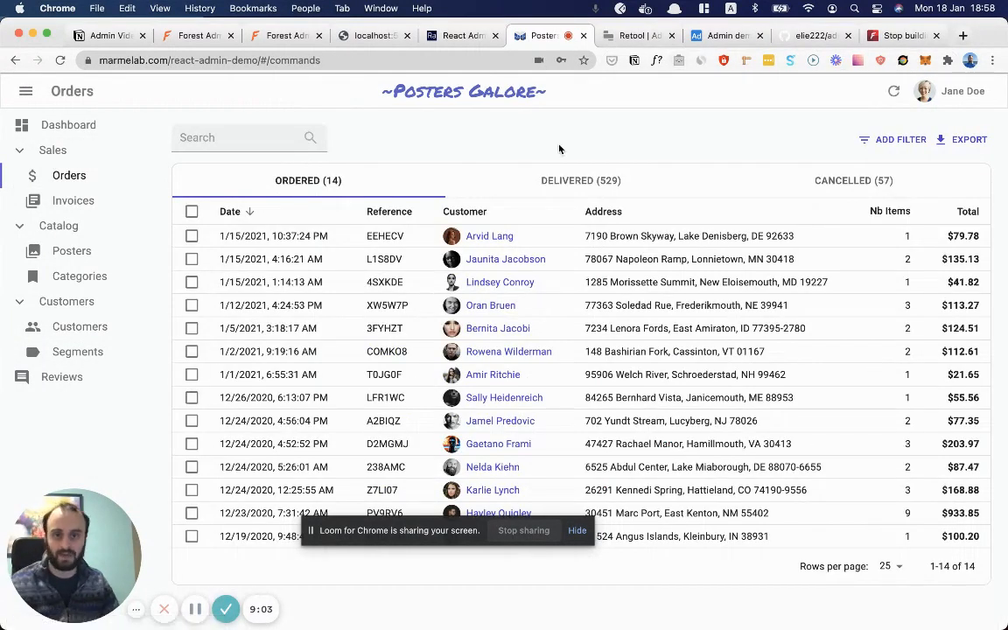
click(630, 35)
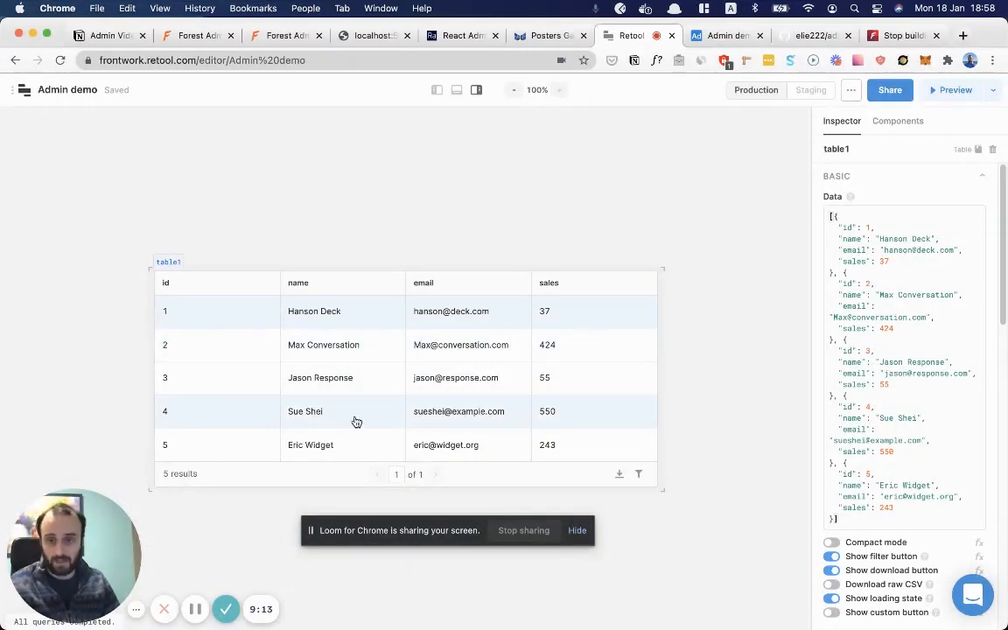
Step: Place a 'Hello friend!' Text component above table1 in Retool, then switch to the Airtable base
click(898, 121)
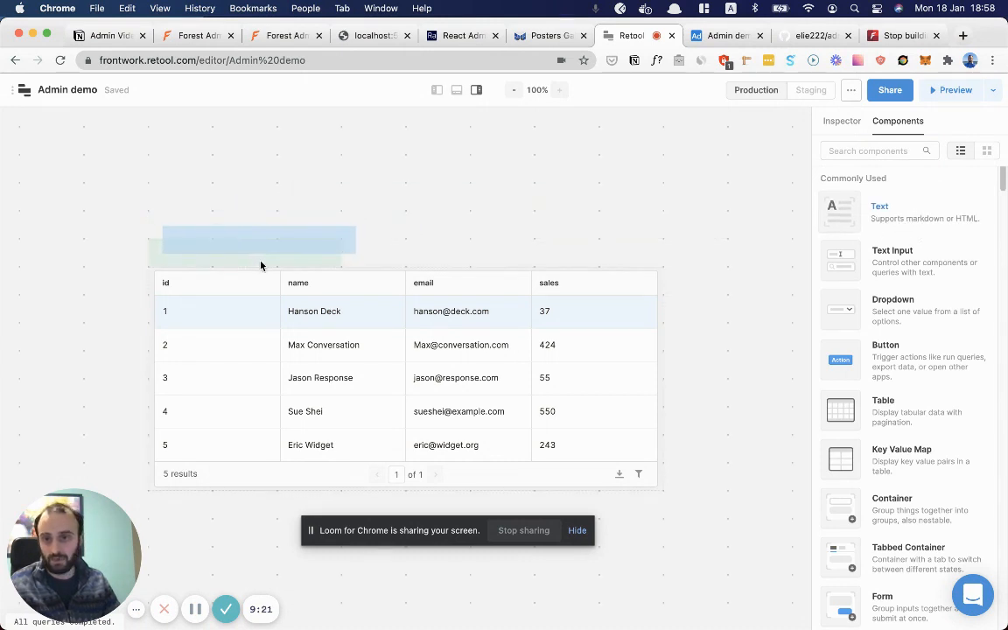
click(254, 245)
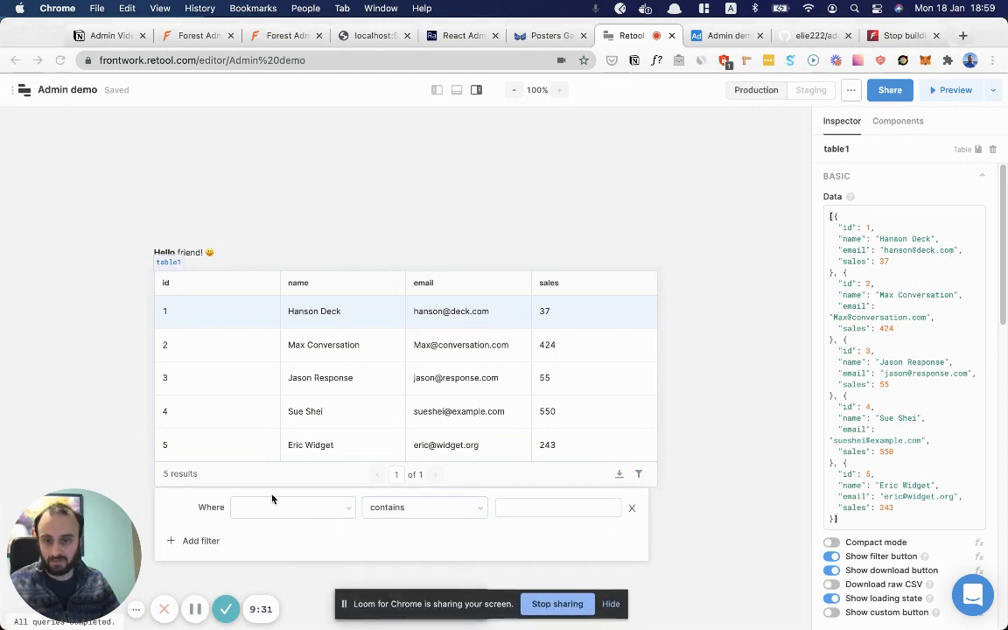
mouse_move(773, 183)
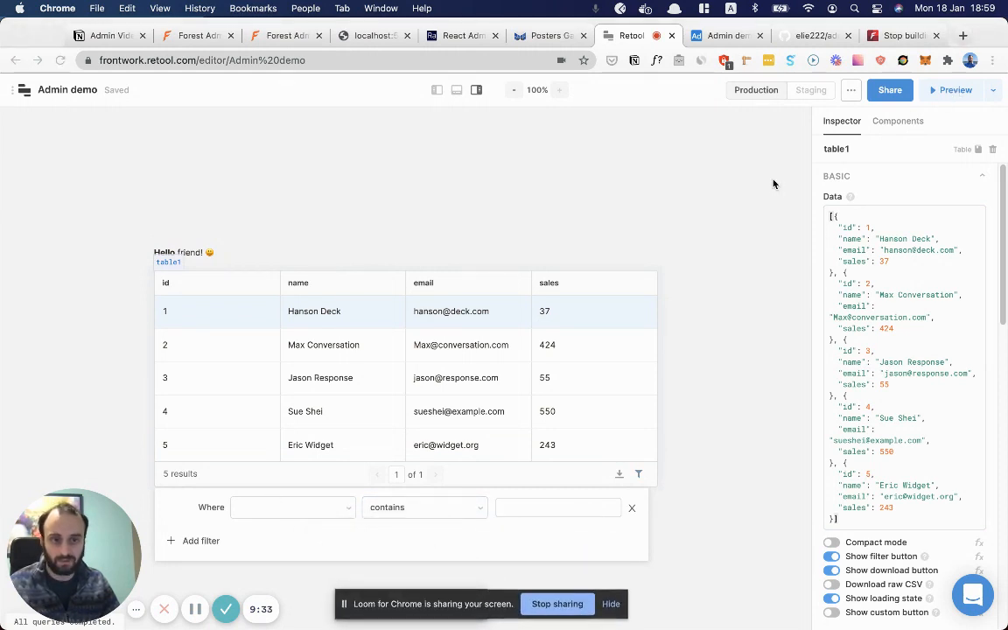
mouse_move(427, 333)
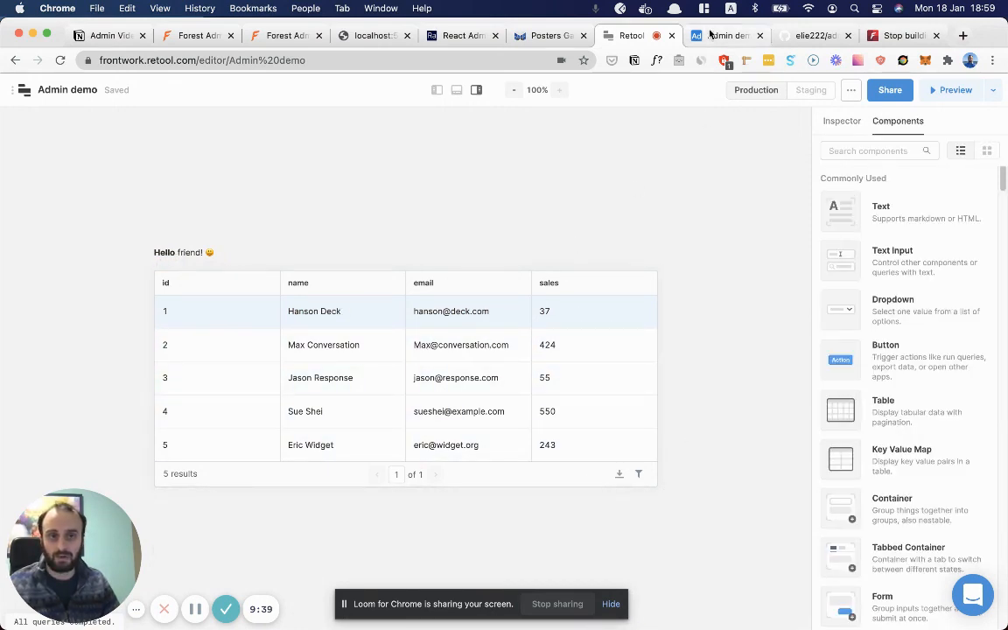
click(726, 35)
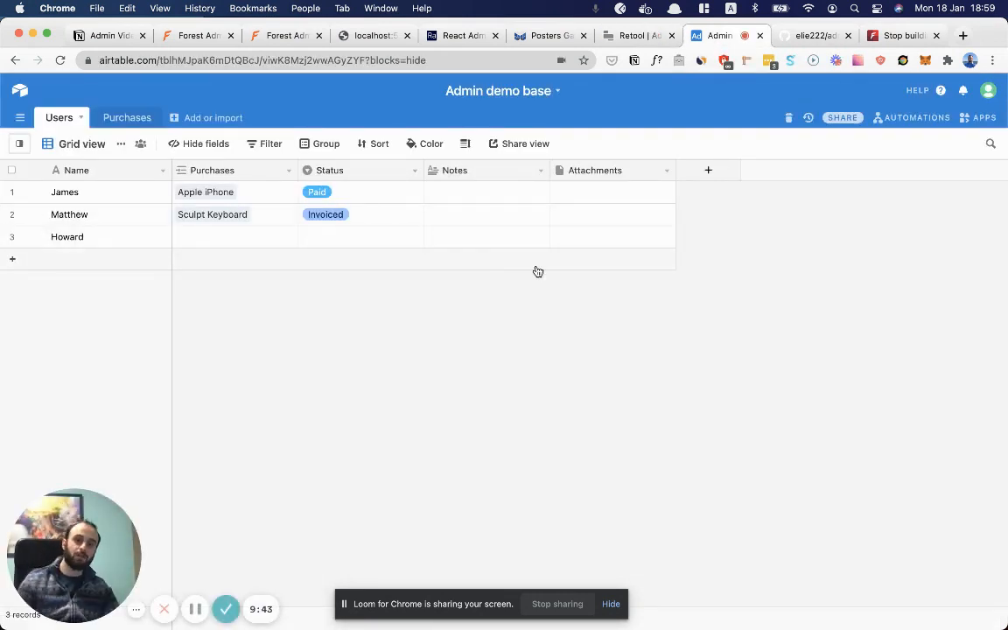
Step: Give the first user the note 'asasdasd' and glance at the Purchases table
click(487, 213)
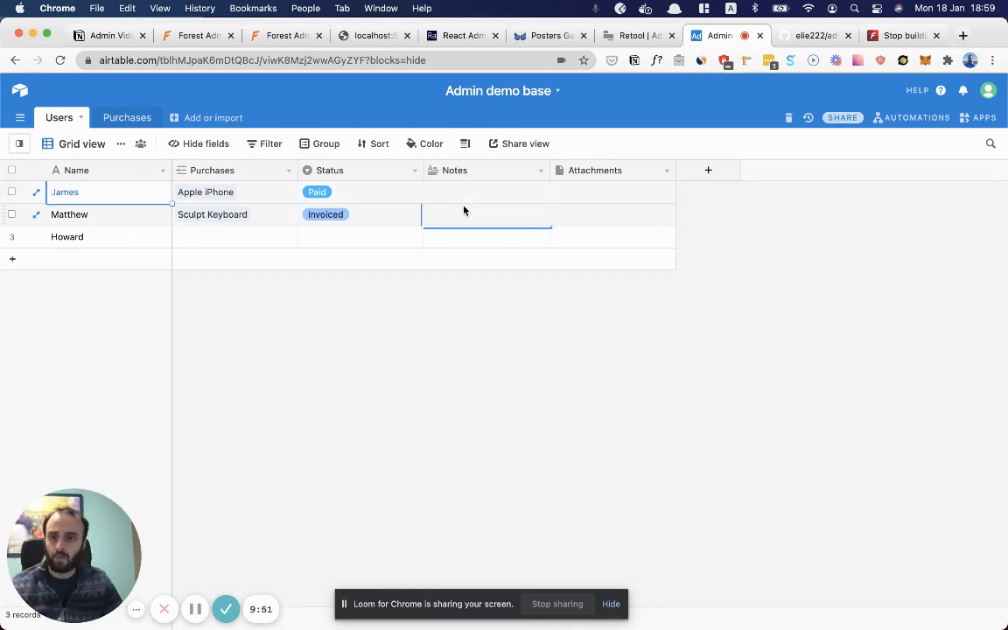
click(487, 191)
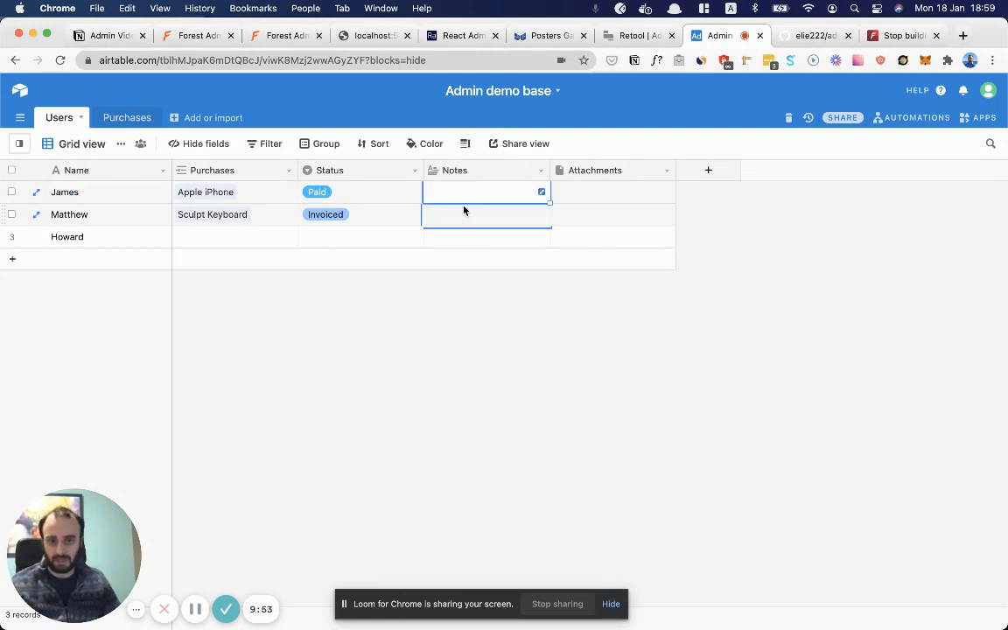
text(asasdasd)
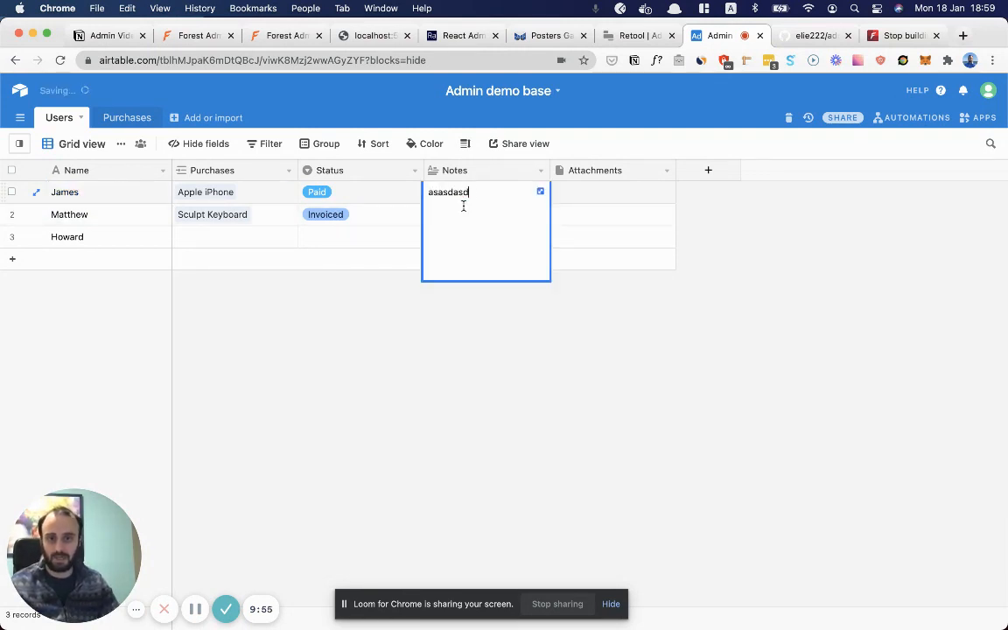
click(612, 214)
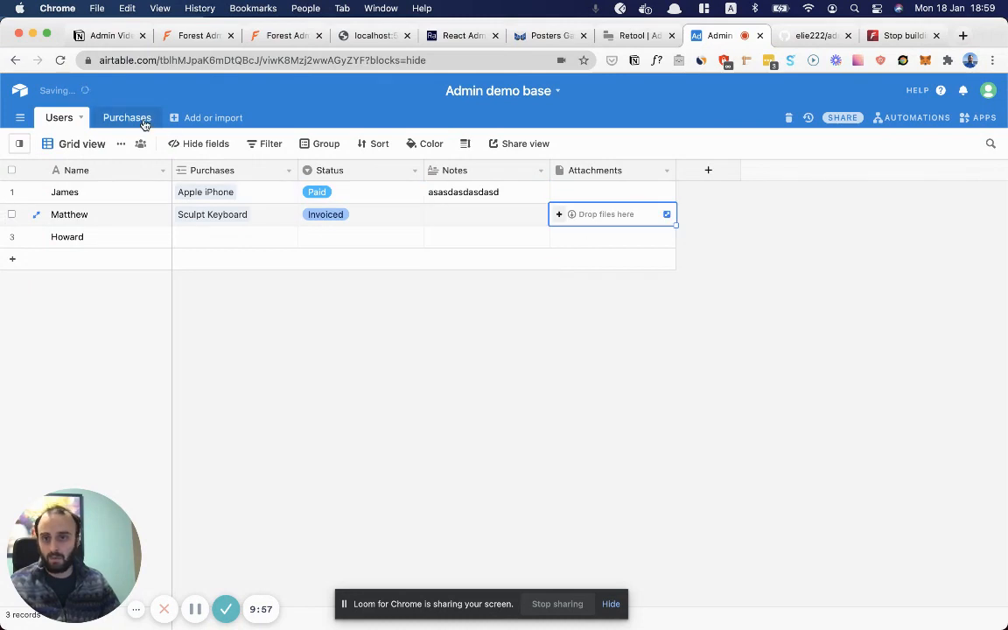
click(122, 117)
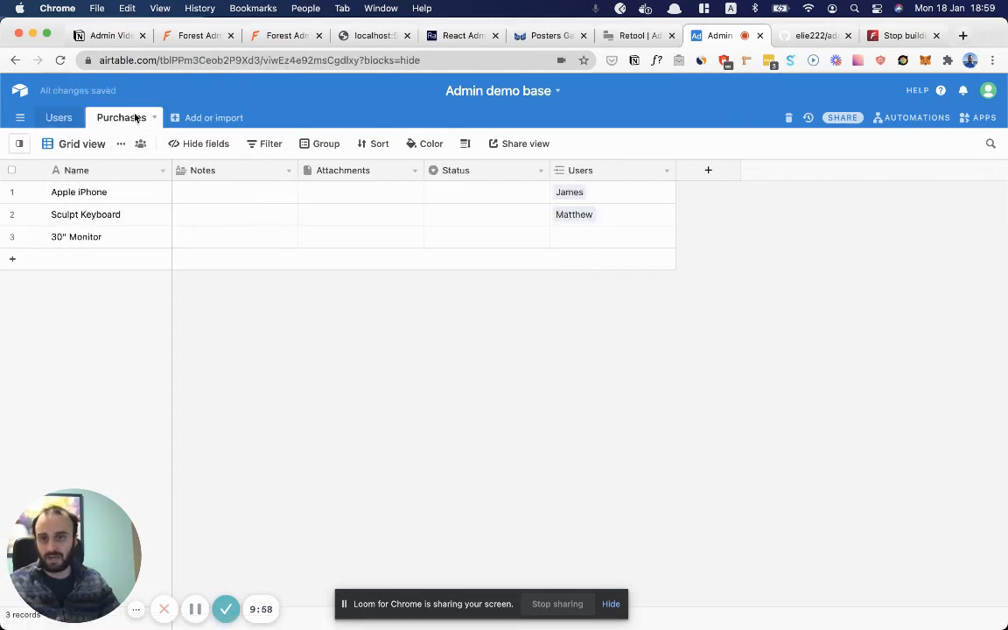
click(59, 118)
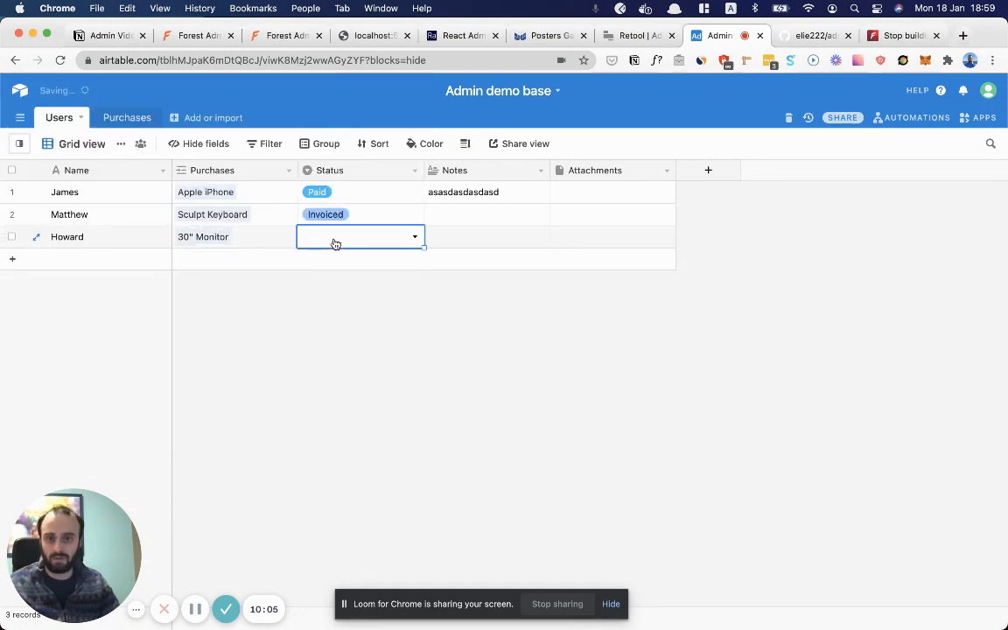
Step: Set the third user's status to Todo
click(319, 236)
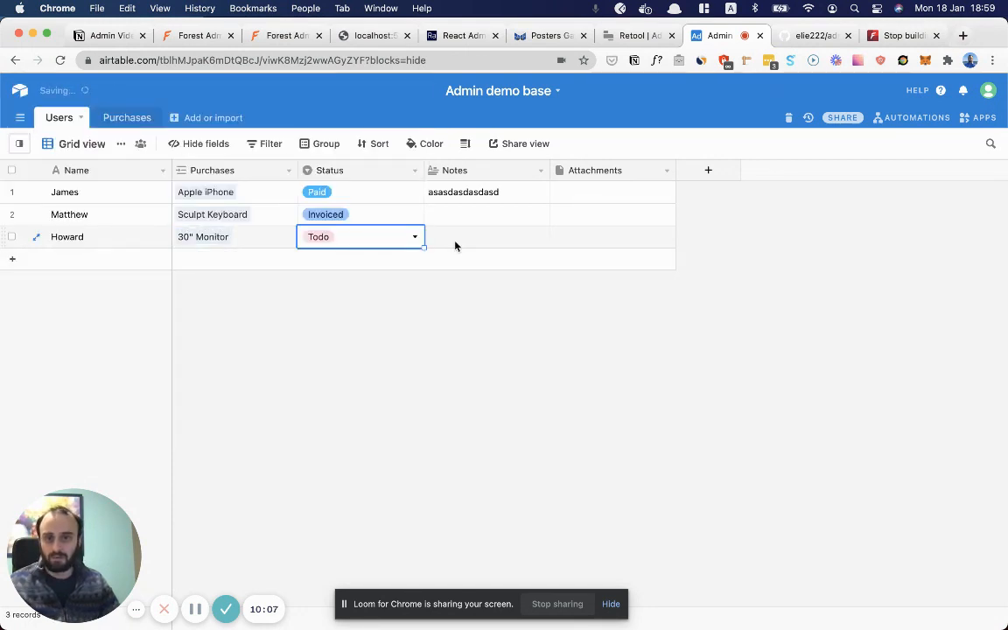
click(612, 236)
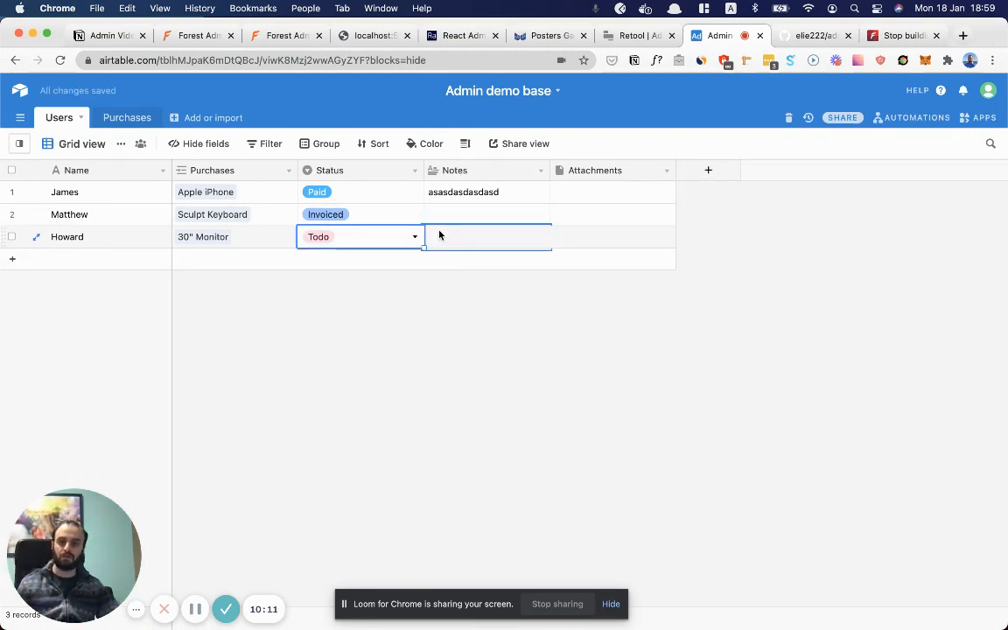
click(487, 236)
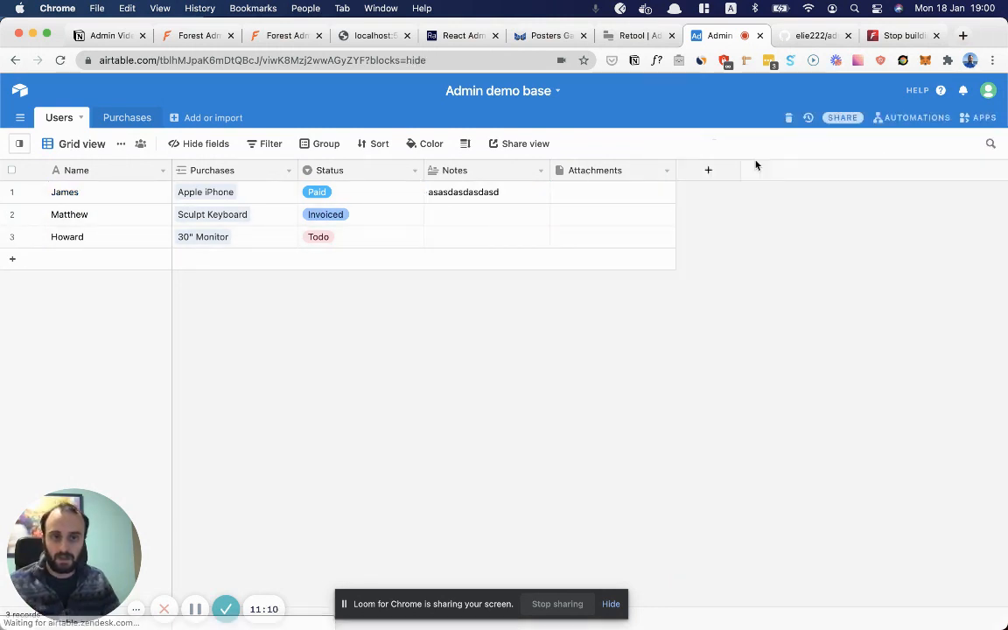
Step: Create a new Currency-type field named 'currency' in the Users table
click(707, 169)
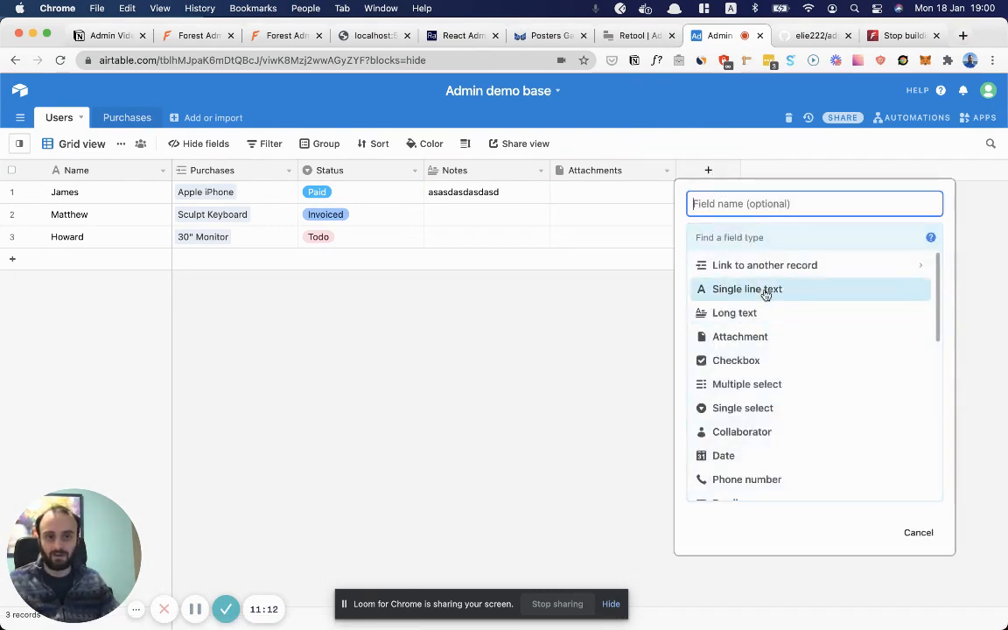
text(phone)
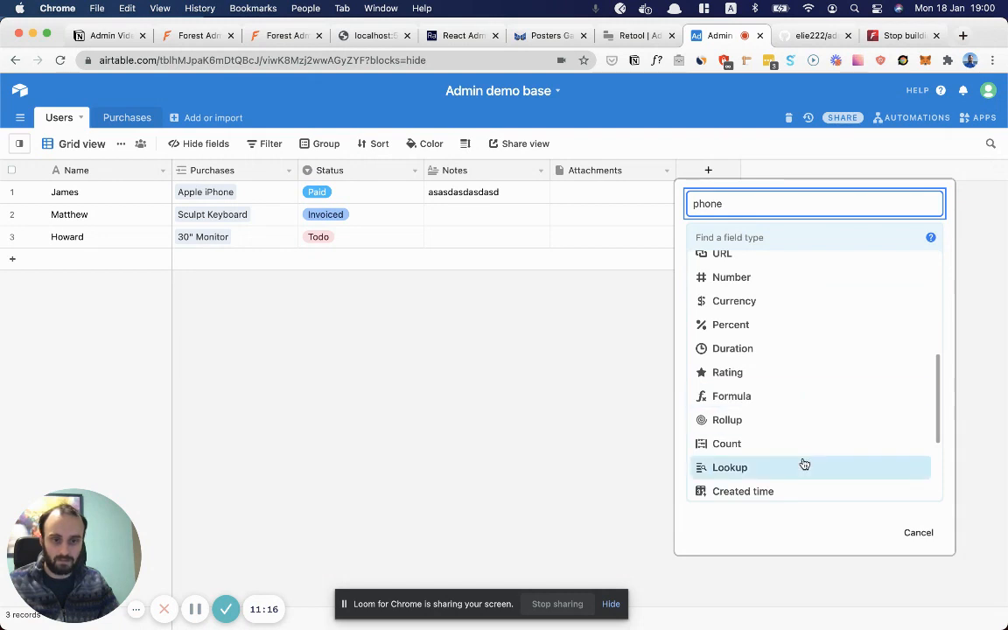
click(735, 301)
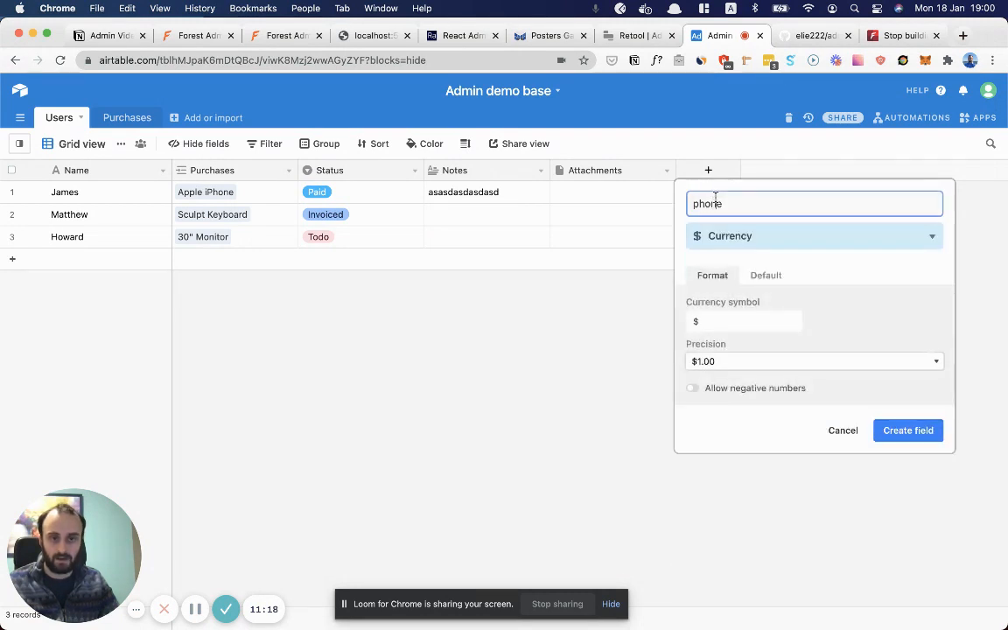
text(currency)
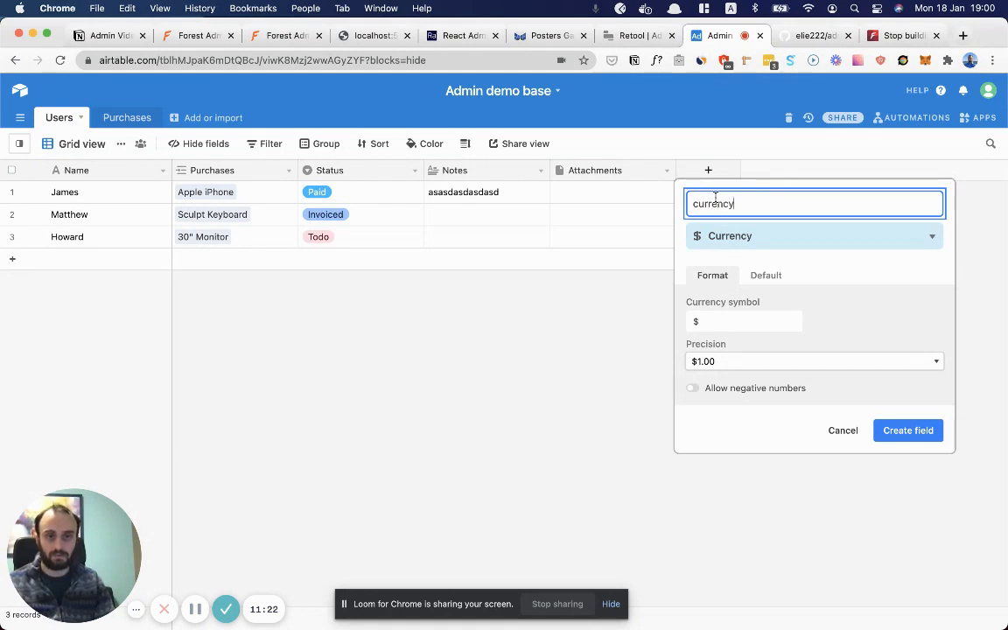
click(906, 431)
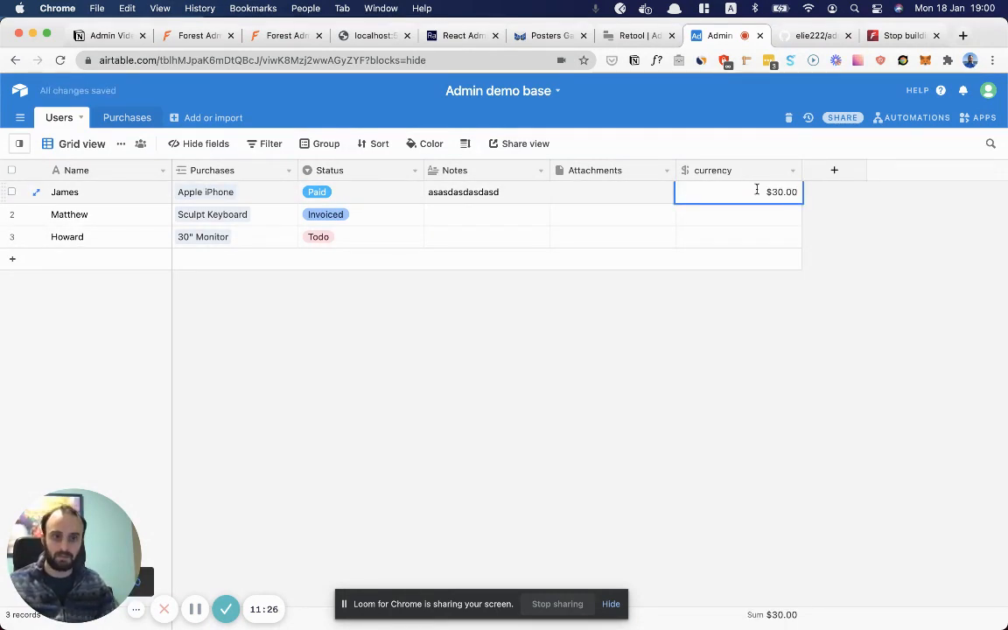
Step: Enter $30.00 and $35.00 as the currency amounts for the first two users
click(613, 213)
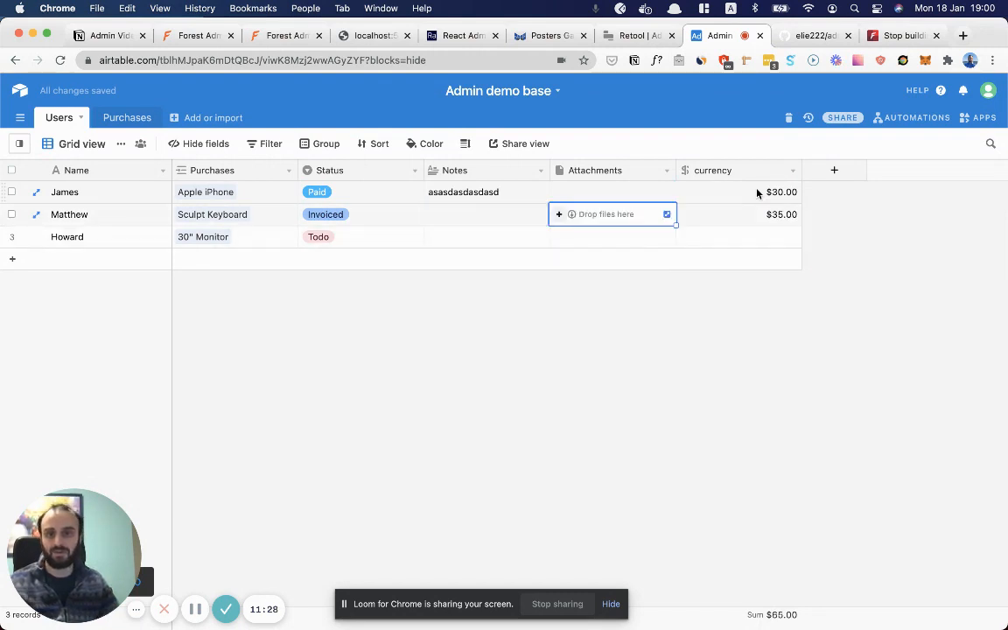
click(358, 236)
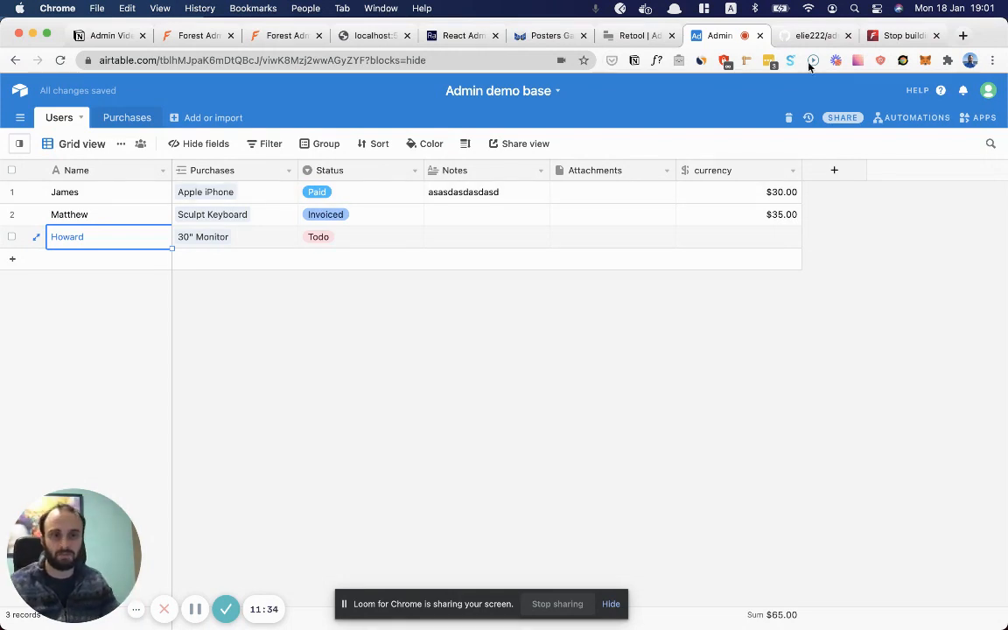
Step: Return to the Forest Admin homepage browser tab
click(814, 35)
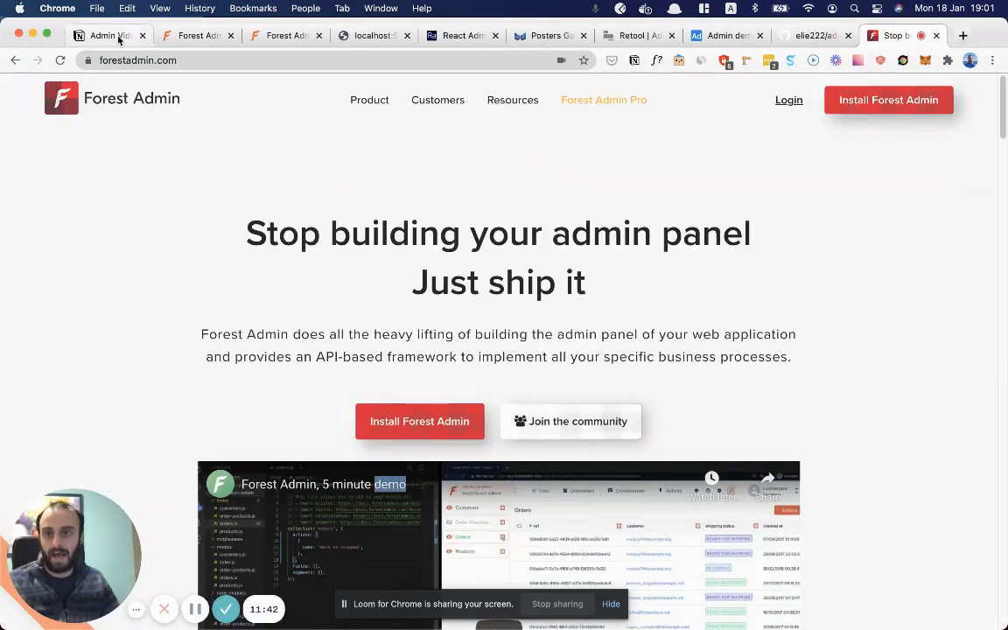
Step: Add 'Custom solution' as the fifth item in the Notion Admin Video Summary list
click(101, 35)
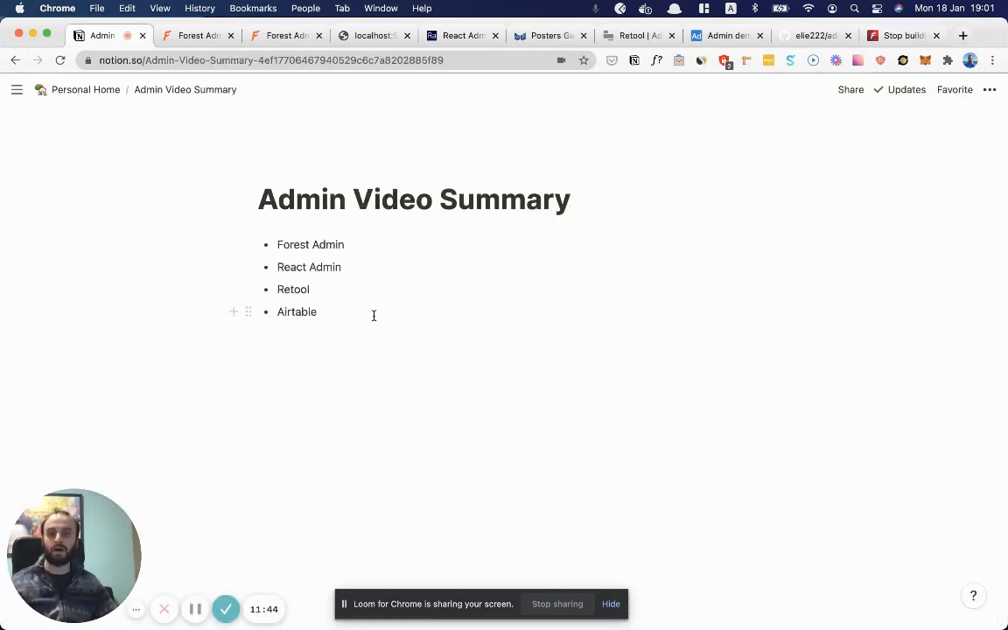
text(C)
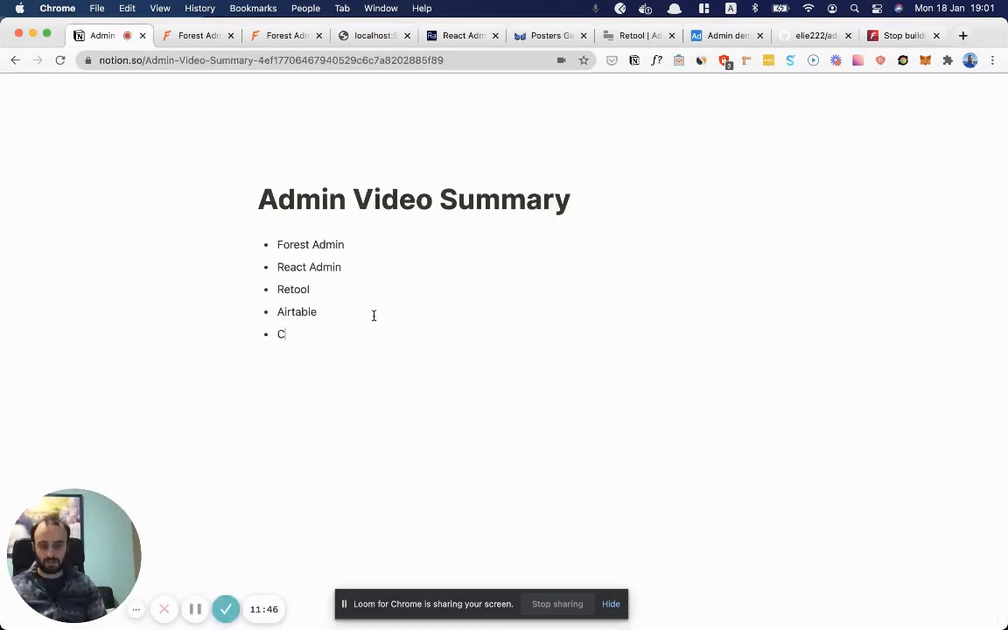
text(ustom solut)
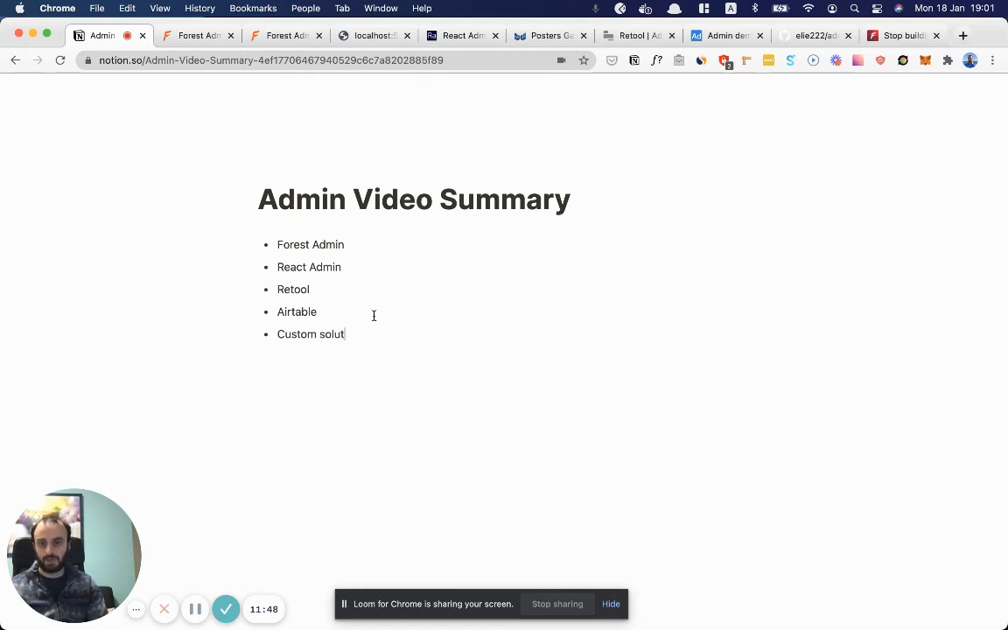
text(ion)
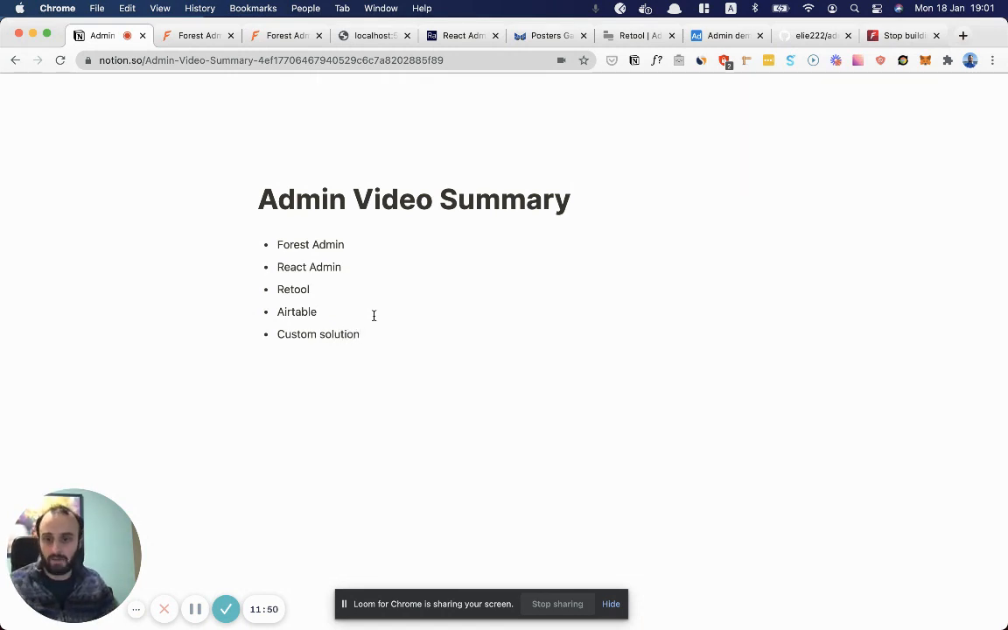